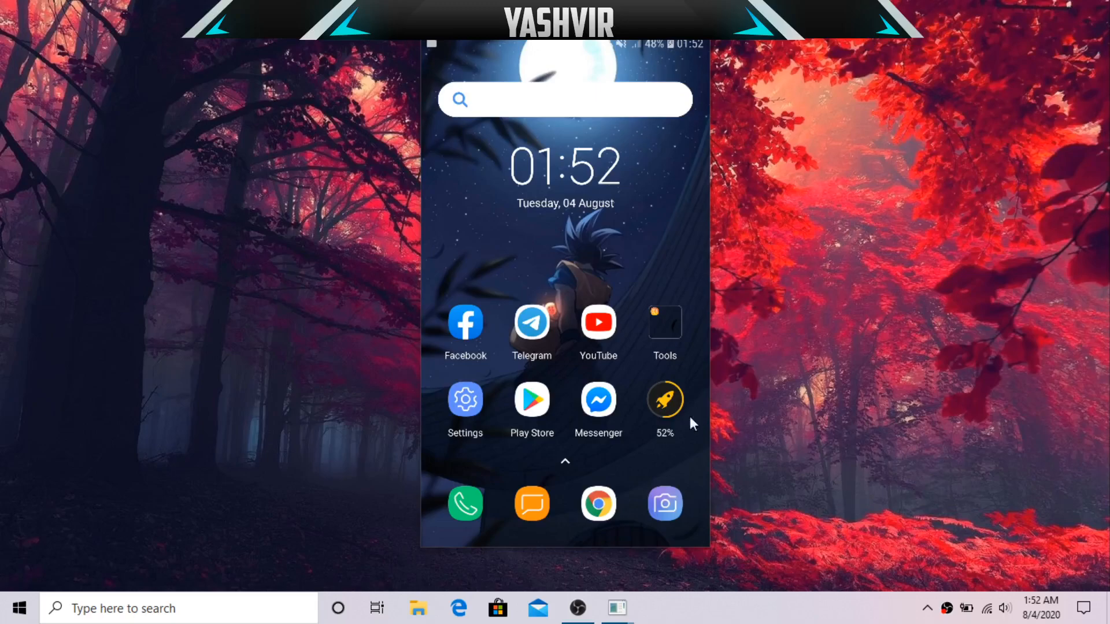
Step: Run the rocket booster widget to free memory, dropping its reading from 52% to 51%
{"action": "left_click", "coordinate": [665, 400]}
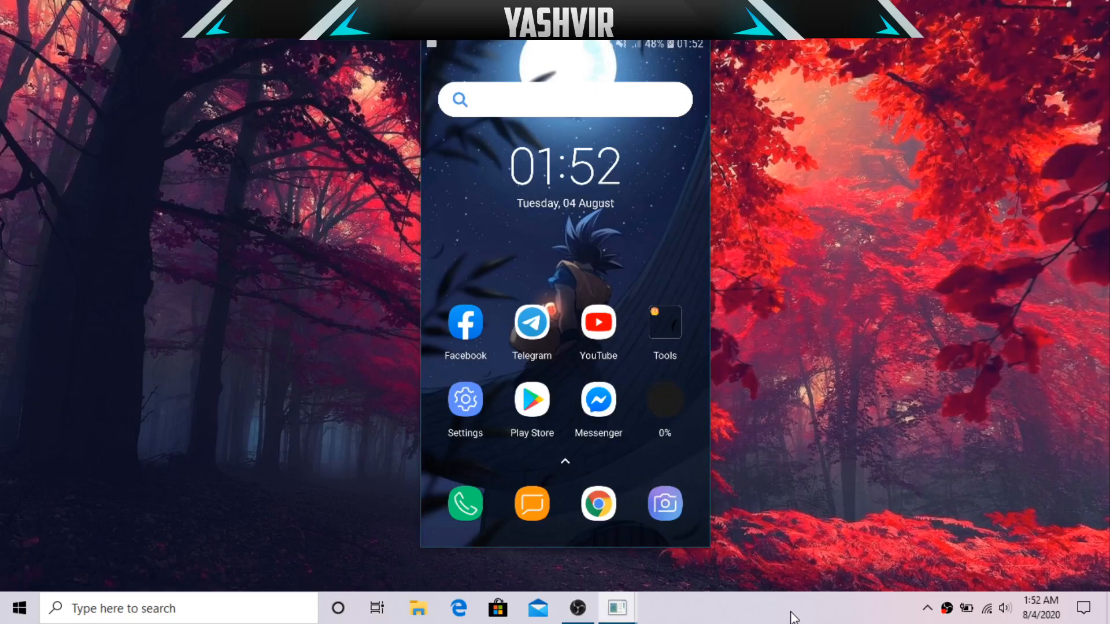
{"action": "left_click", "coordinate": [664, 399]}
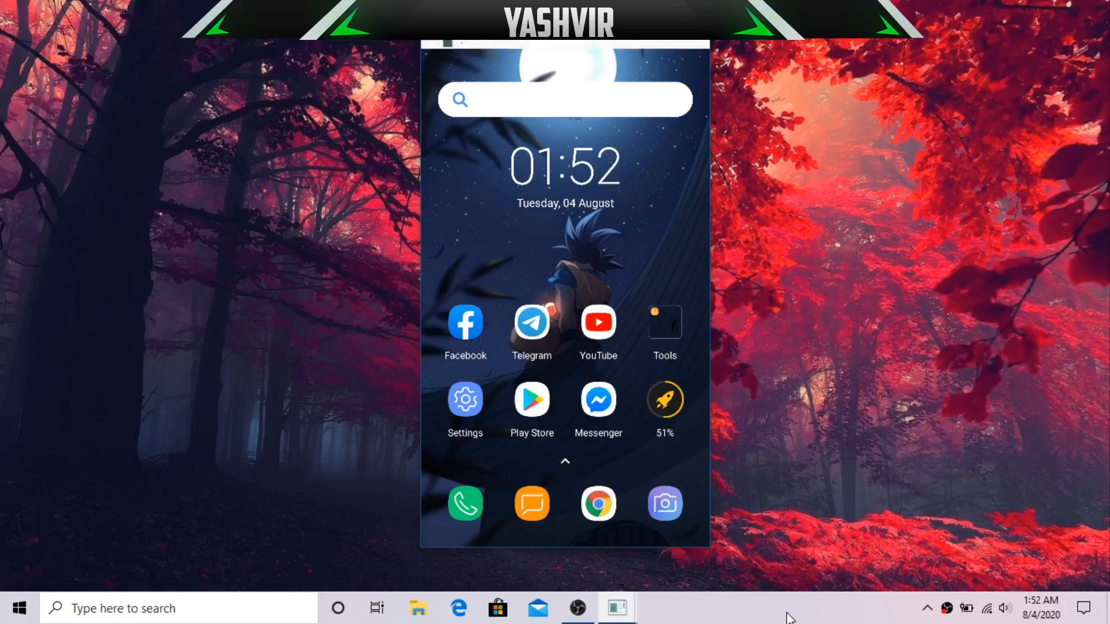
Step: Pull down the notification shade showing the dangerously-low-space warning
{"action": "left_click_drag", "start_coordinate": [565, 50], "coordinate": [565, 213]}
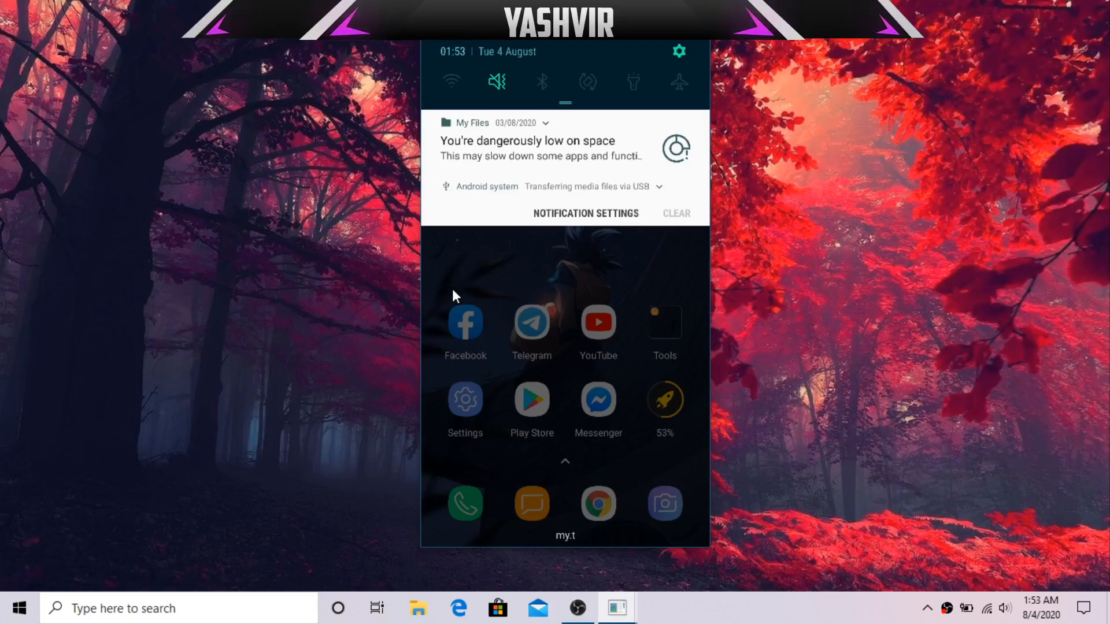
{"action": "mouse_move", "coordinate": [447, 239]}
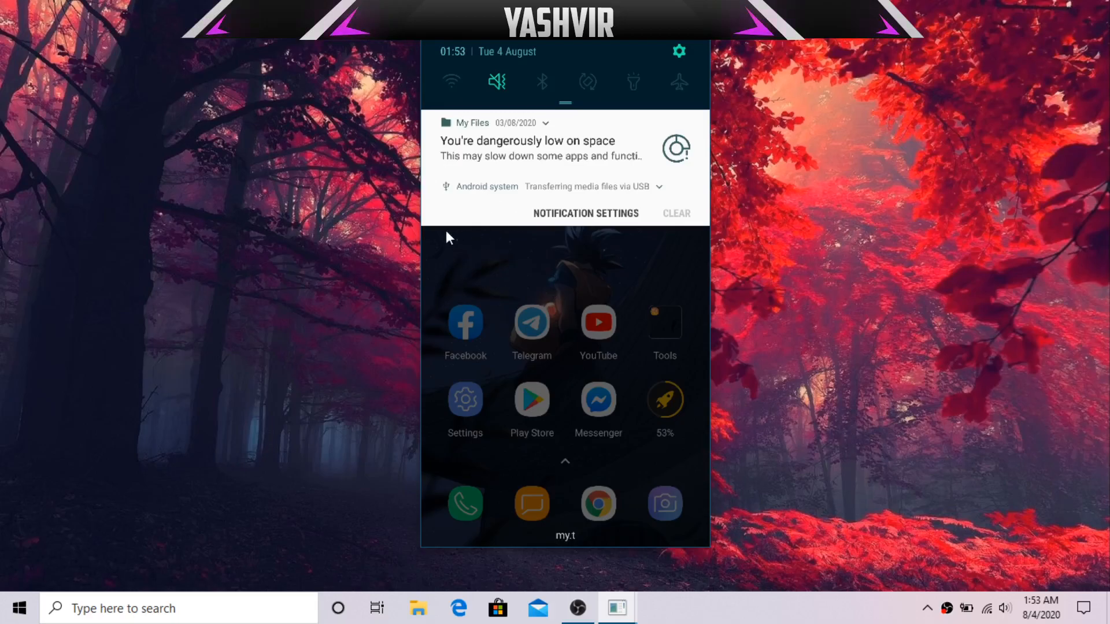
{"action": "mouse_move", "coordinate": [497, 160]}
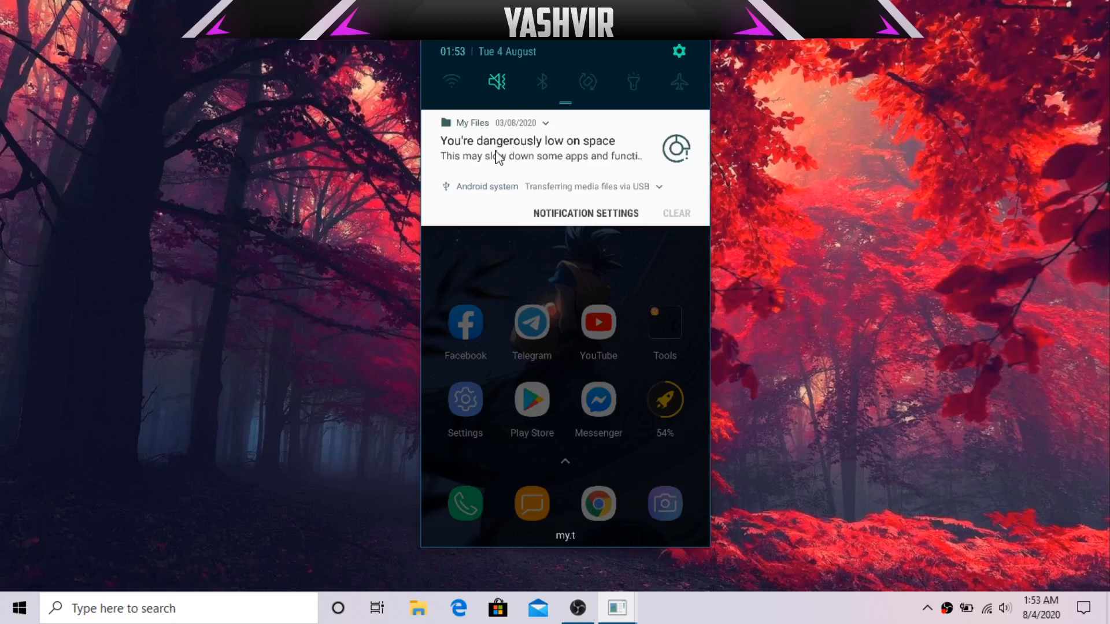
{"action": "mouse_move", "coordinate": [382, 278]}
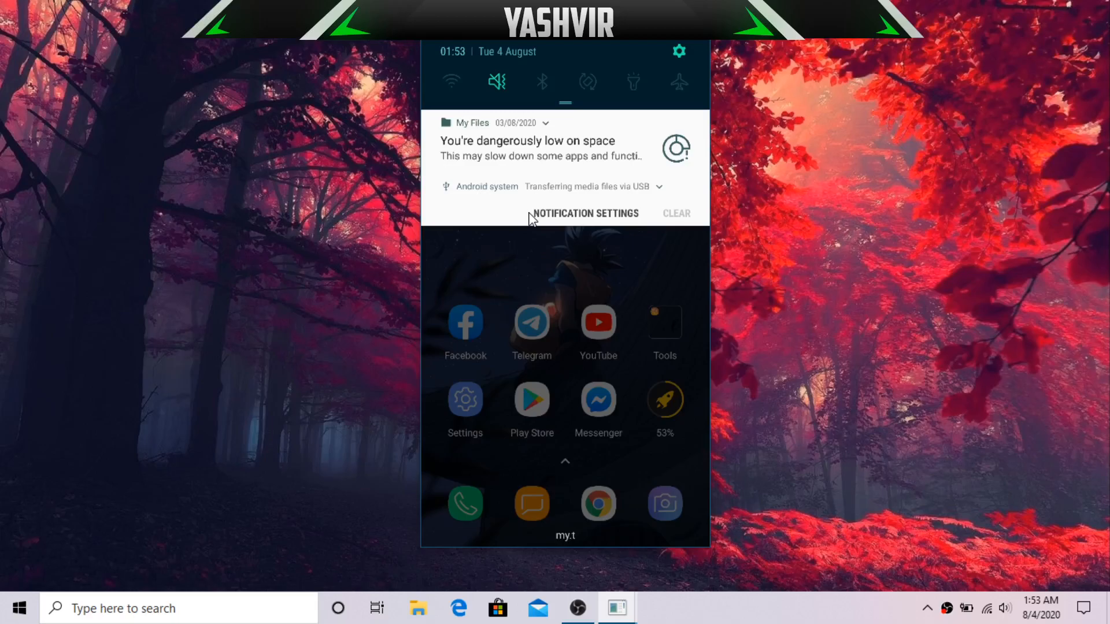
{"action": "mouse_move", "coordinate": [615, 250]}
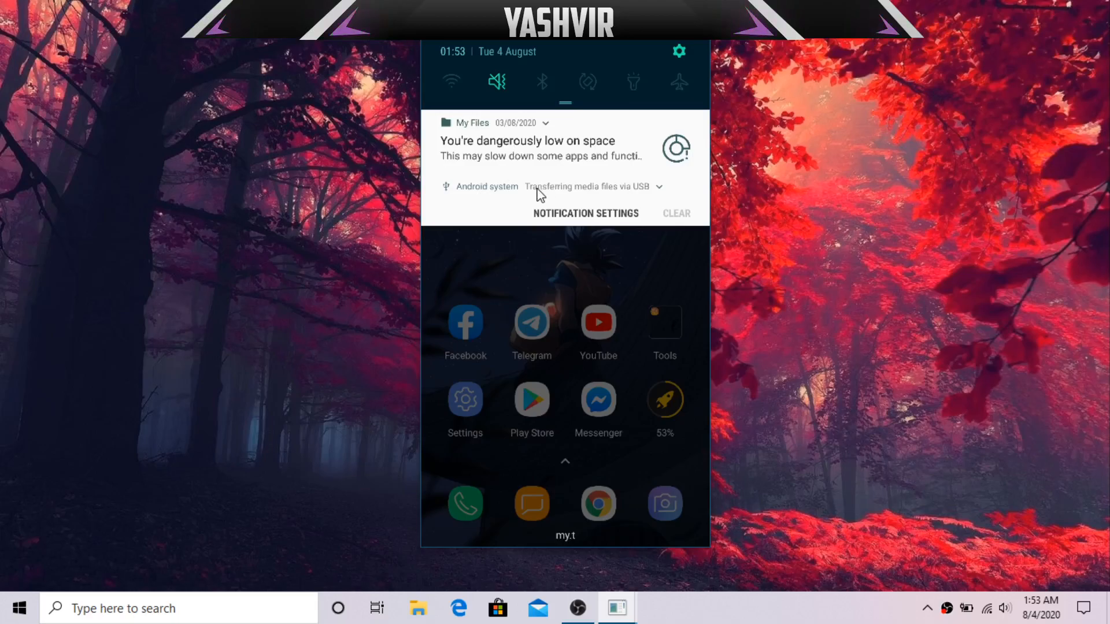
{"action": "mouse_move", "coordinate": [826, 362]}
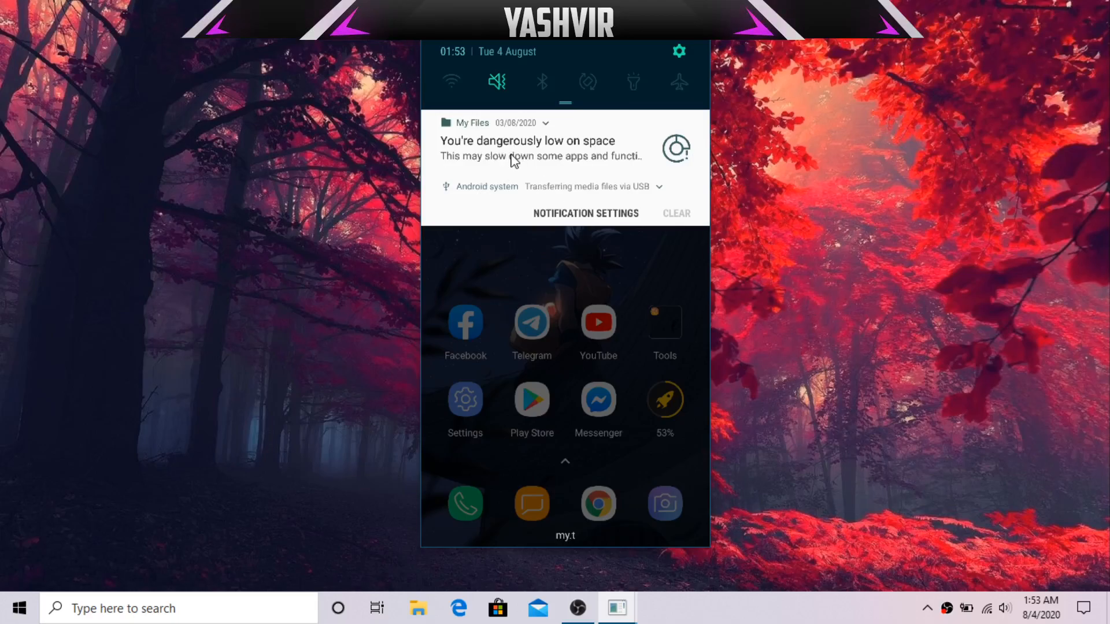
{"action": "mouse_move", "coordinate": [869, 376]}
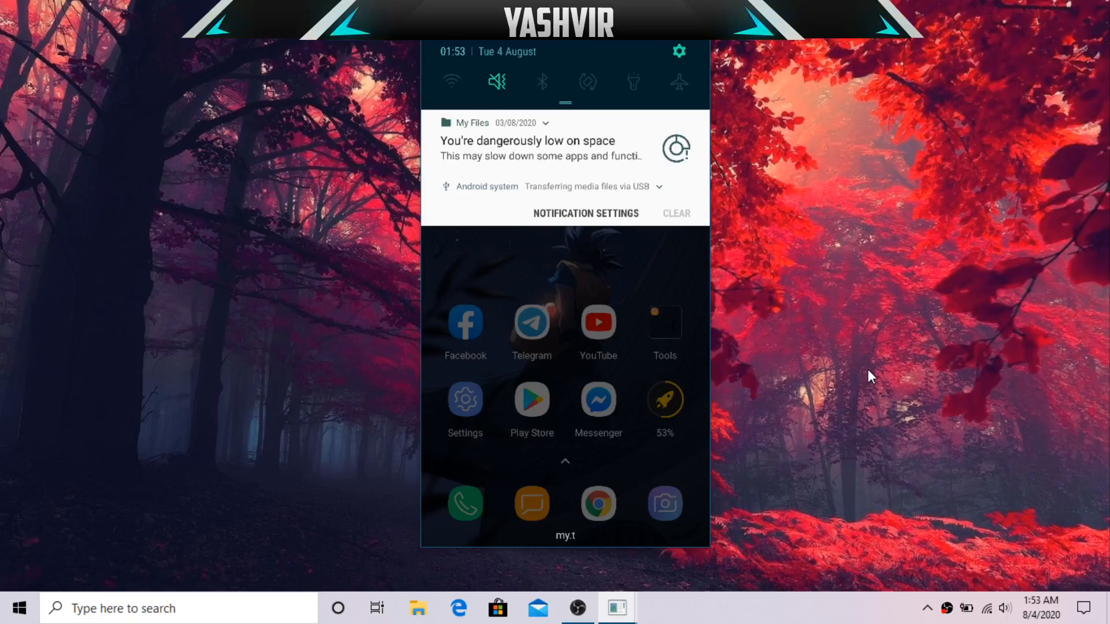
{"action": "mouse_move", "coordinate": [489, 159]}
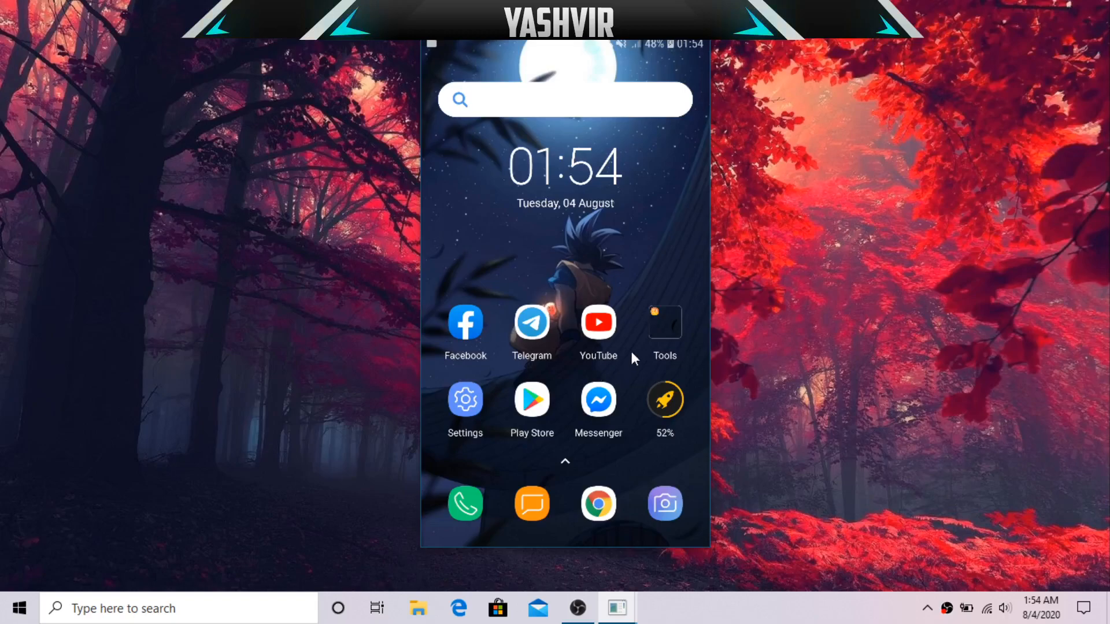
{"action": "mouse_move", "coordinate": [520, 431]}
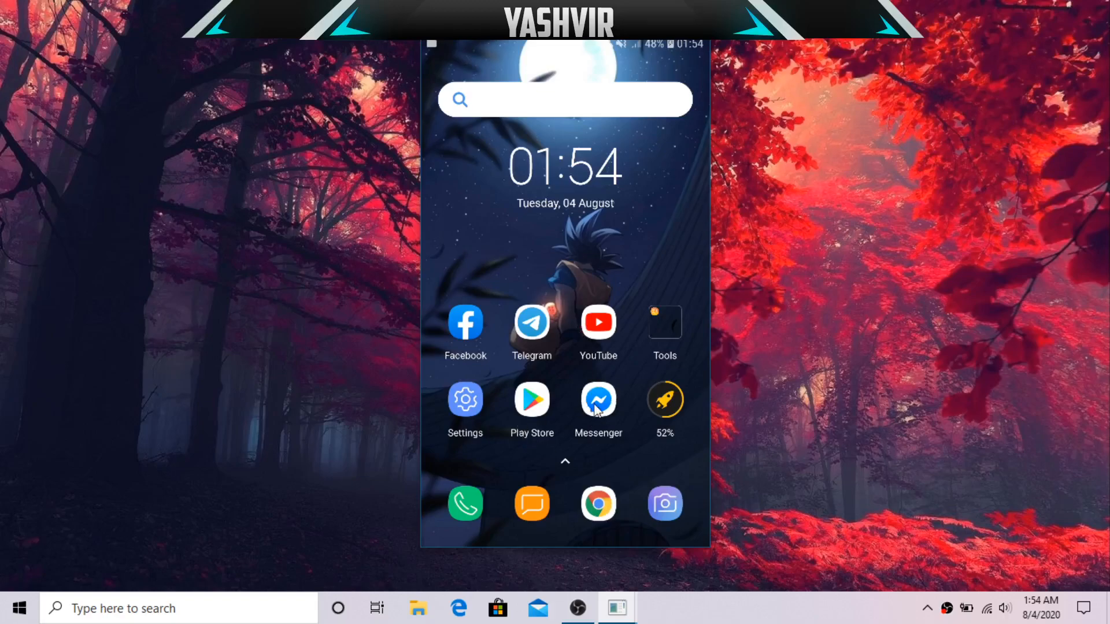
{"action": "mouse_move", "coordinate": [681, 405]}
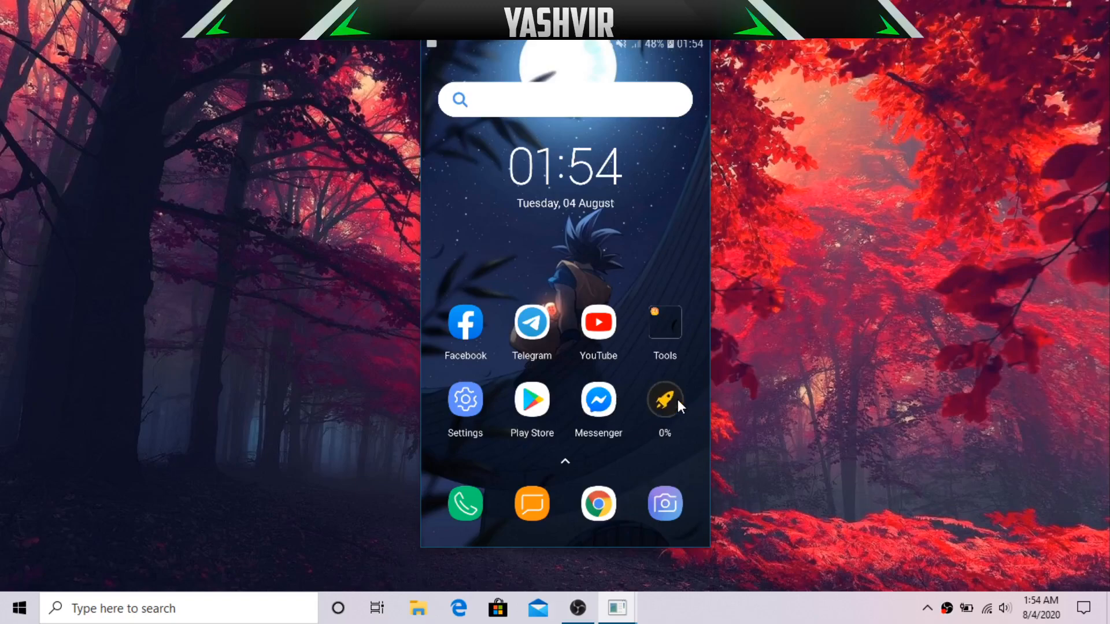
Step: Run the rocket booster widget again to free memory down to 51%
{"action": "left_click", "coordinate": [665, 399]}
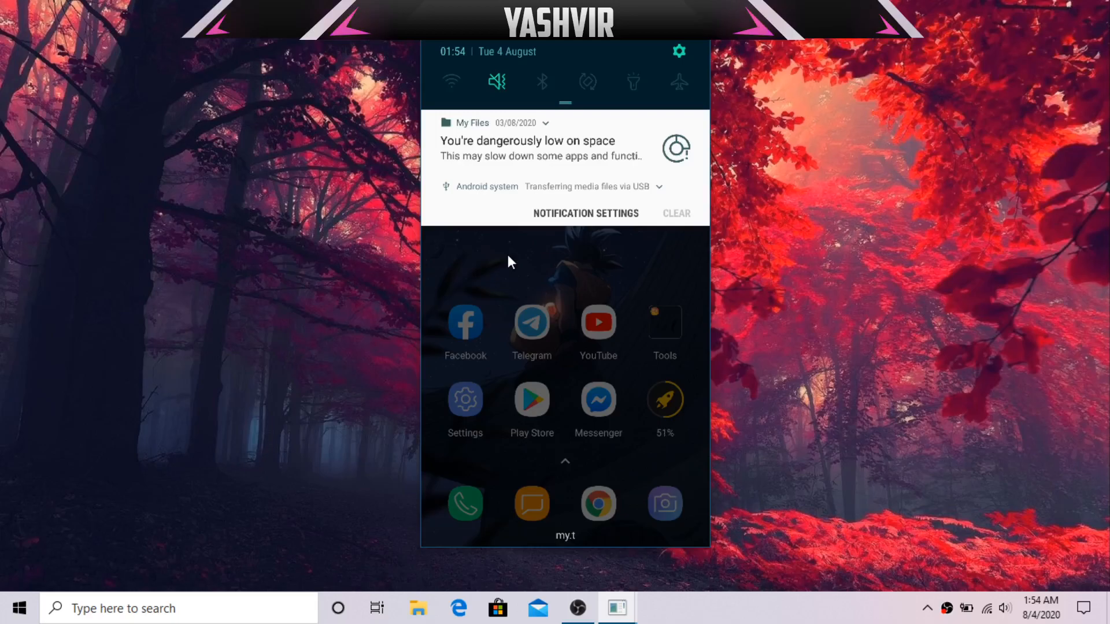
Step: Open Get More Space from the low-space warning and reach the 3.07 MB Unnecessary files entry
{"action": "left_click", "coordinate": [494, 141]}
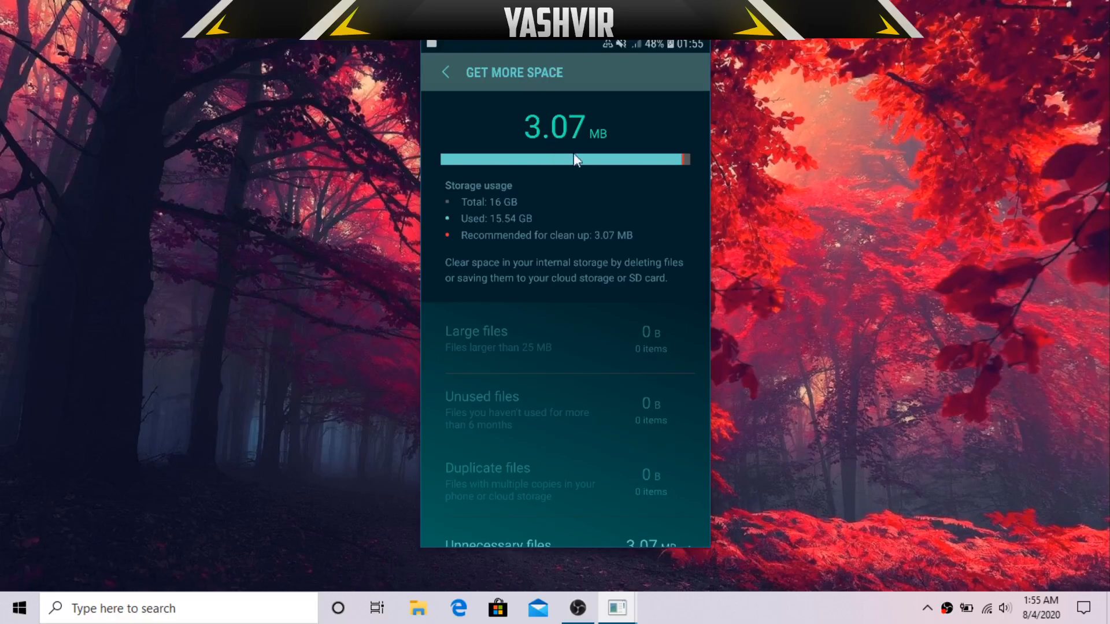
{"action": "mouse_move", "coordinate": [554, 139]}
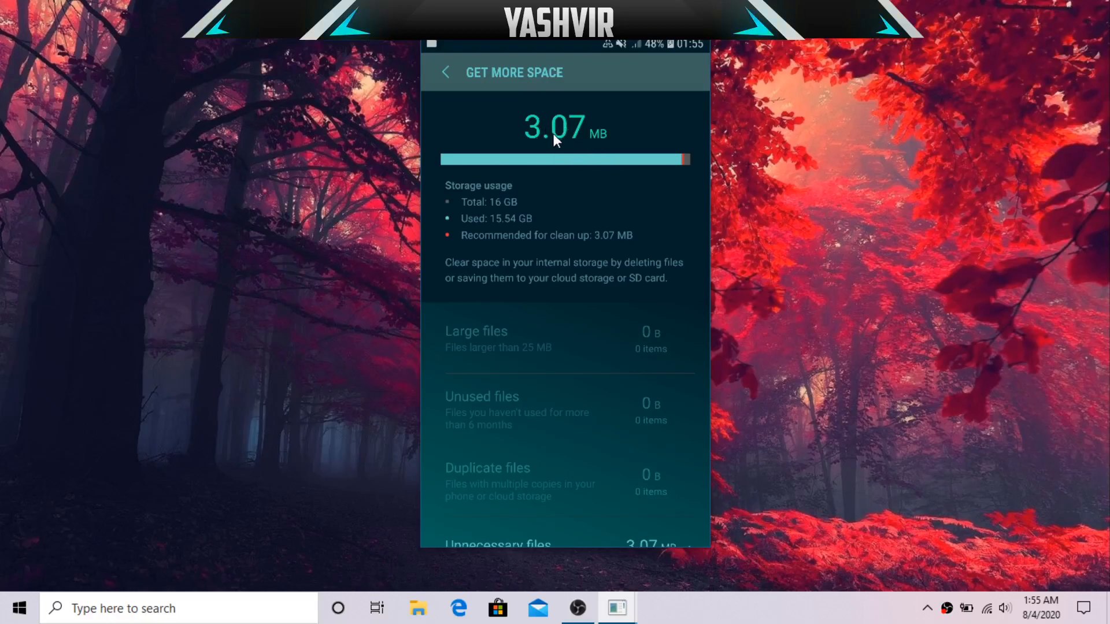
{"action": "mouse_move", "coordinate": [593, 167]}
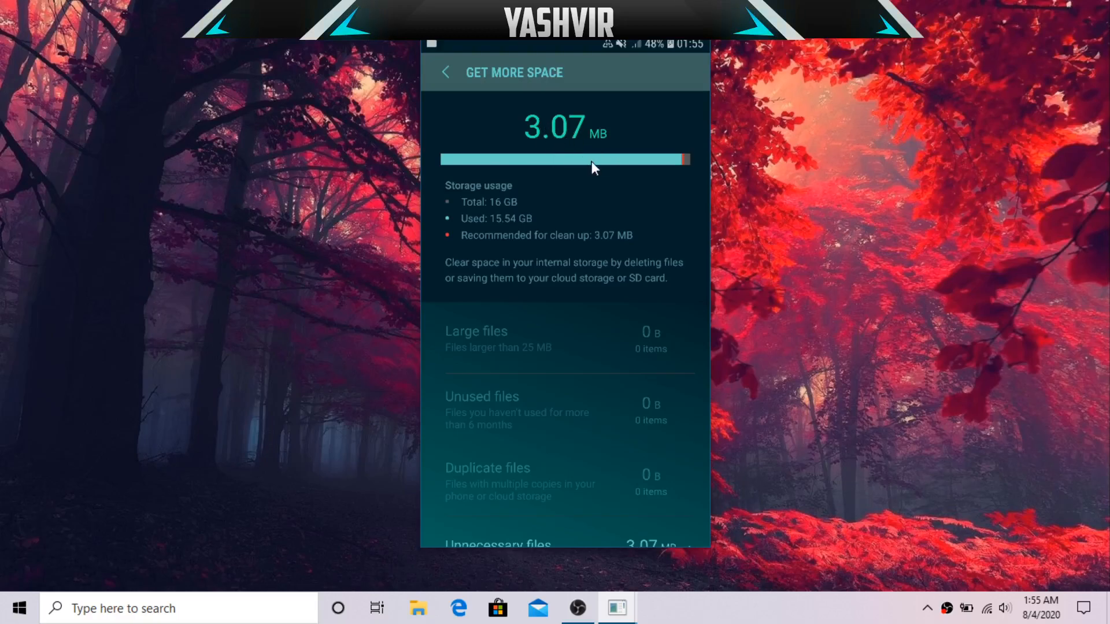
{"action": "scroll", "scroll_direction": "down", "scroll_amount": 3}
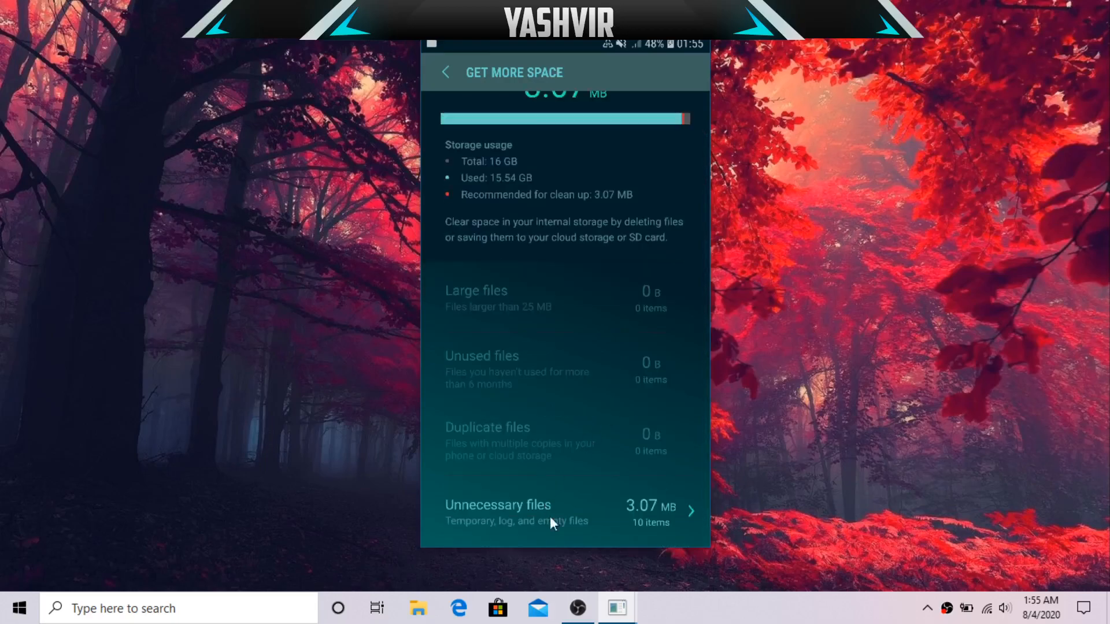
{"action": "mouse_move", "coordinate": [654, 529]}
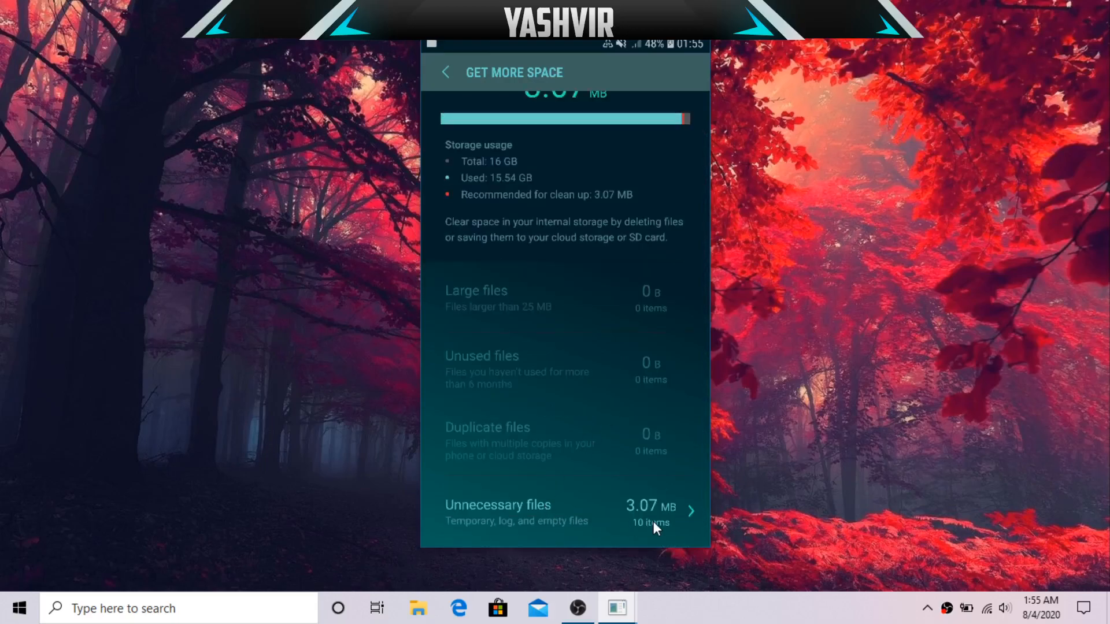
Step: Select all 10 unnecessary files and confirm their deletion, bringing storage to 15.52 GB
{"action": "left_click", "coordinate": [529, 511]}
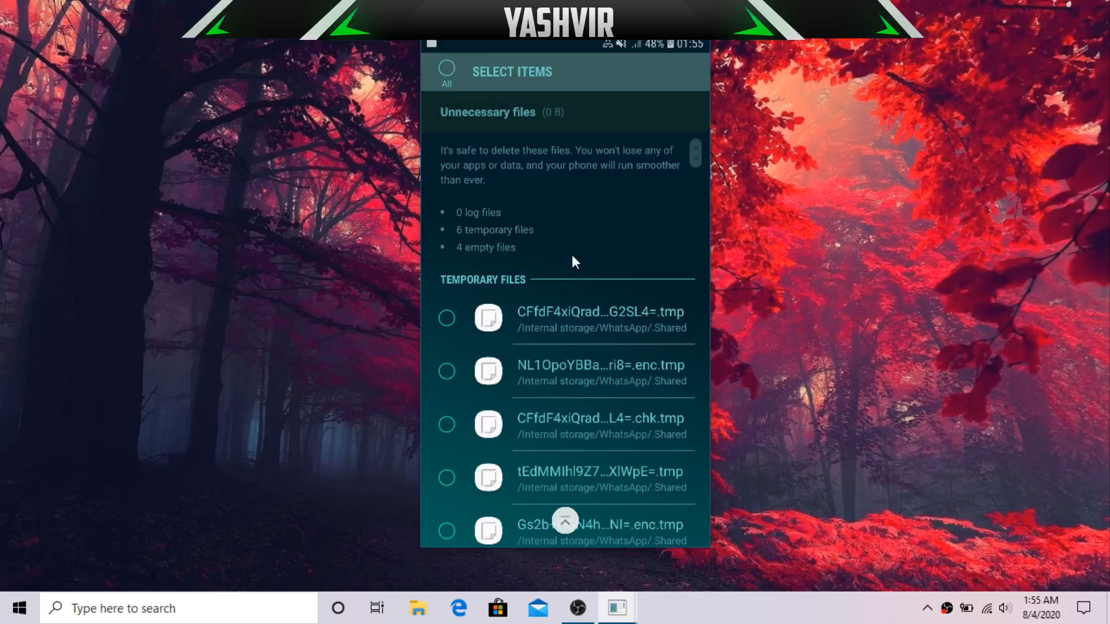
{"action": "left_click", "coordinate": [446, 72]}
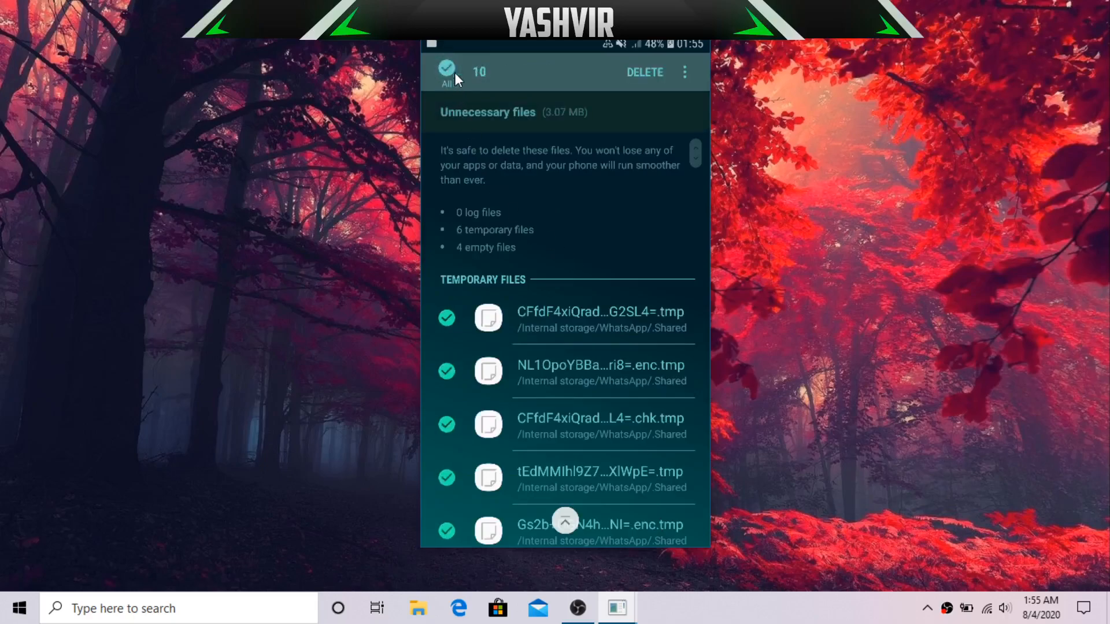
{"action": "left_click", "coordinate": [645, 72]}
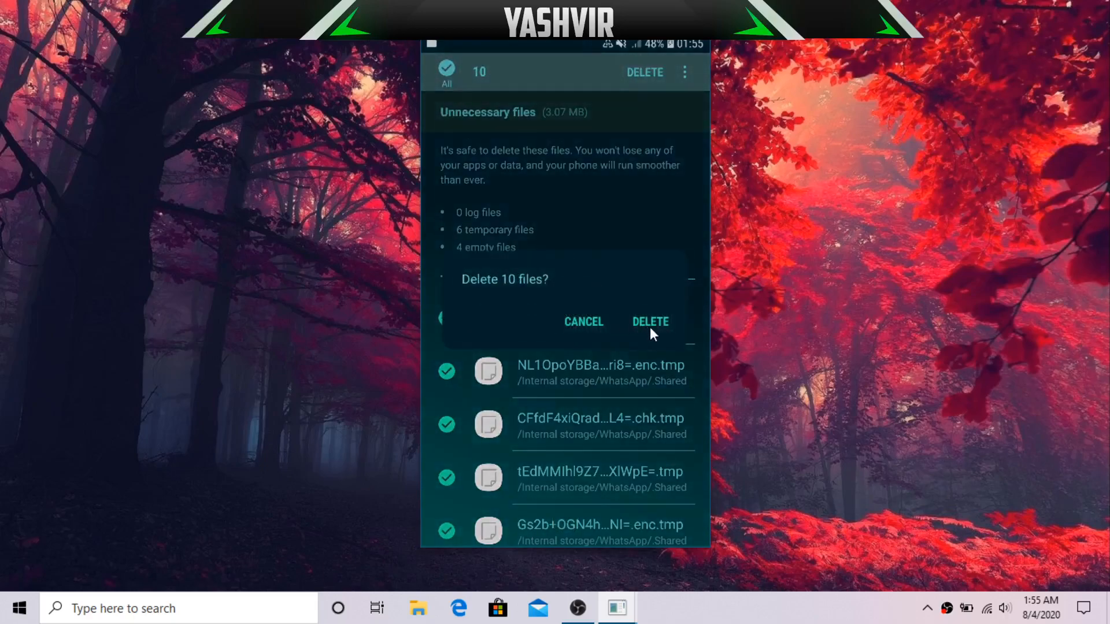
{"action": "left_click", "coordinate": [650, 321]}
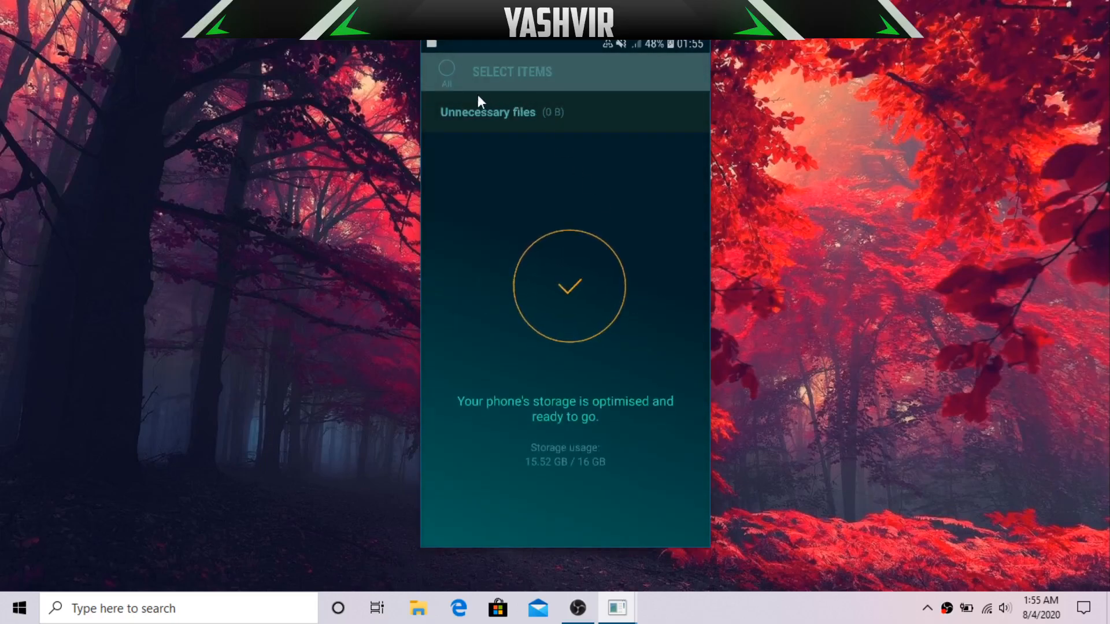
{"action": "mouse_move", "coordinate": [473, 440]}
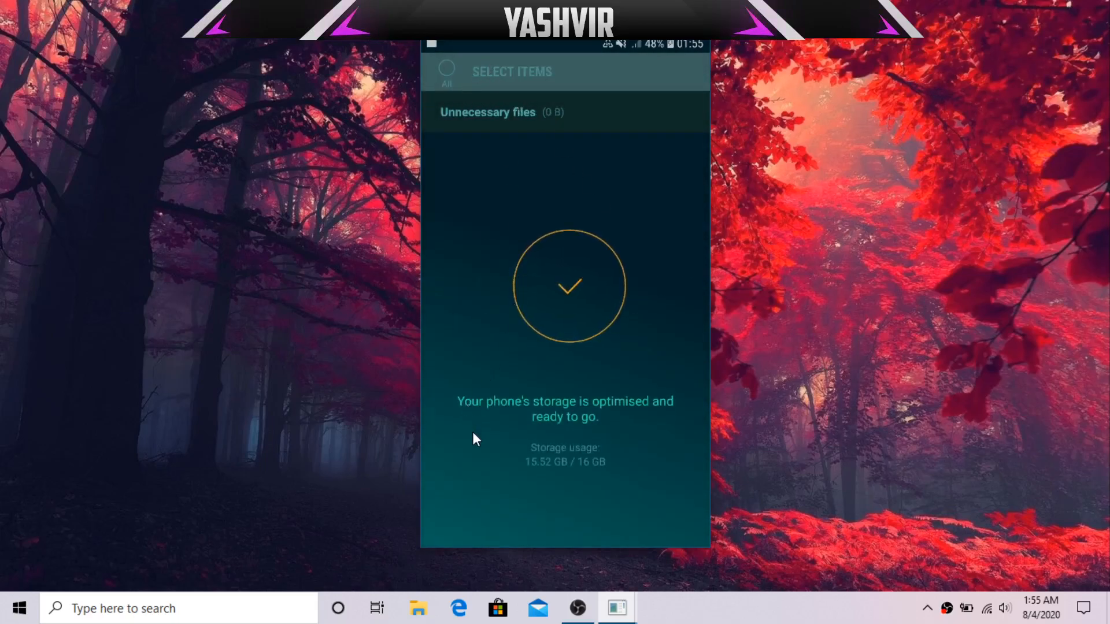
{"action": "mouse_move", "coordinate": [1105, 534]}
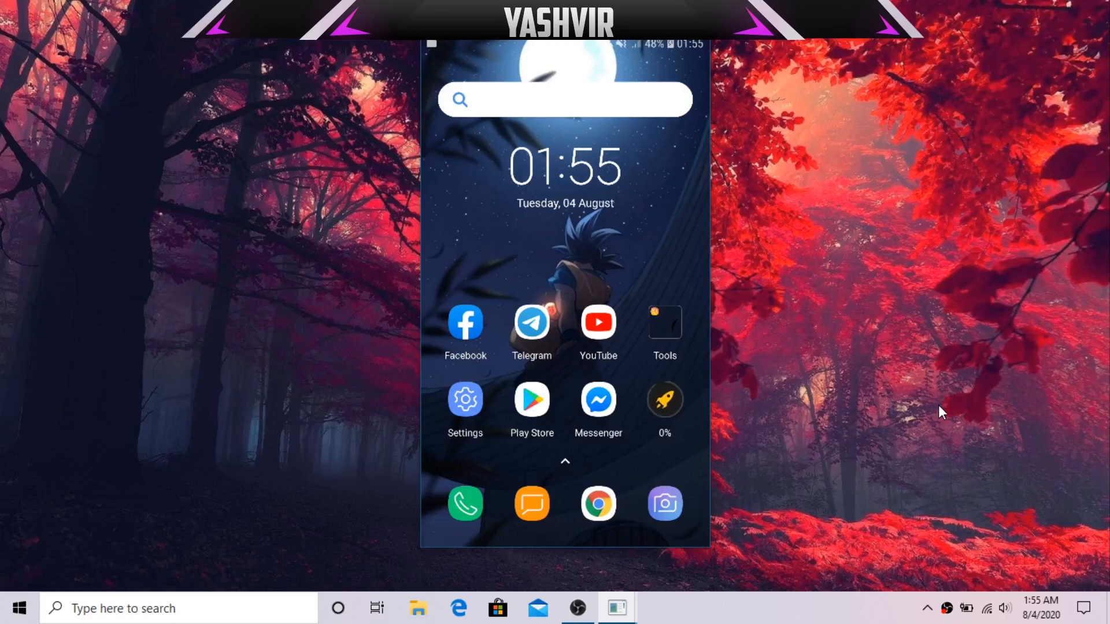
Step: Run the rocket booster widget repeatedly, leaving it reading 52%
{"action": "left_click", "coordinate": [665, 399]}
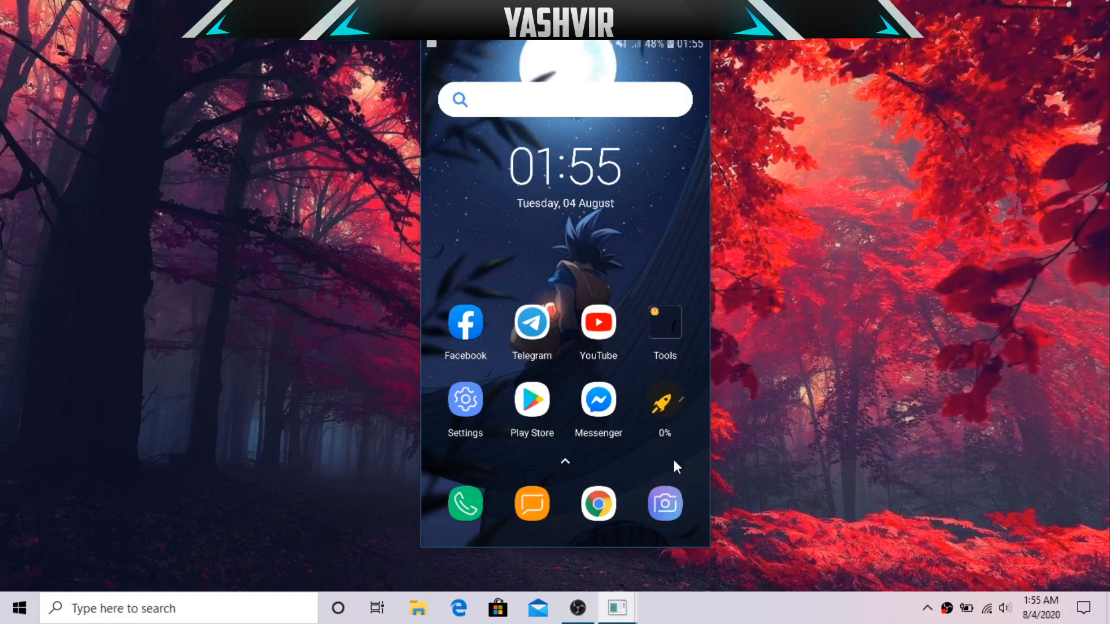
{"action": "mouse_move", "coordinate": [684, 448]}
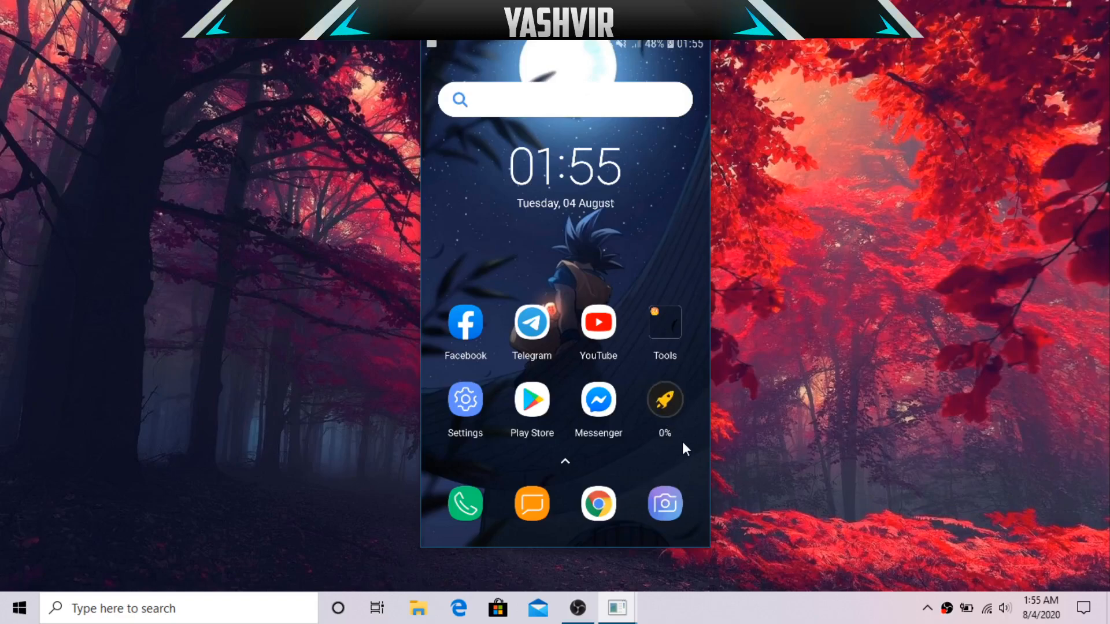
{"action": "left_click", "coordinate": [664, 399]}
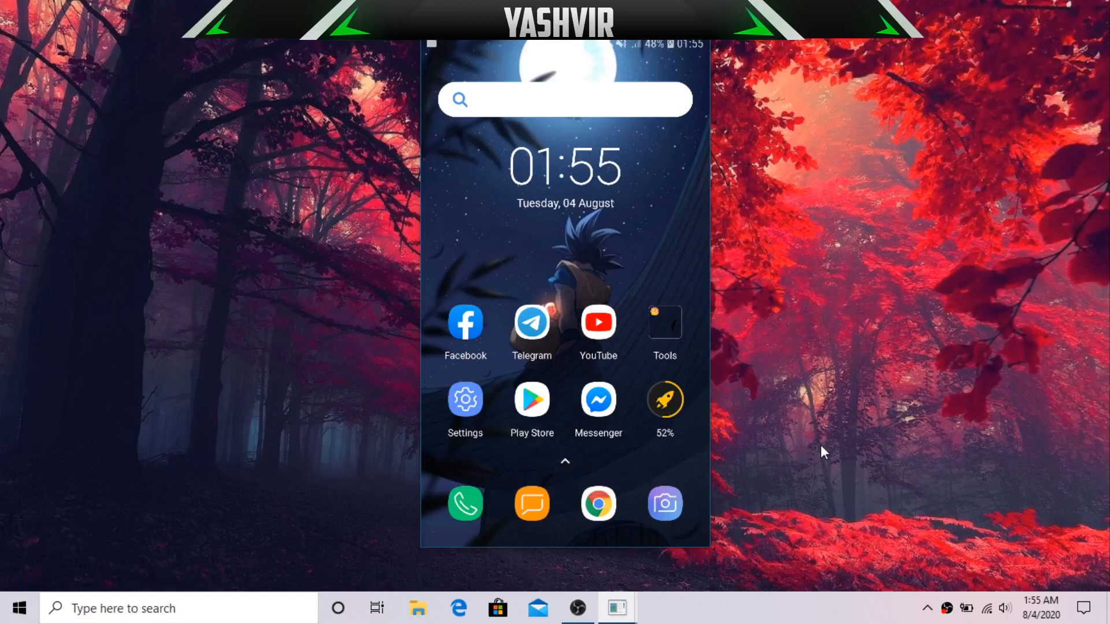
{"action": "mouse_move", "coordinate": [812, 402]}
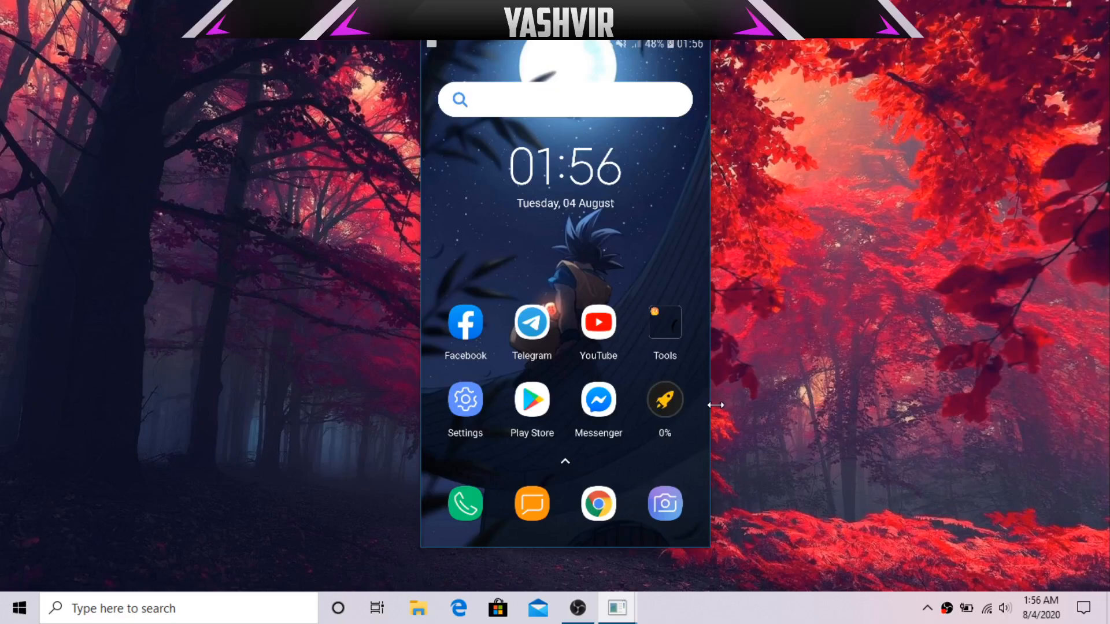
{"action": "left_click", "coordinate": [665, 399]}
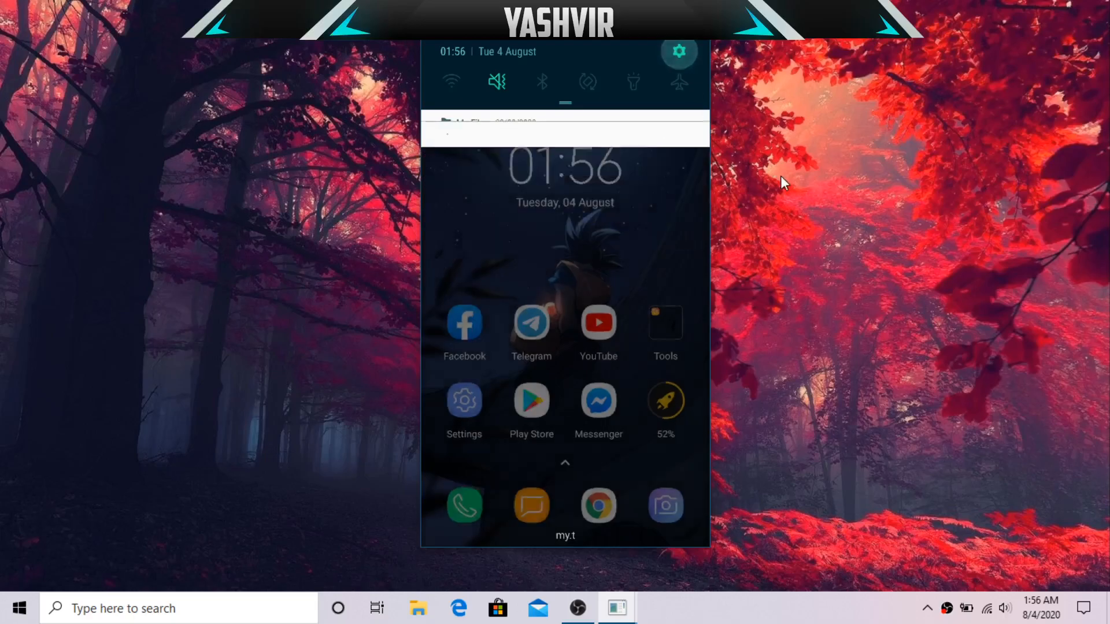
Step: Go from the notification shade's Settings gear into the Apps list
{"action": "left_click", "coordinate": [680, 52]}
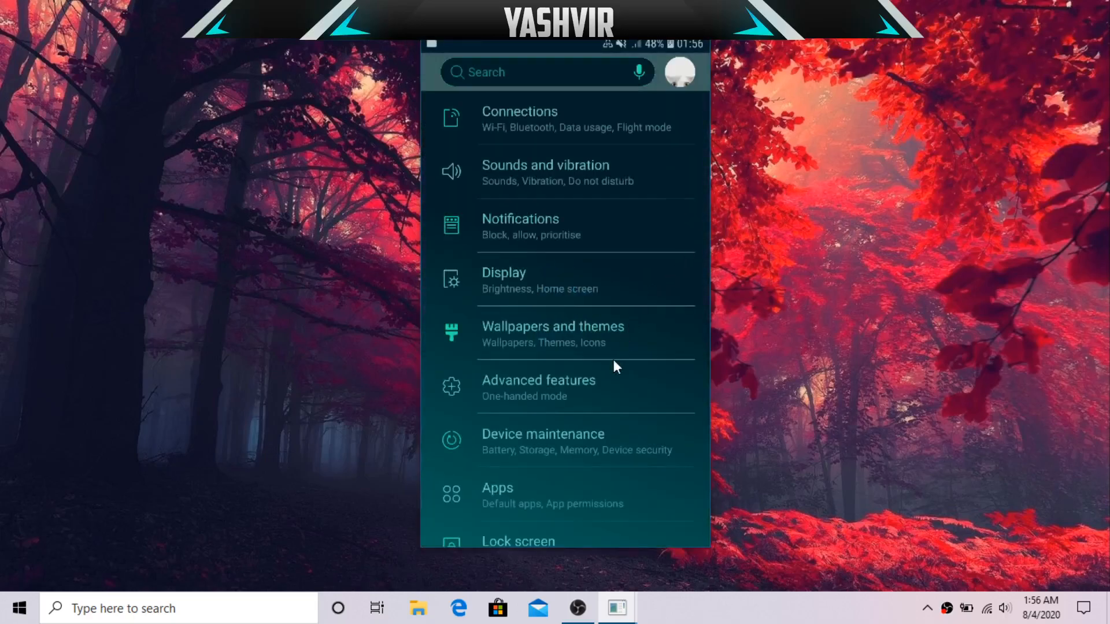
{"action": "scroll", "scroll_direction": "down", "scroll_amount": 3}
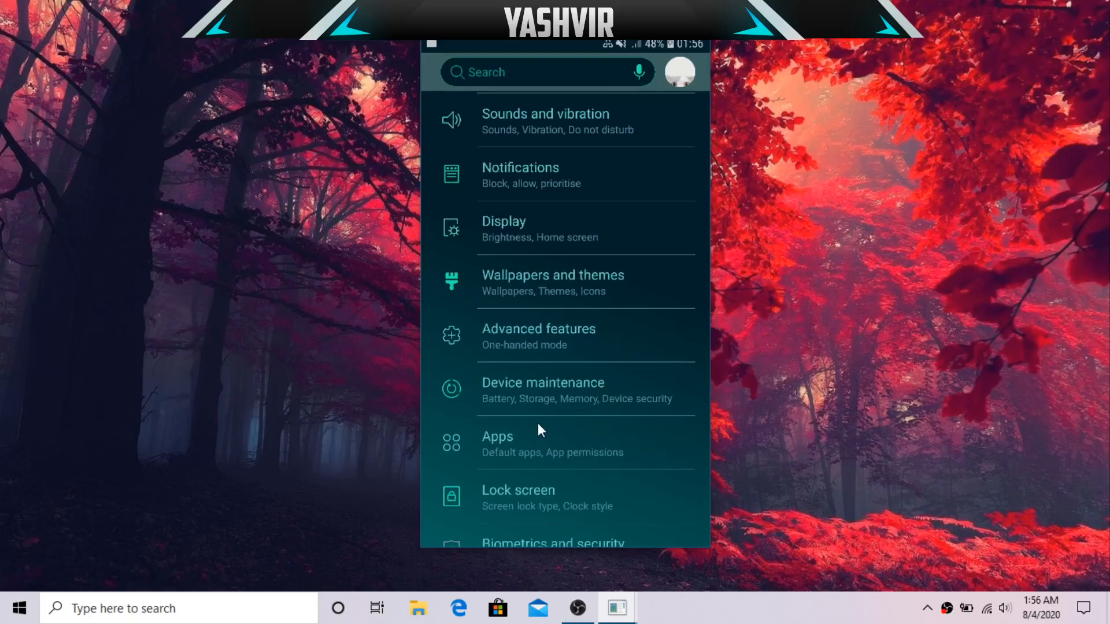
{"action": "mouse_move", "coordinate": [542, 457]}
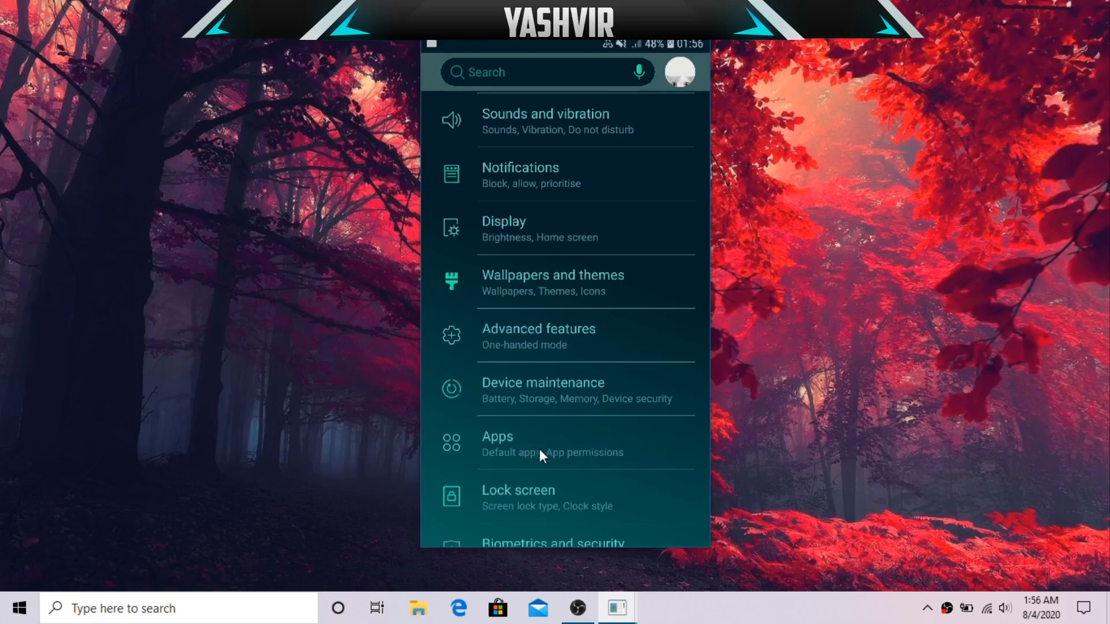
{"action": "mouse_move", "coordinate": [548, 472]}
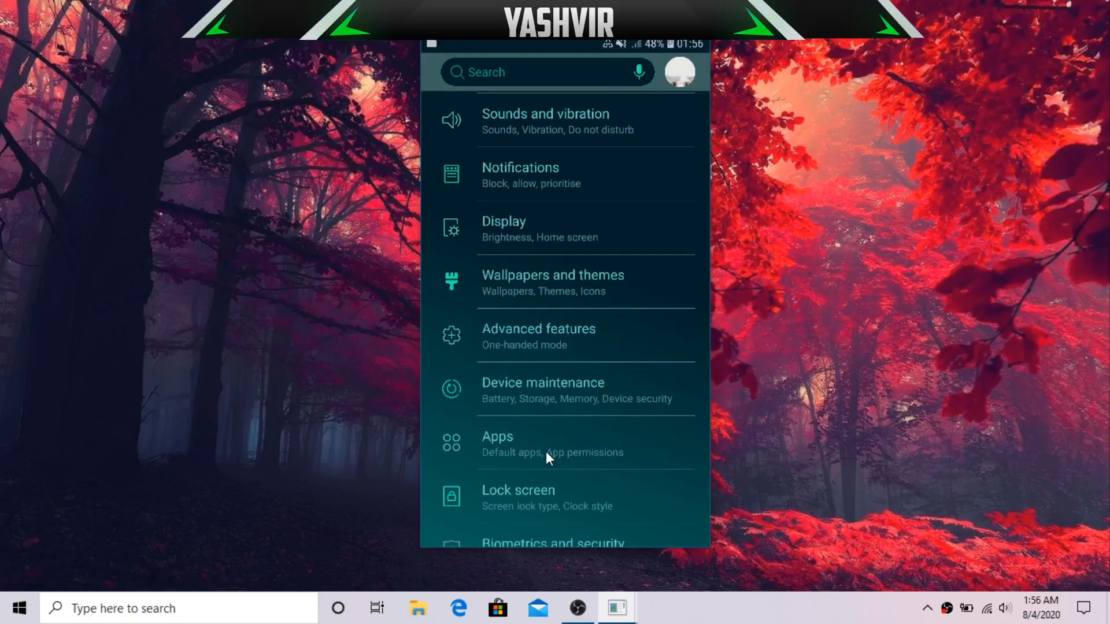
{"action": "mouse_move", "coordinate": [485, 448]}
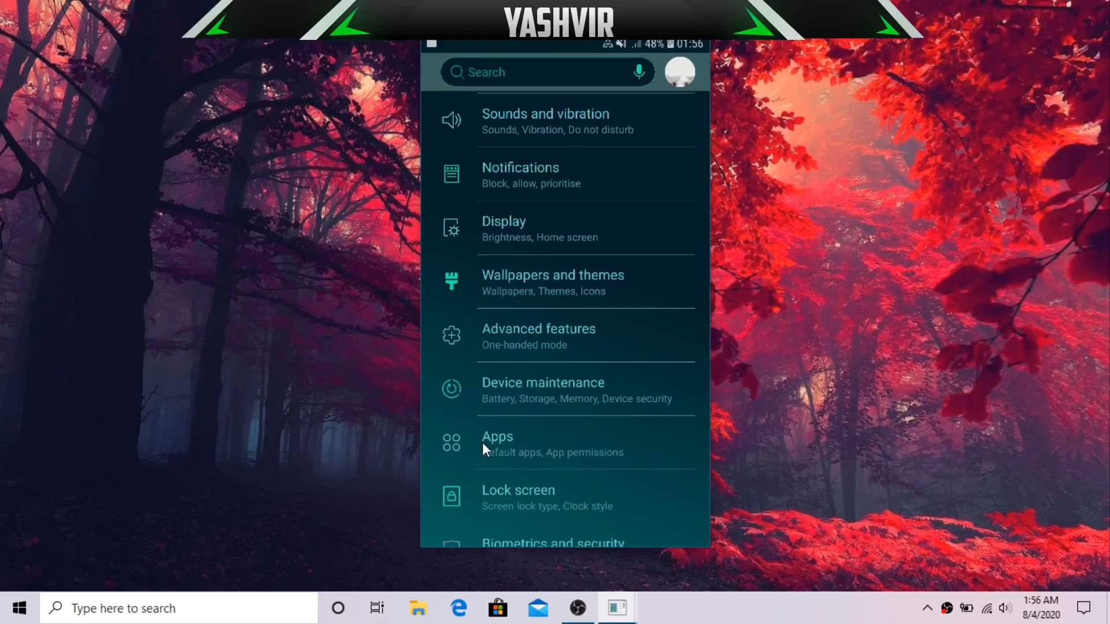
{"action": "mouse_move", "coordinate": [547, 460]}
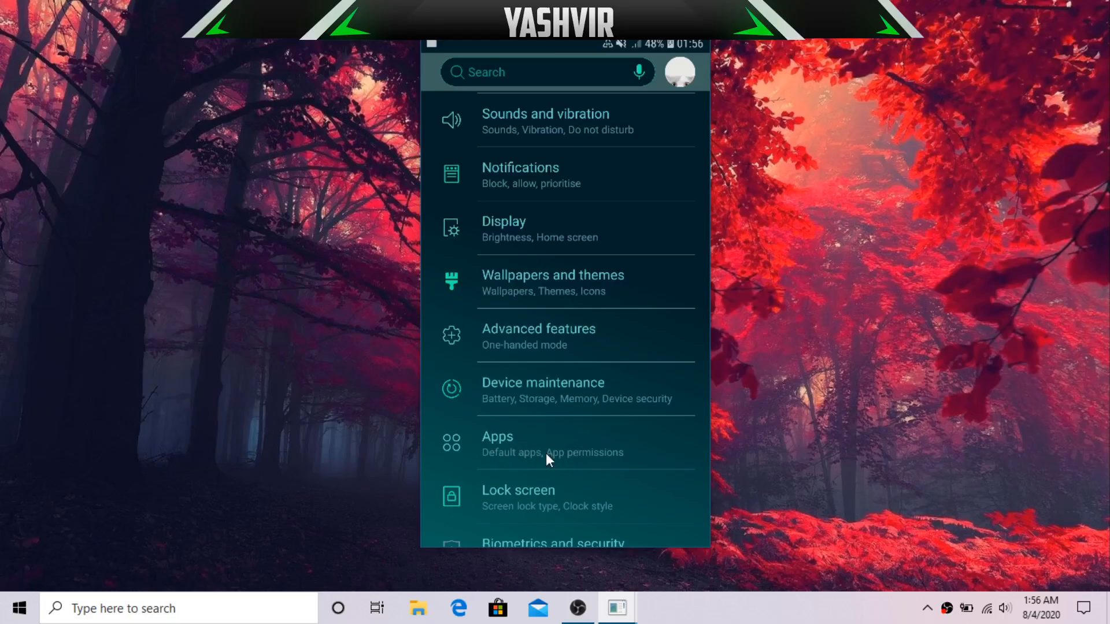
{"action": "mouse_move", "coordinate": [513, 451]}
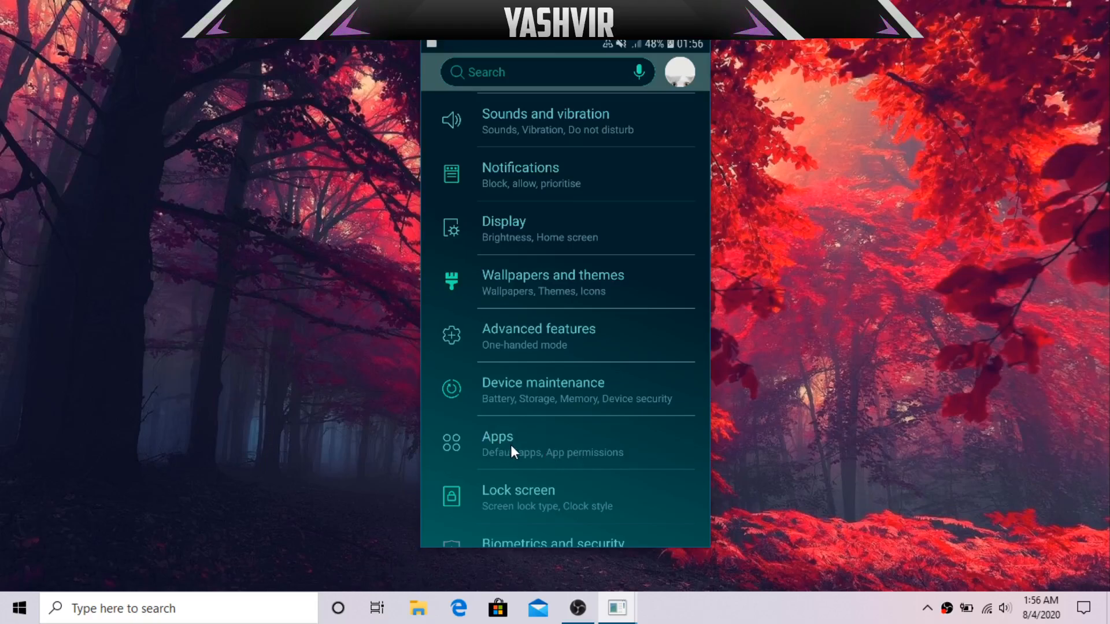
{"action": "mouse_move", "coordinate": [511, 470]}
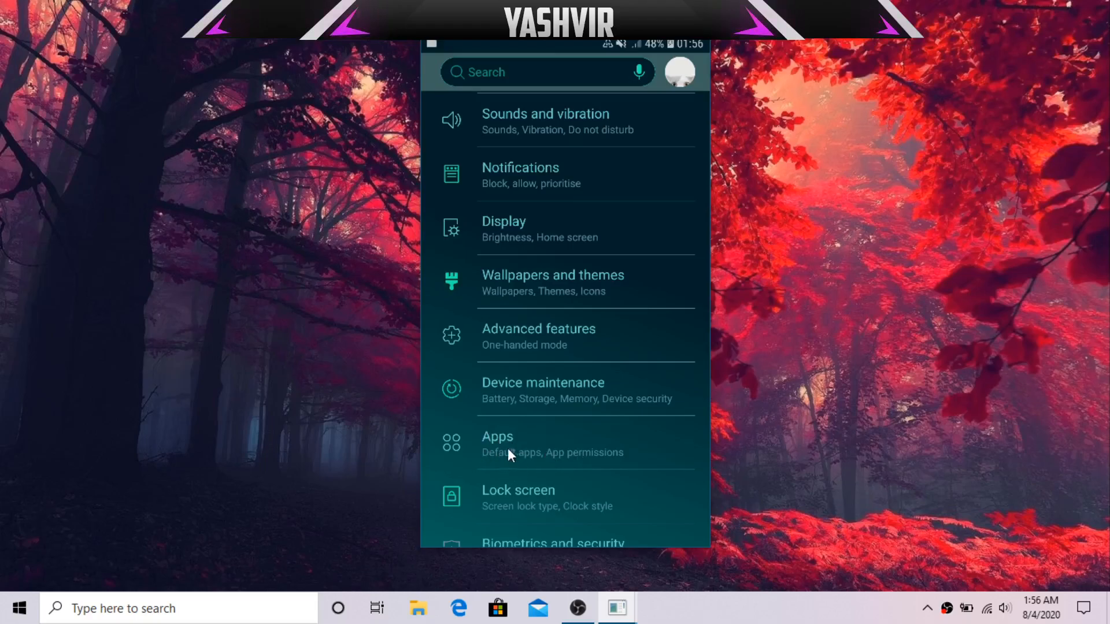
{"action": "left_click", "coordinate": [497, 437]}
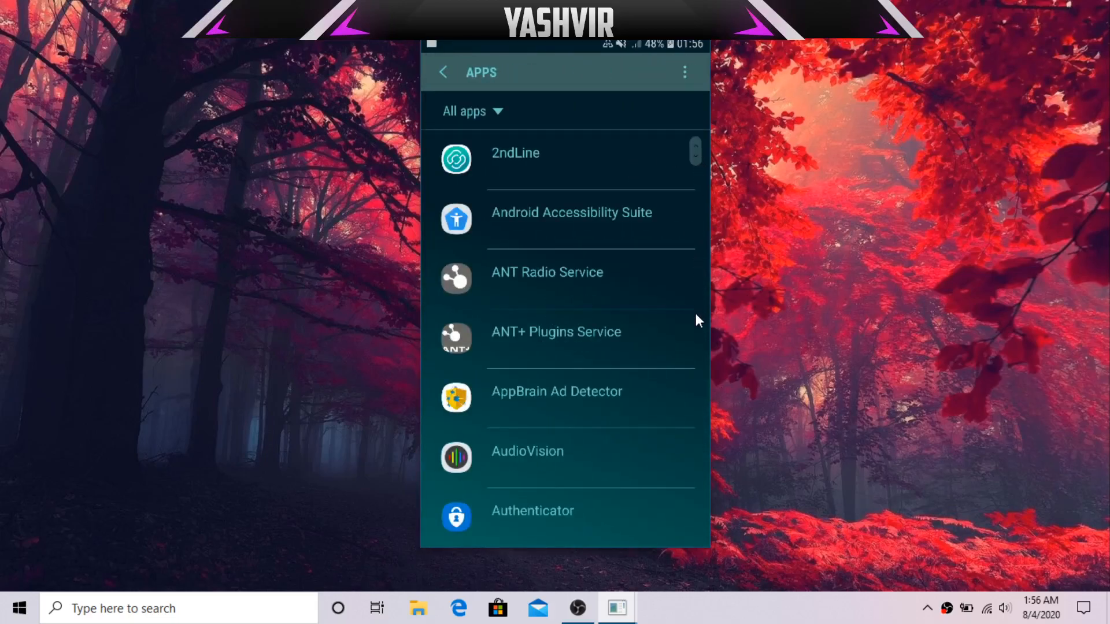
Step: Reach YouTube at the bottom of the apps list and open its App info page
{"action": "scroll", "scroll_direction": "down", "scroll_amount": 3}
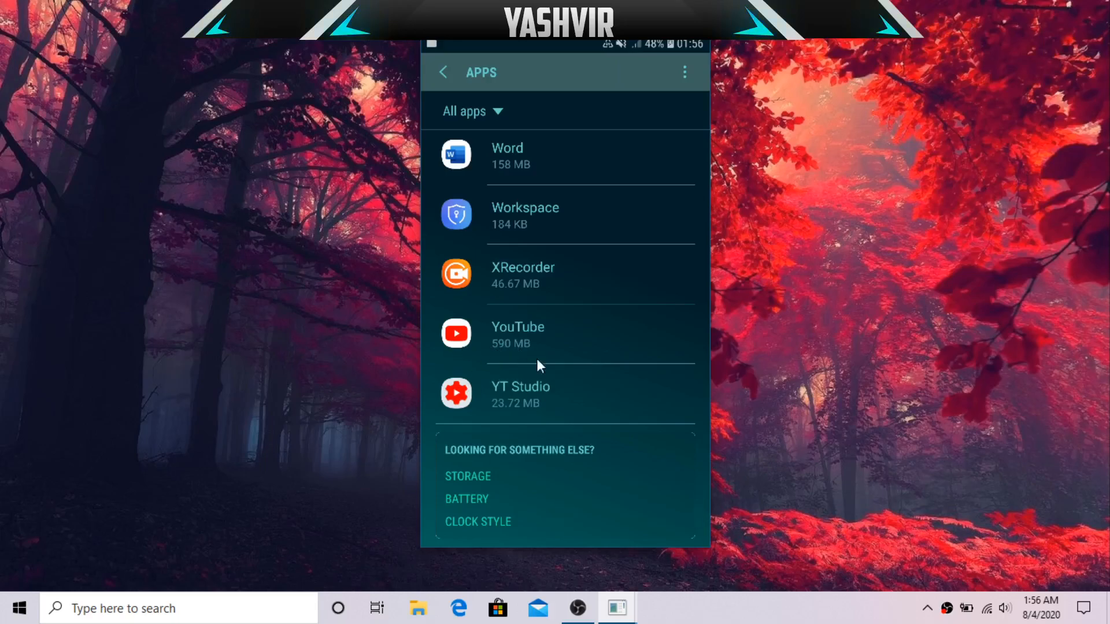
{"action": "mouse_move", "coordinate": [540, 347]}
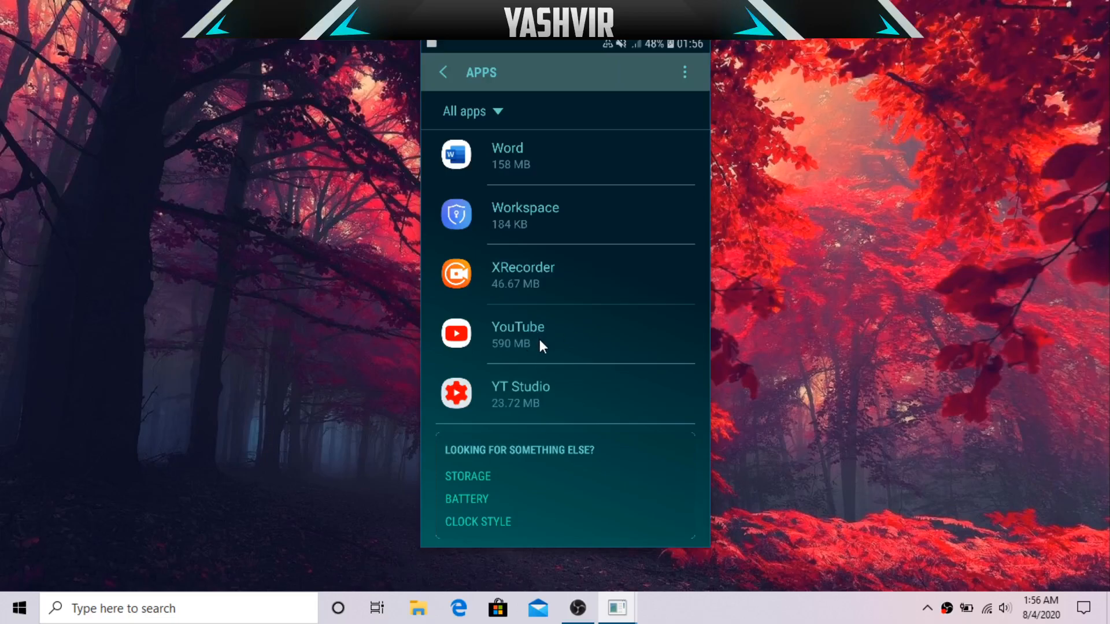
{"action": "left_click", "coordinate": [518, 333]}
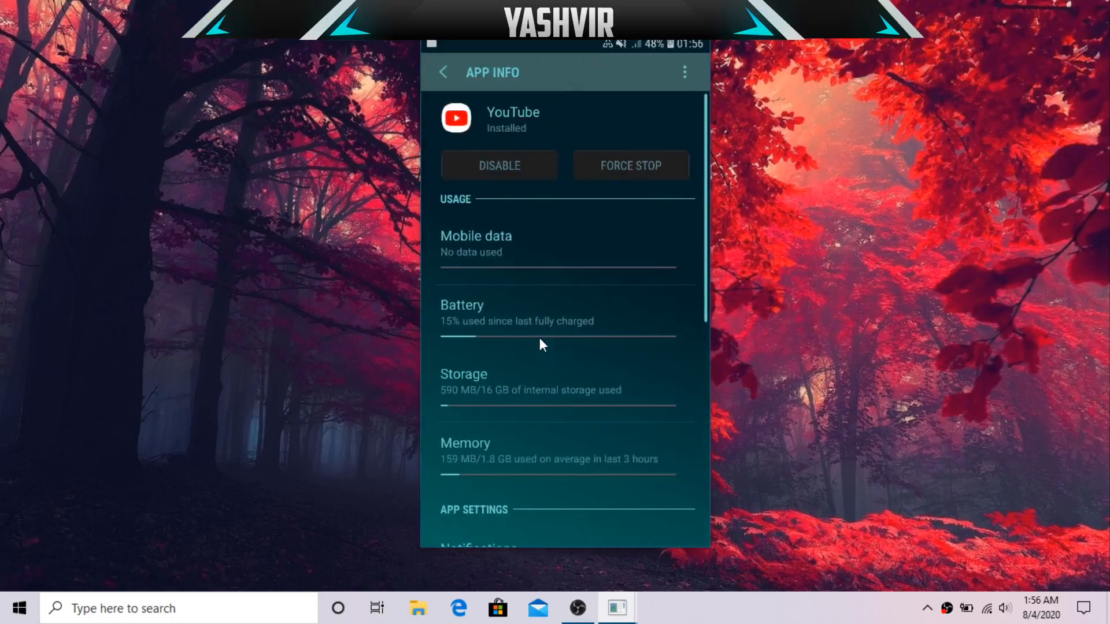
Step: Clear YouTube's 78.86 MB cache from its Storage page, leaving 432 MB, and return to App info
{"action": "scroll", "scroll_direction": "down", "scroll_amount": 3}
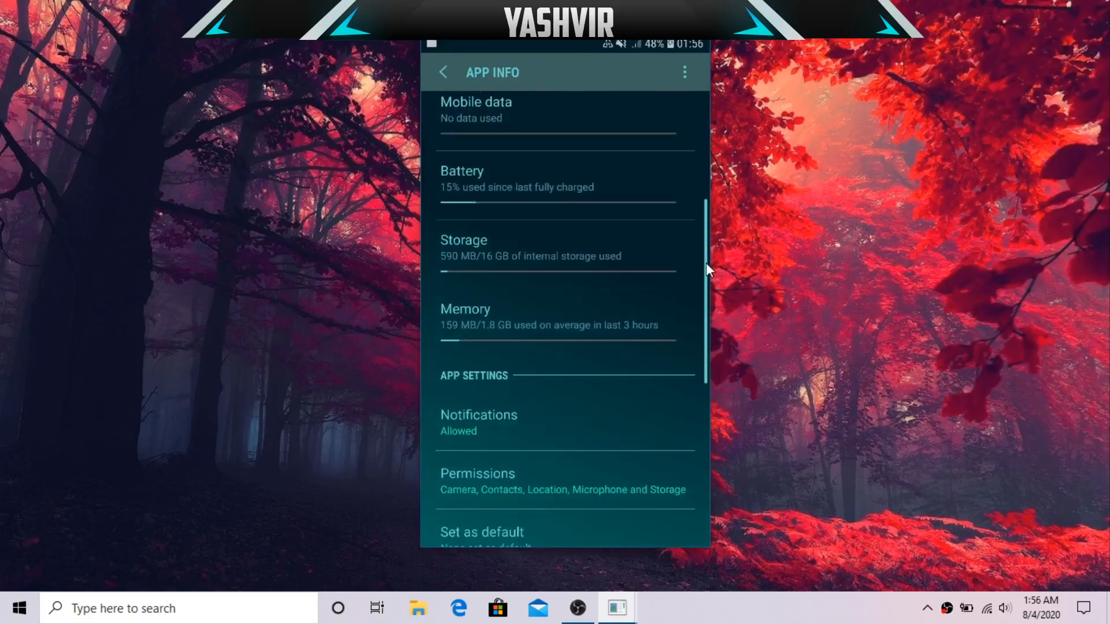
{"action": "scroll", "scroll_direction": "down", "scroll_amount": 3}
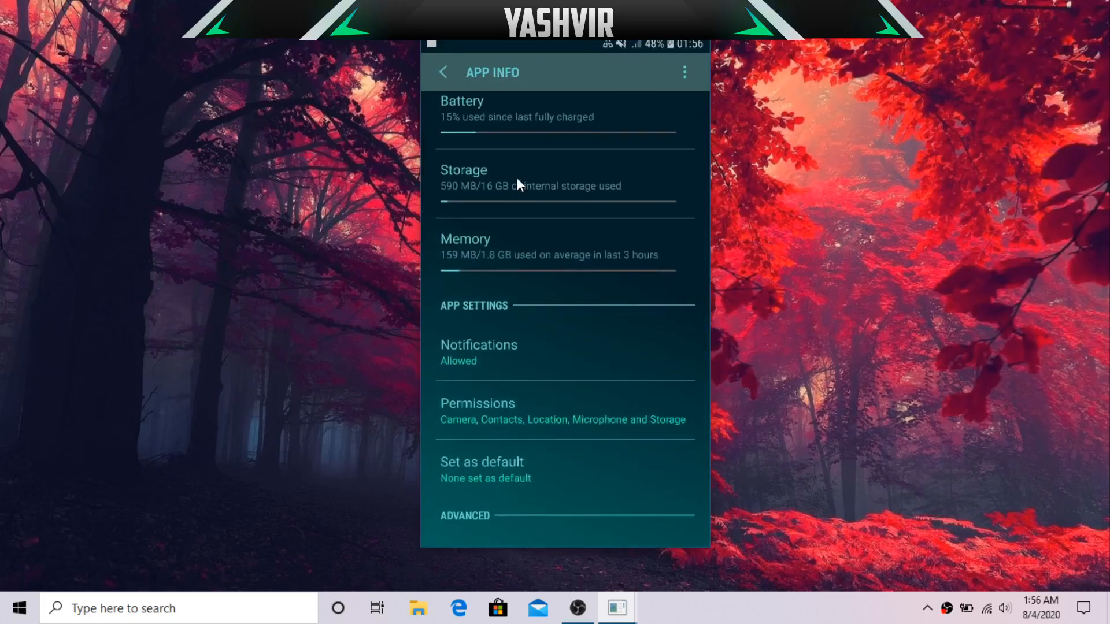
{"action": "left_click", "coordinate": [486, 173]}
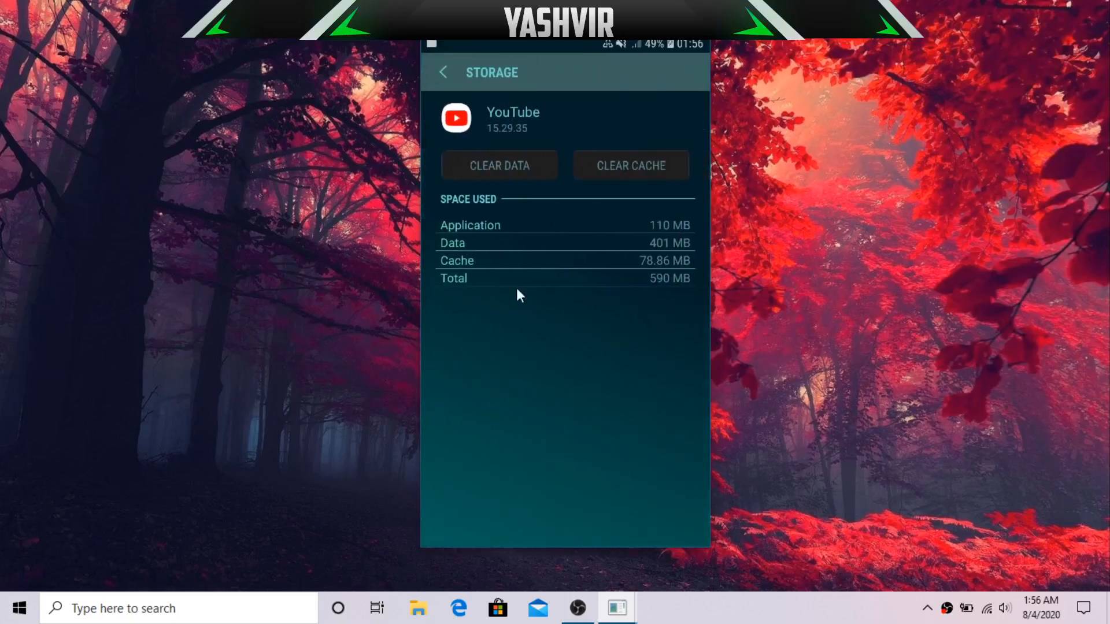
{"action": "mouse_move", "coordinate": [649, 275]}
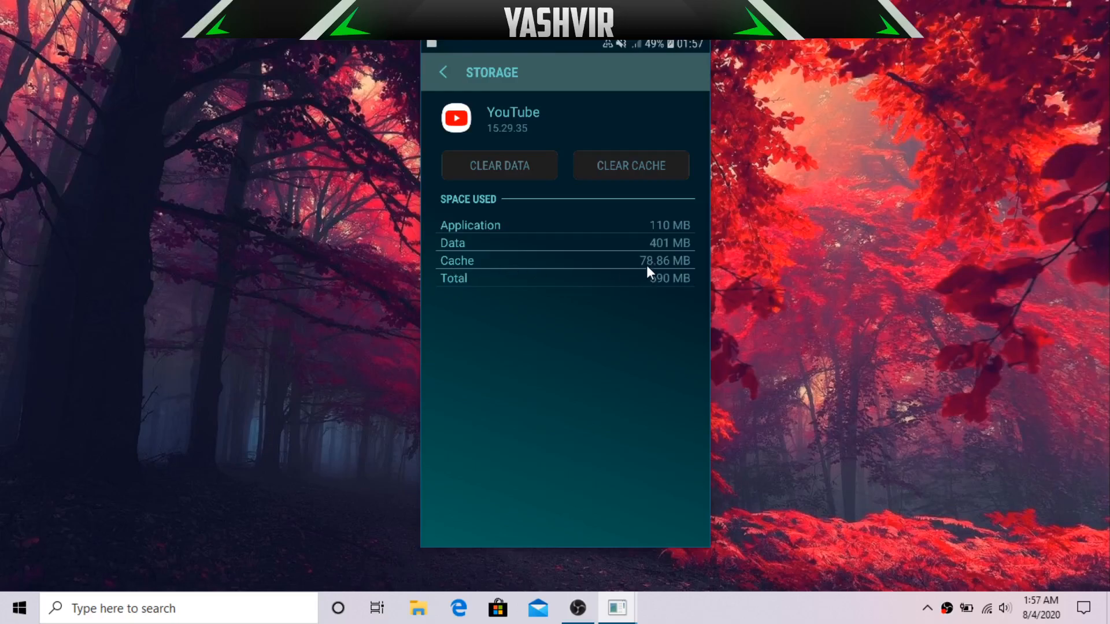
{"action": "mouse_move", "coordinate": [647, 268]}
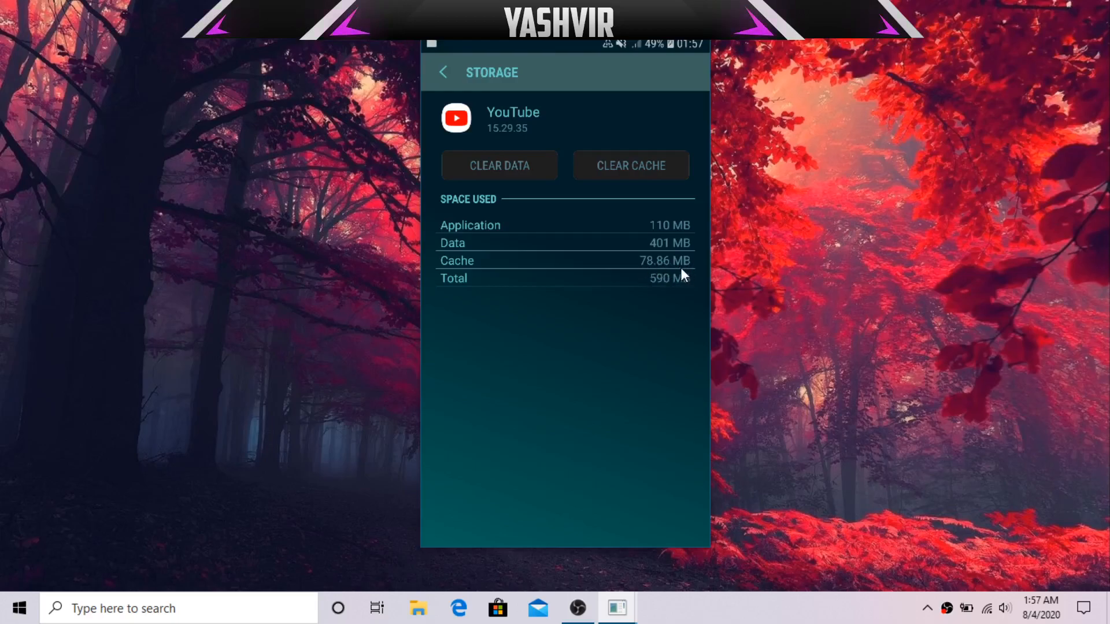
{"action": "mouse_move", "coordinate": [689, 267]}
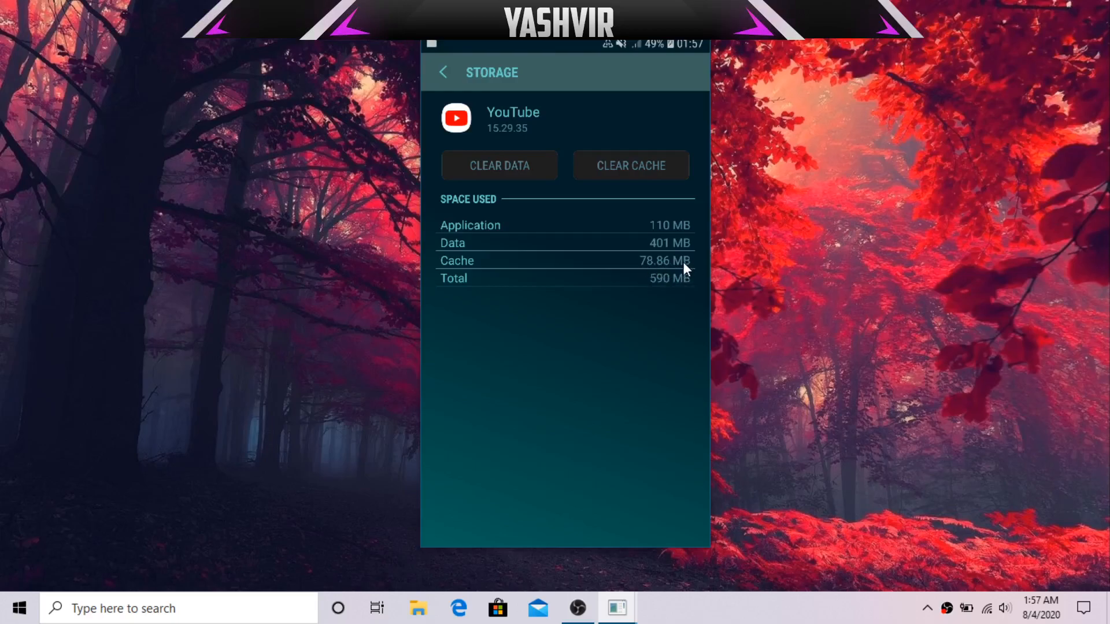
{"action": "mouse_move", "coordinate": [680, 275]}
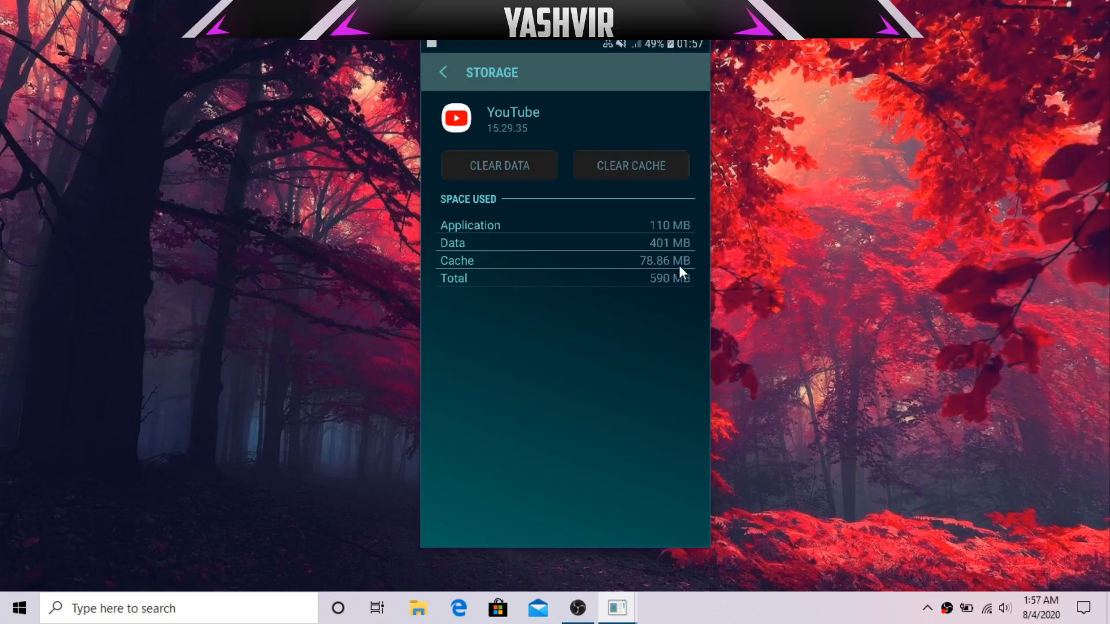
{"action": "left_click", "coordinate": [632, 165]}
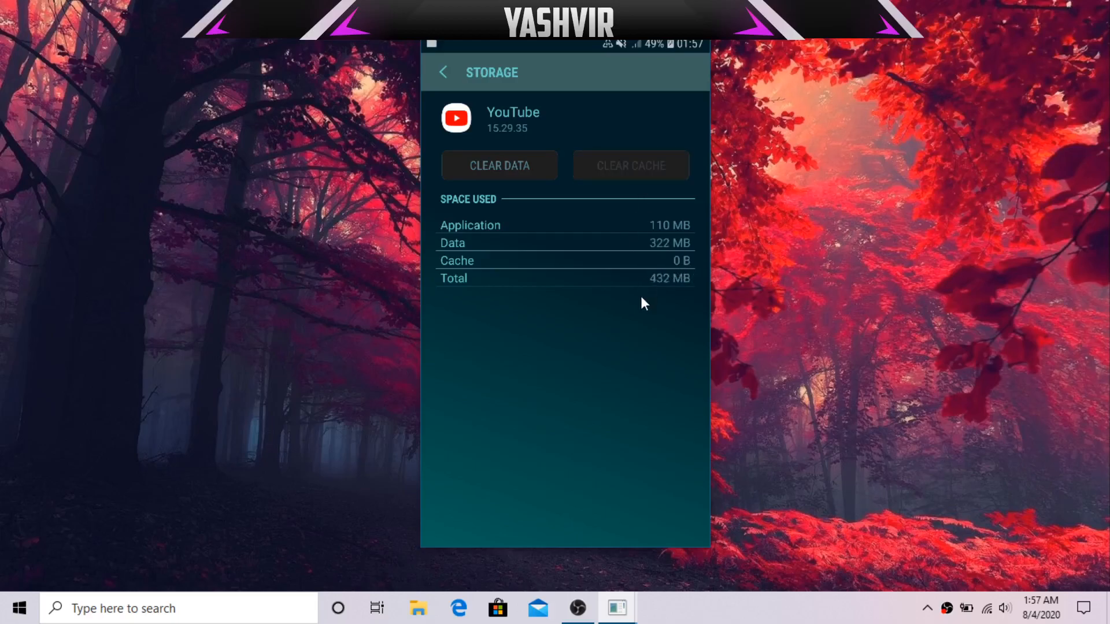
{"action": "mouse_move", "coordinate": [610, 261]}
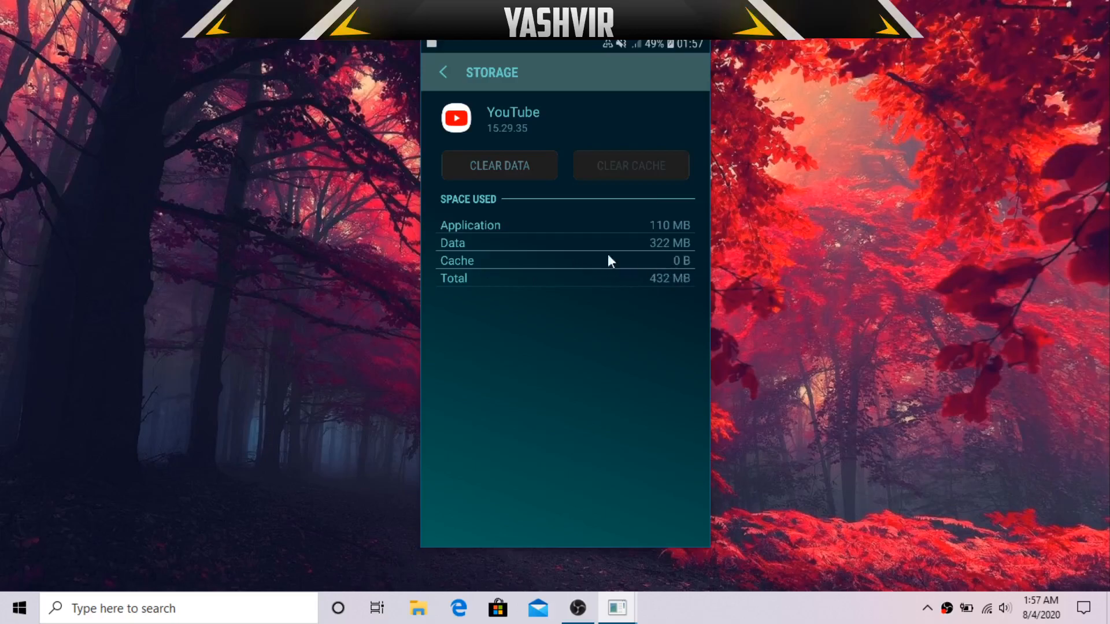
{"action": "mouse_move", "coordinate": [687, 271]}
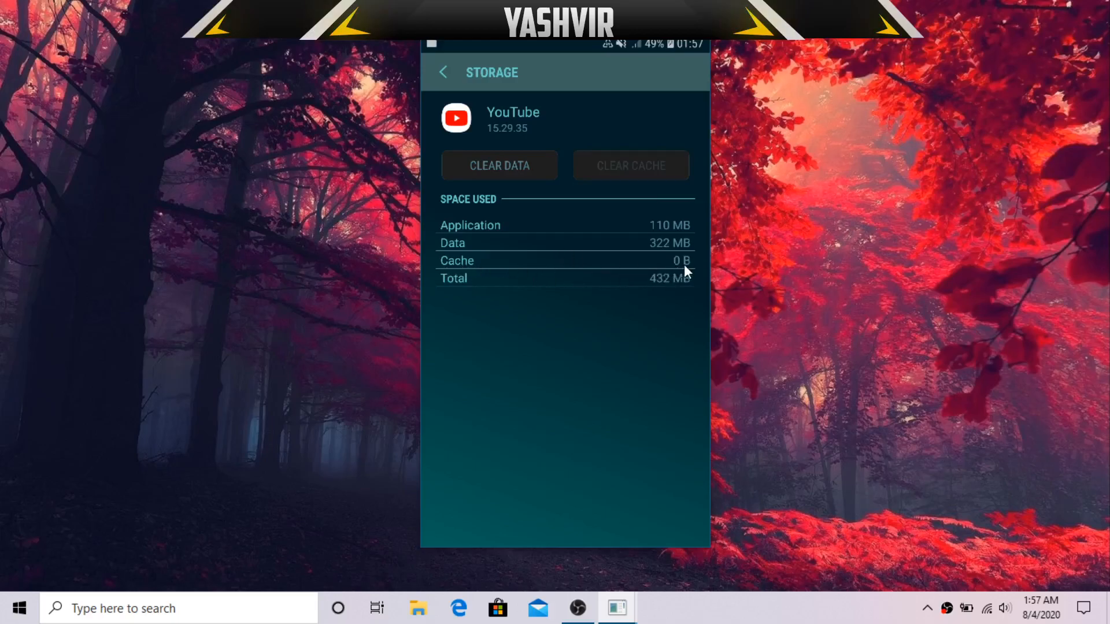
{"action": "mouse_move", "coordinate": [465, 91]}
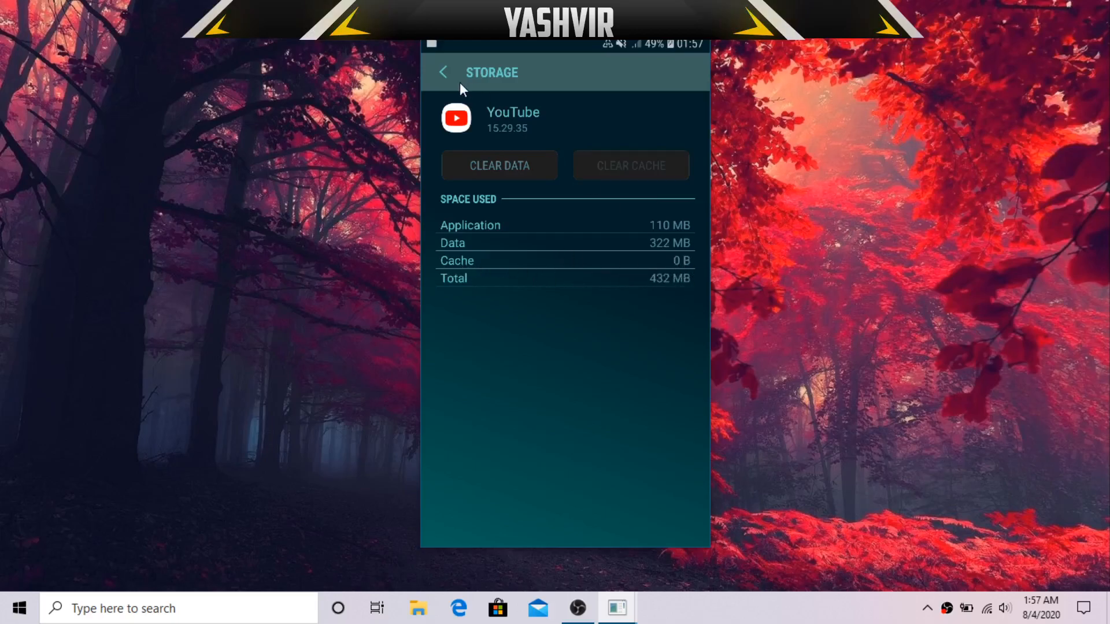
{"action": "left_click", "coordinate": [444, 71]}
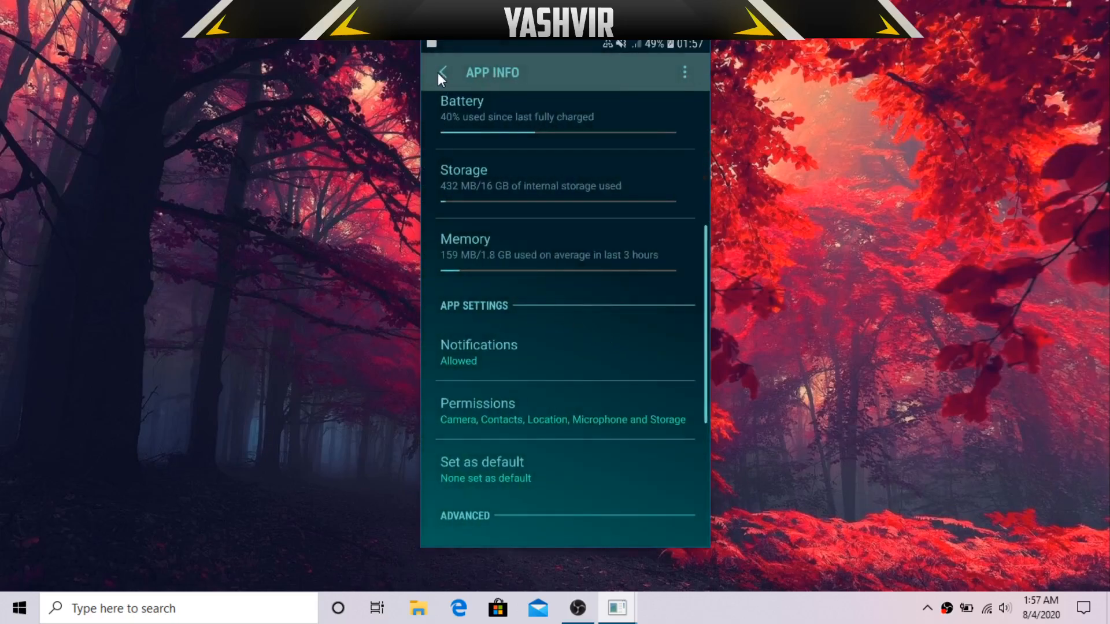
Step: Clear XRecorder's 16.38 KB cache from its Storage page and return to the Apps list
{"action": "left_click", "coordinate": [444, 73]}
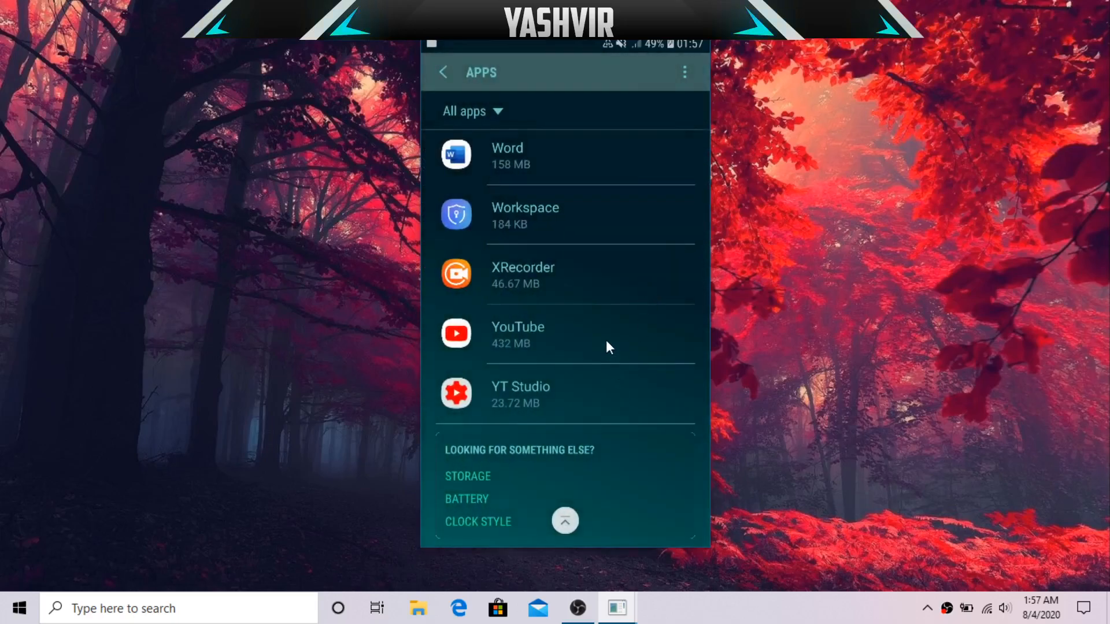
{"action": "mouse_move", "coordinate": [583, 270]}
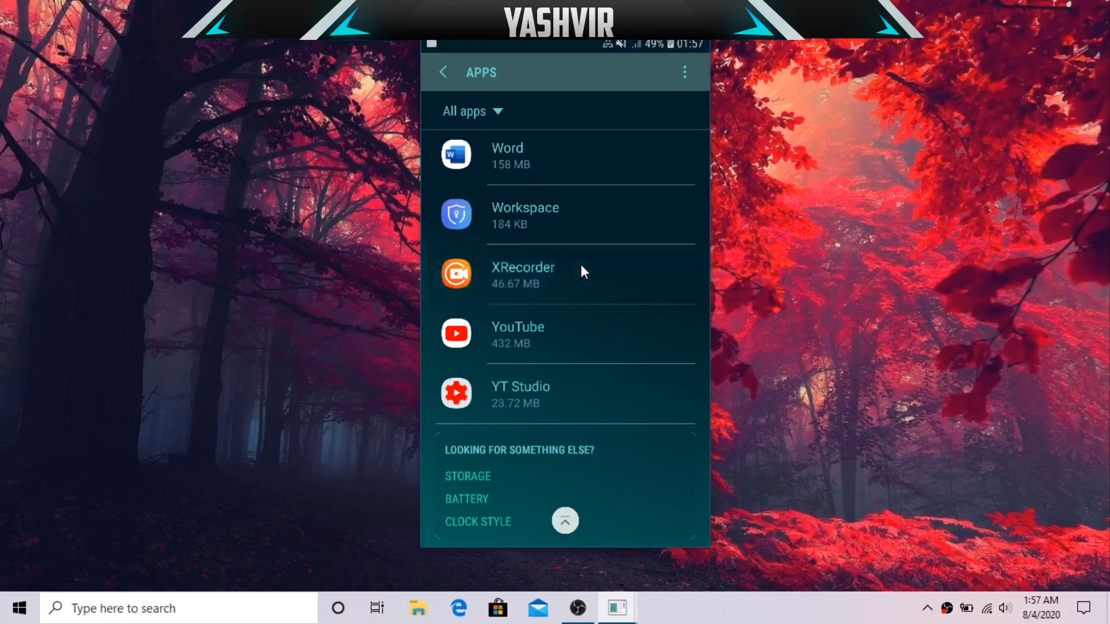
{"action": "left_click", "coordinate": [523, 274]}
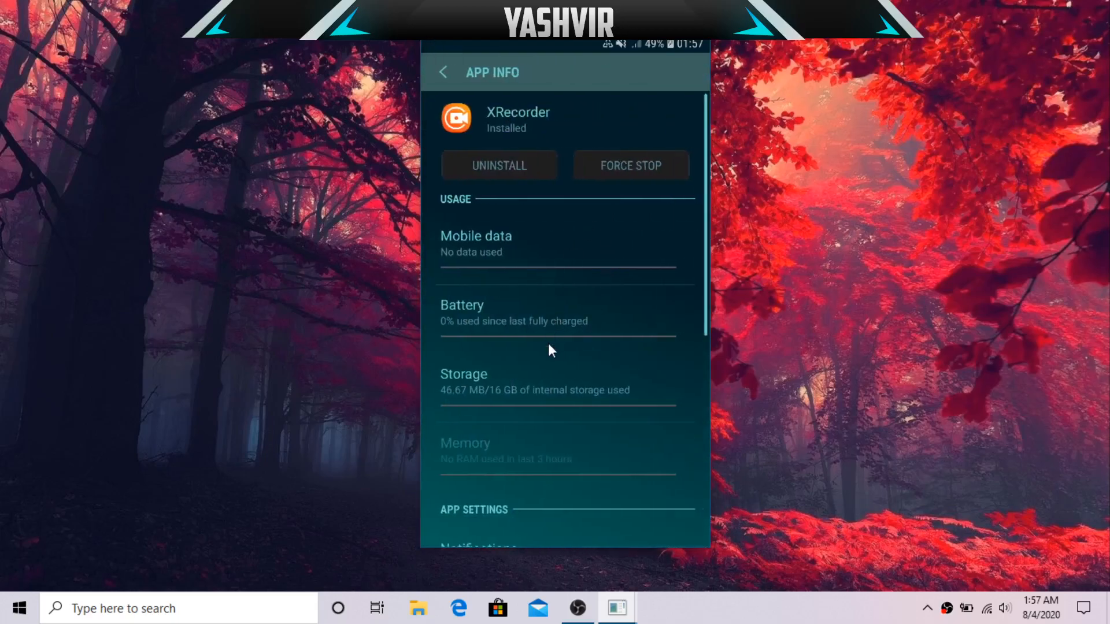
{"action": "left_click", "coordinate": [463, 382]}
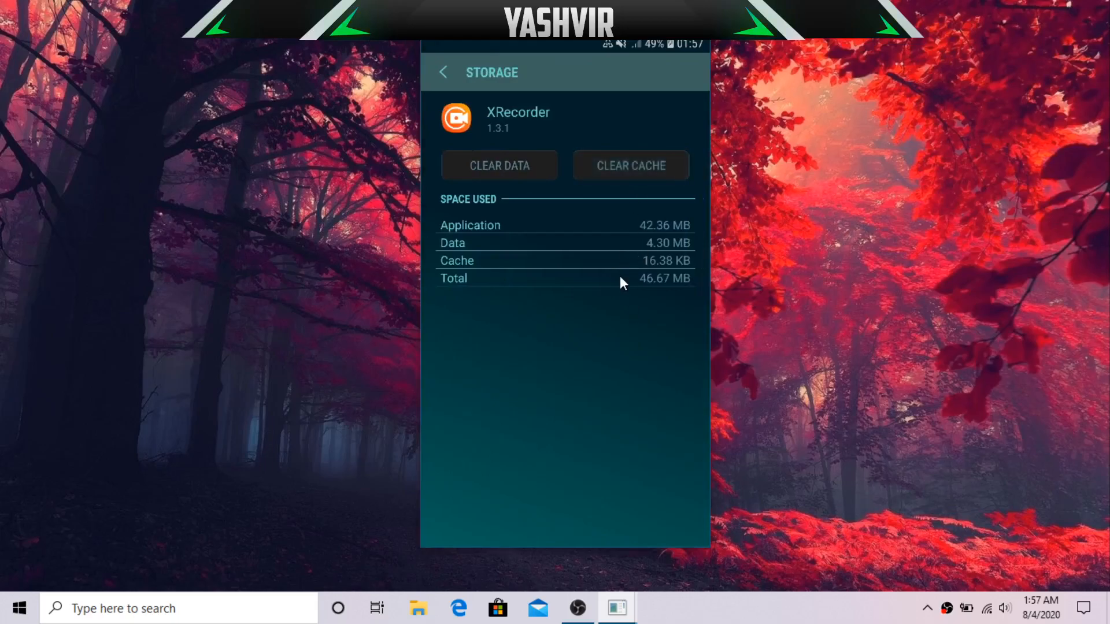
{"action": "left_click", "coordinate": [631, 166]}
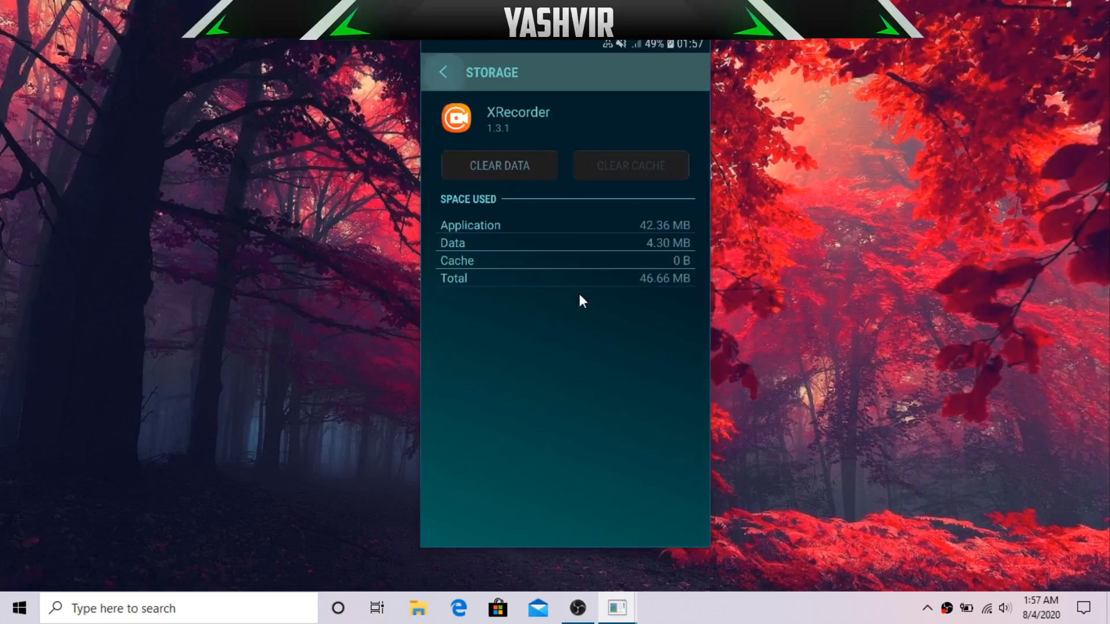
{"action": "left_click", "coordinate": [443, 72]}
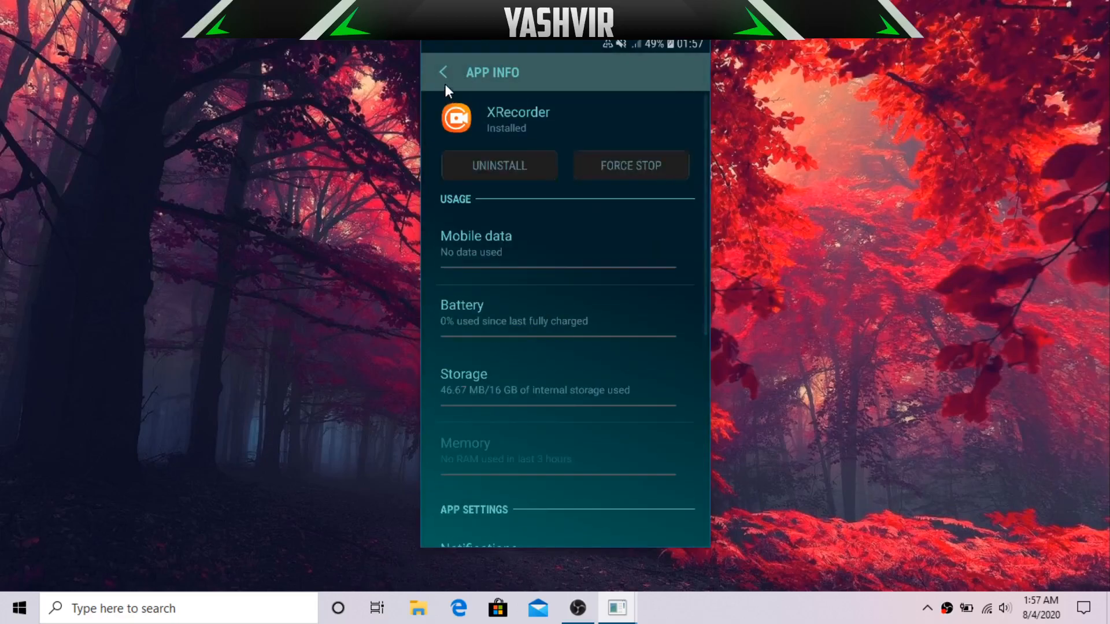
{"action": "left_click", "coordinate": [444, 71]}
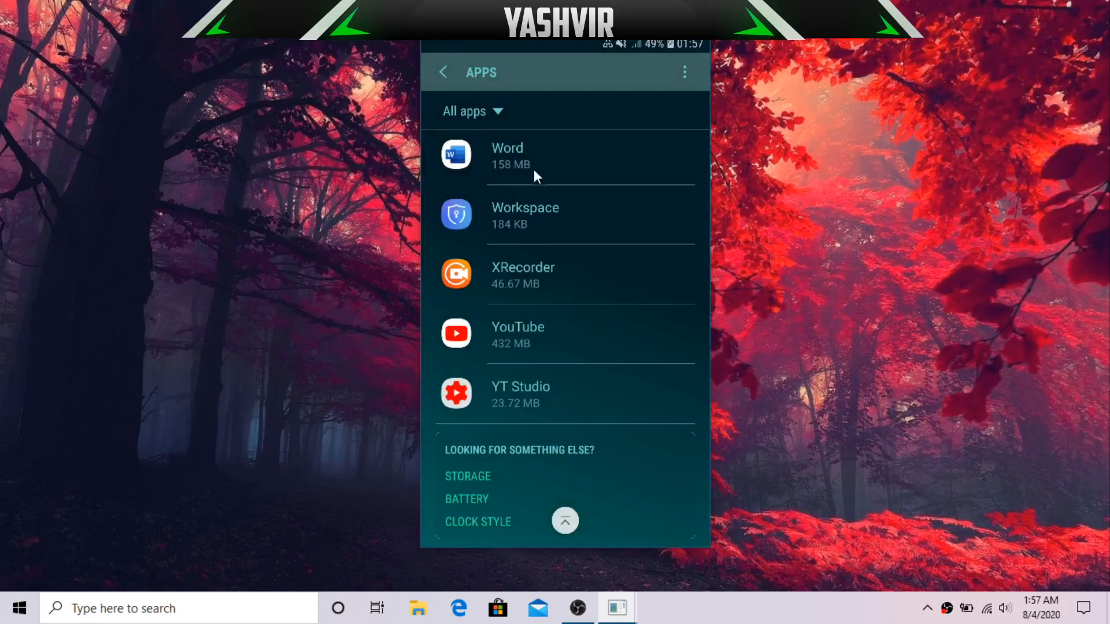
Step: Clear Word's 24.58 KB cache from its Storage page and go back to its app details
{"action": "left_click", "coordinate": [518, 156]}
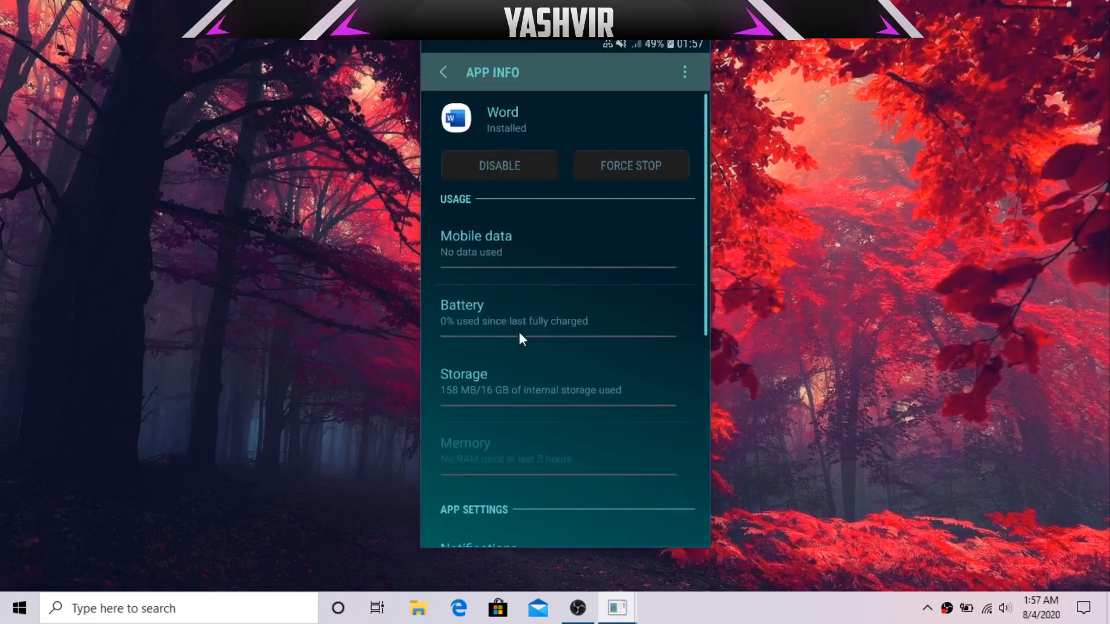
{"action": "left_click", "coordinate": [464, 381]}
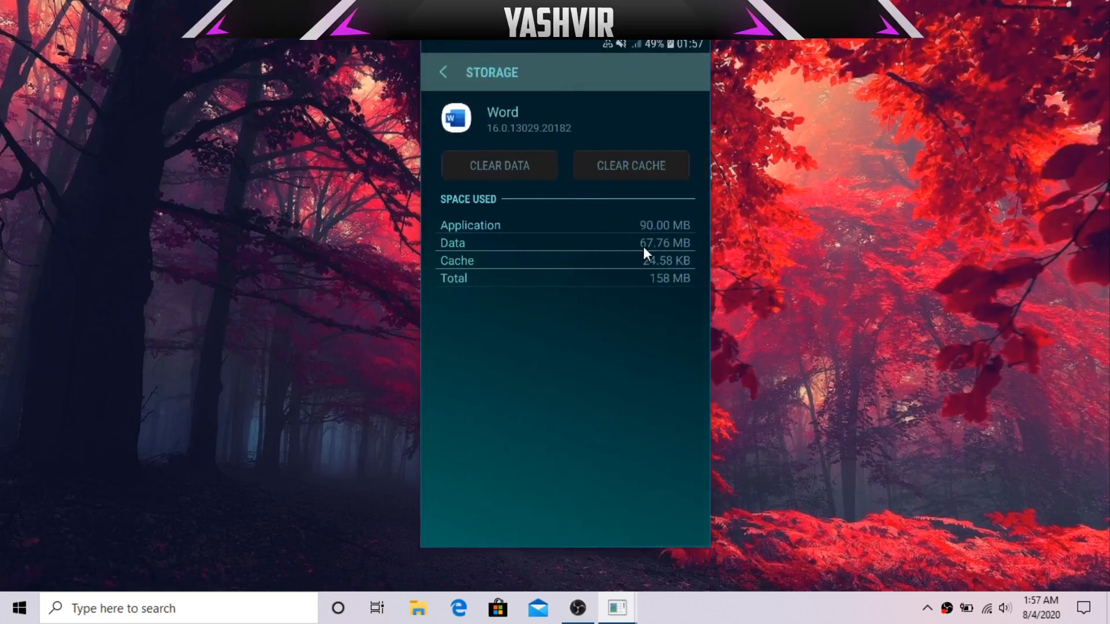
{"action": "left_click", "coordinate": [631, 165]}
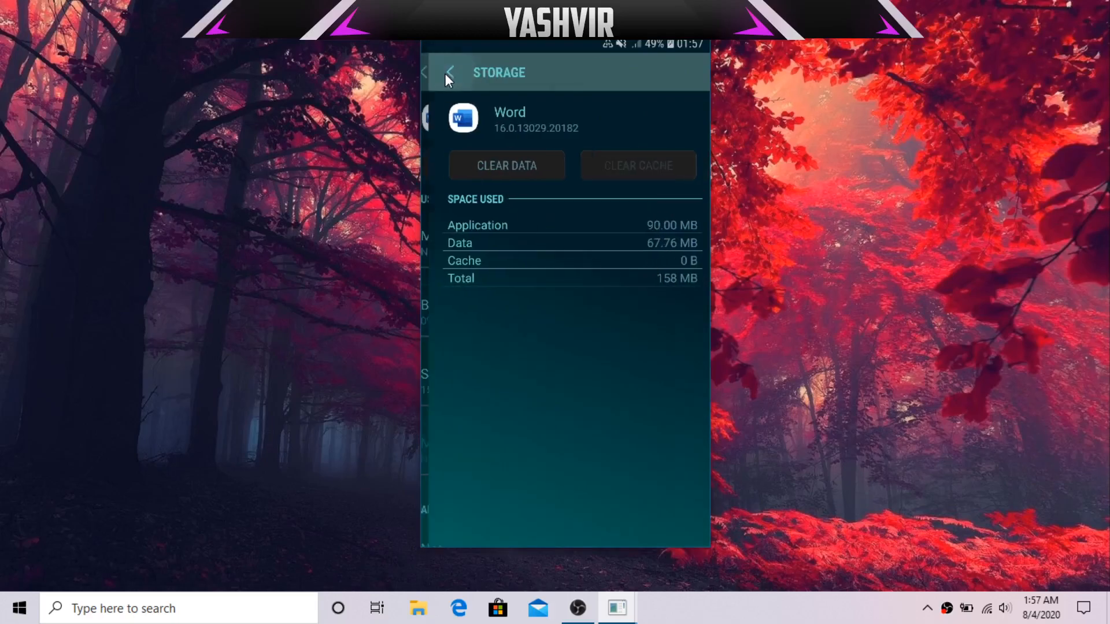
{"action": "left_click", "coordinate": [448, 72]}
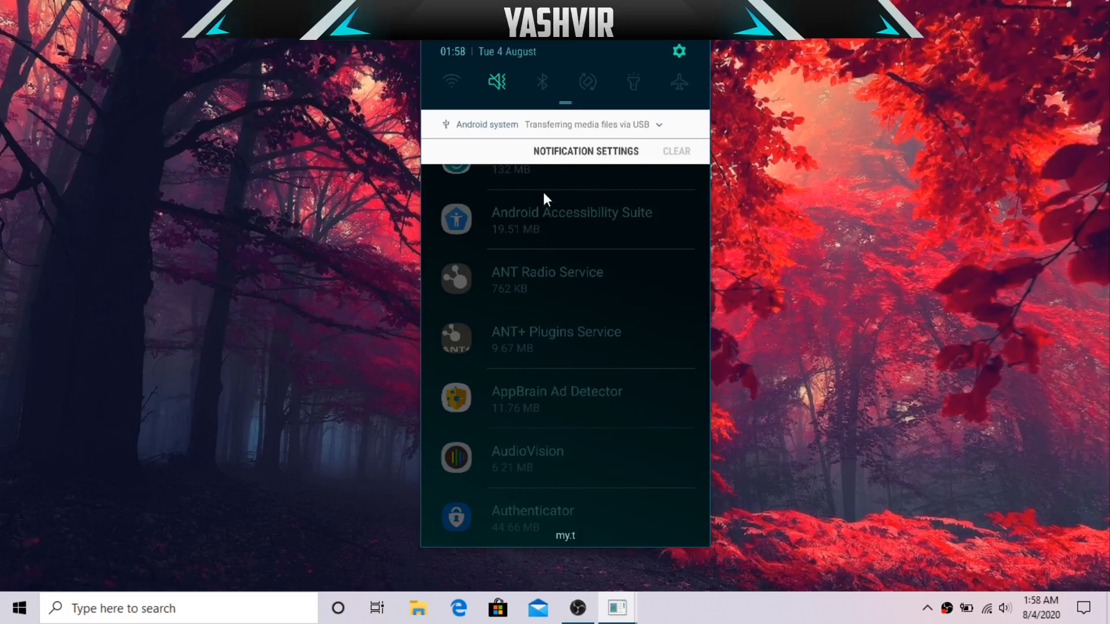
{"action": "mouse_move", "coordinate": [539, 321]}
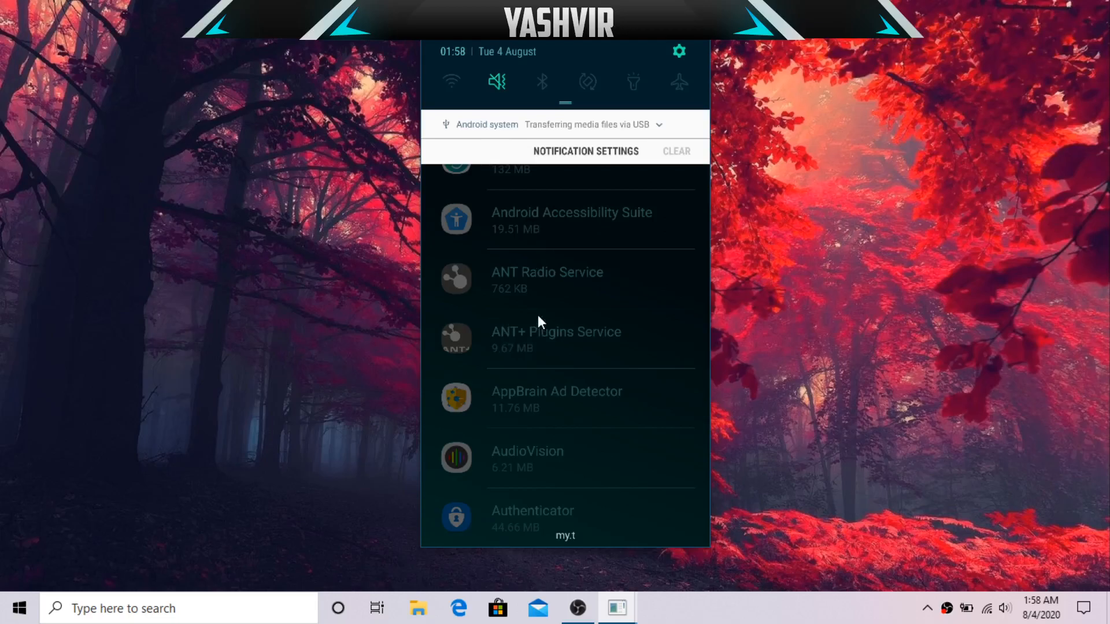
{"action": "mouse_move", "coordinate": [463, 138]}
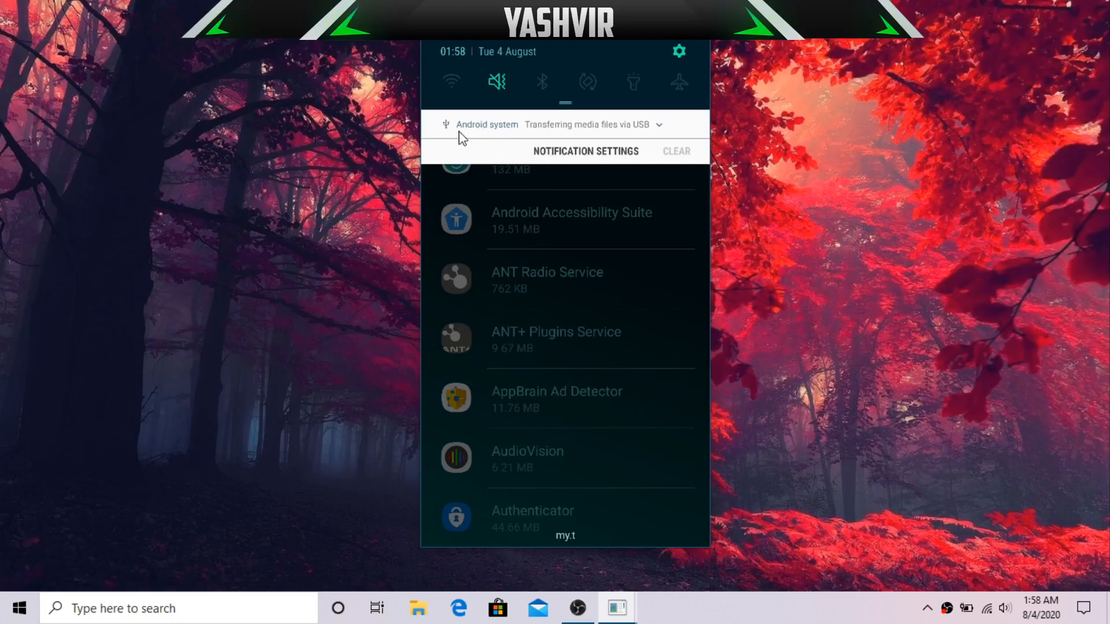
{"action": "mouse_move", "coordinate": [650, 273]}
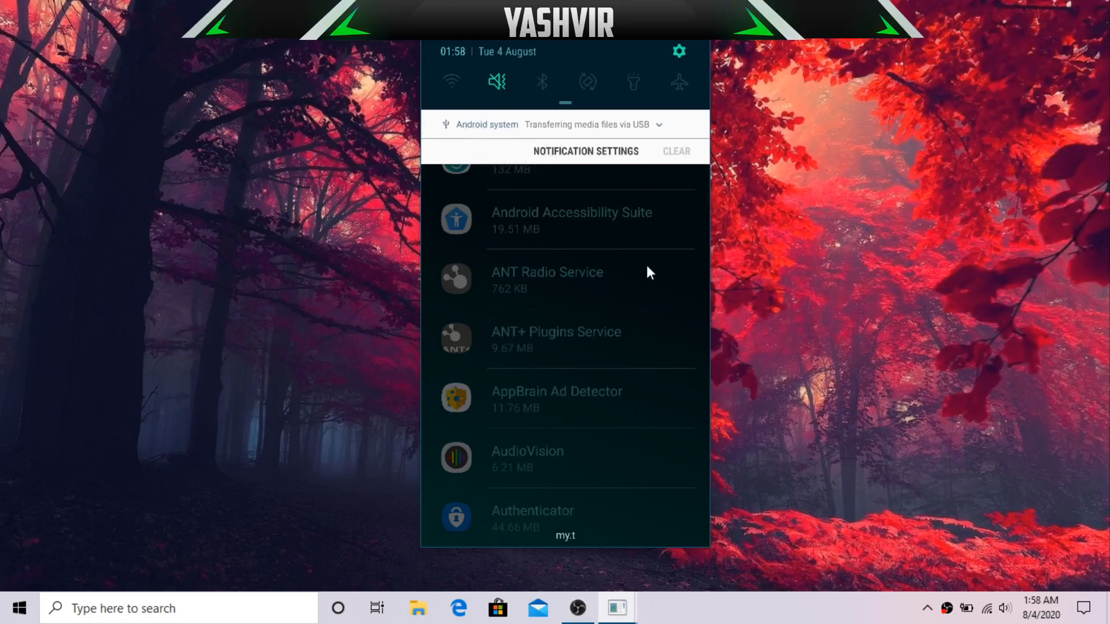
{"action": "mouse_move", "coordinate": [602, 347]}
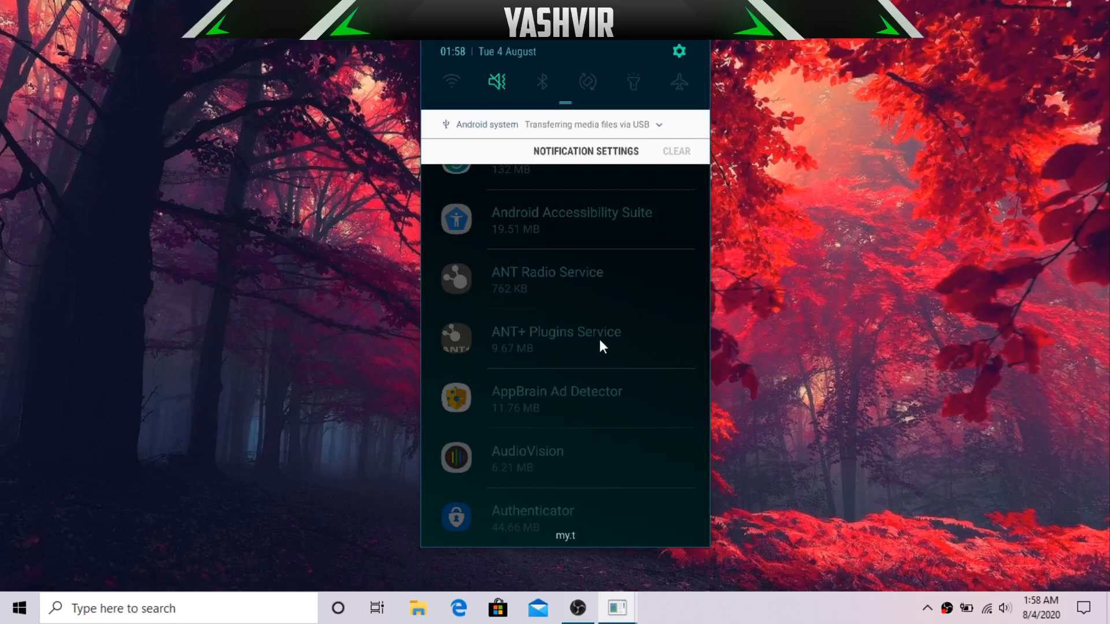
{"action": "mouse_move", "coordinate": [578, 362]}
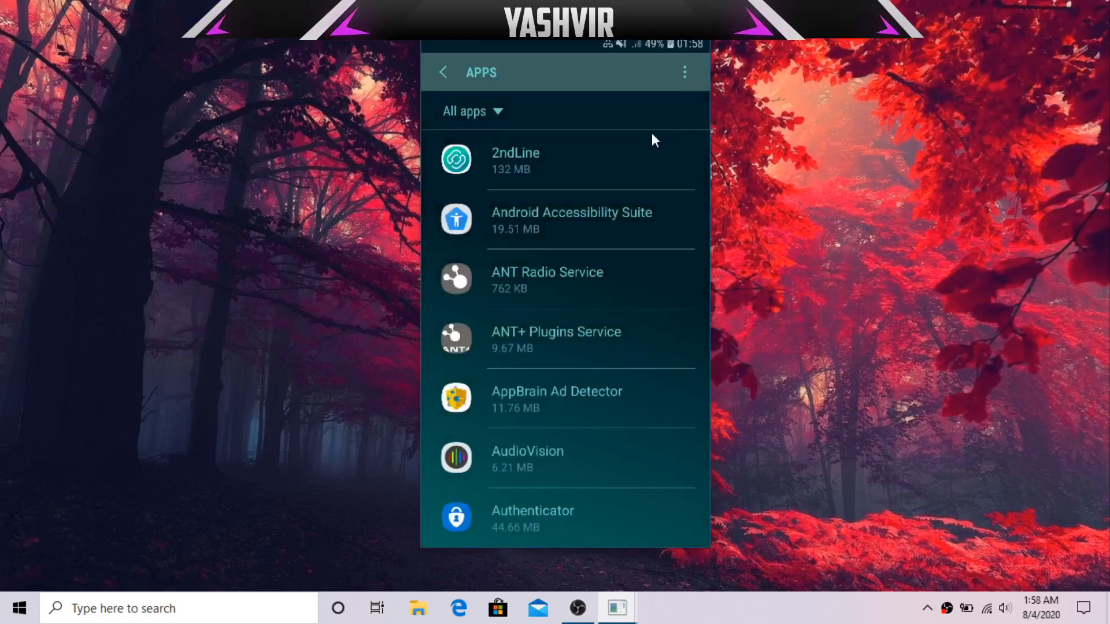
Step: Clear Brave's 46.96 MB cache from its Storage page and go back to its app details
{"action": "scroll", "scroll_direction": "down", "scroll_amount": 3}
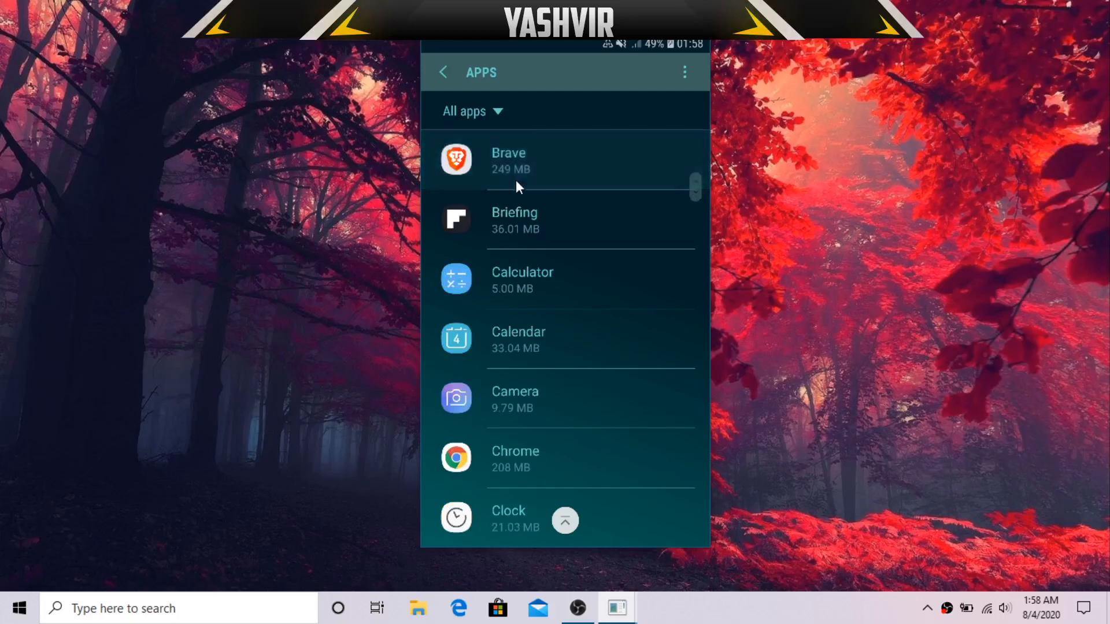
{"action": "left_click", "coordinate": [520, 161]}
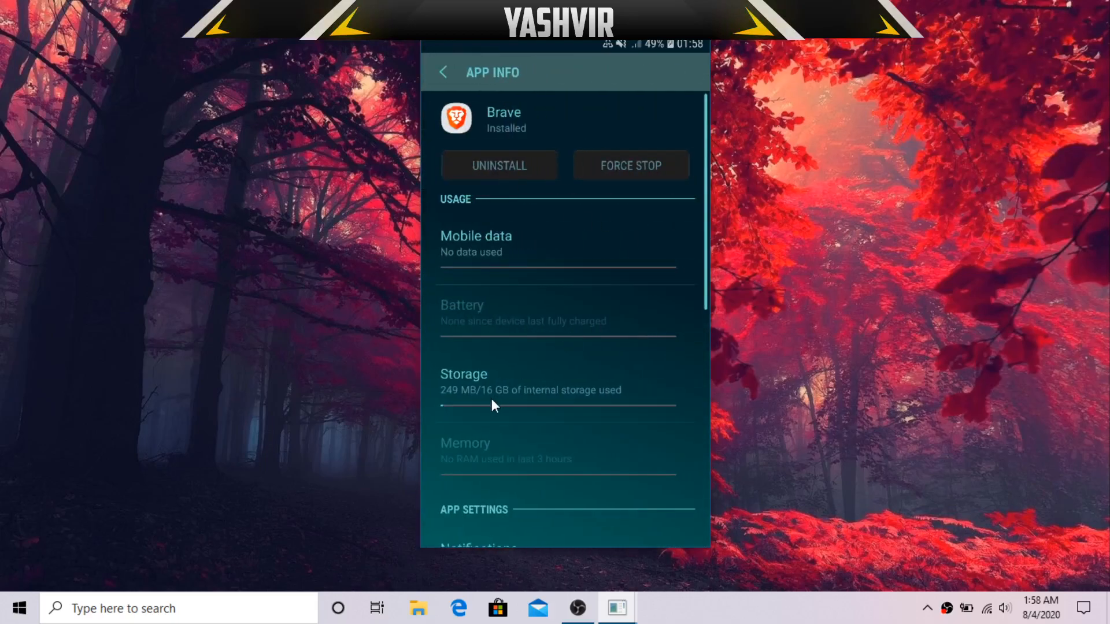
{"action": "left_click", "coordinate": [463, 379]}
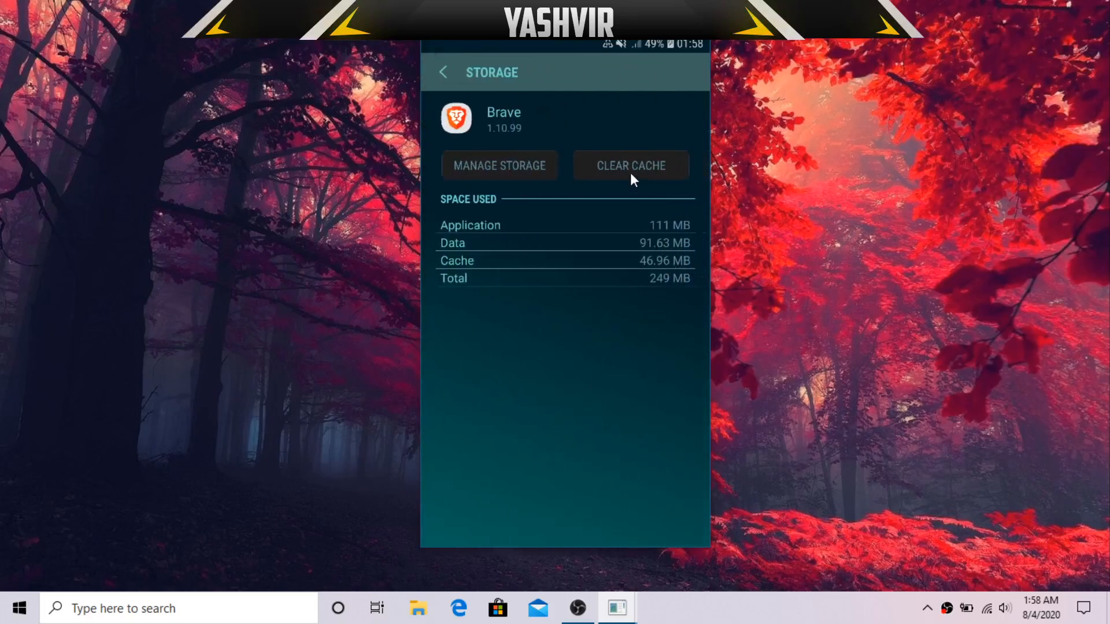
{"action": "left_click", "coordinate": [631, 165]}
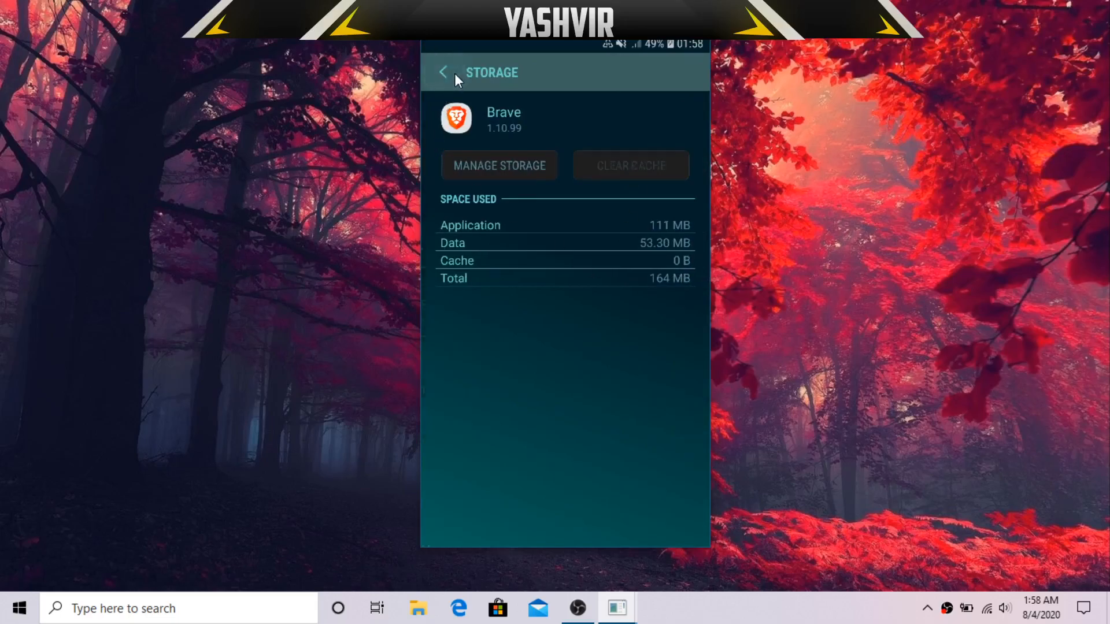
{"action": "left_click", "coordinate": [445, 73]}
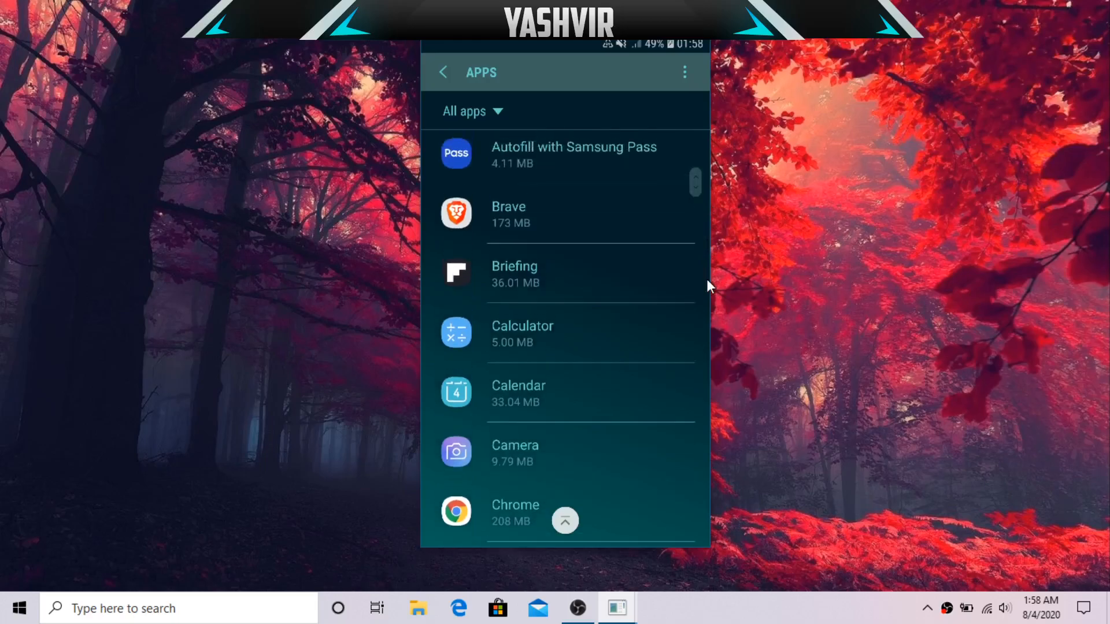
Step: Scroll the apps list down past F and G until Google Play services appears
{"action": "left_click_drag", "start_coordinate": [694, 183], "coordinate": [695, 255]}
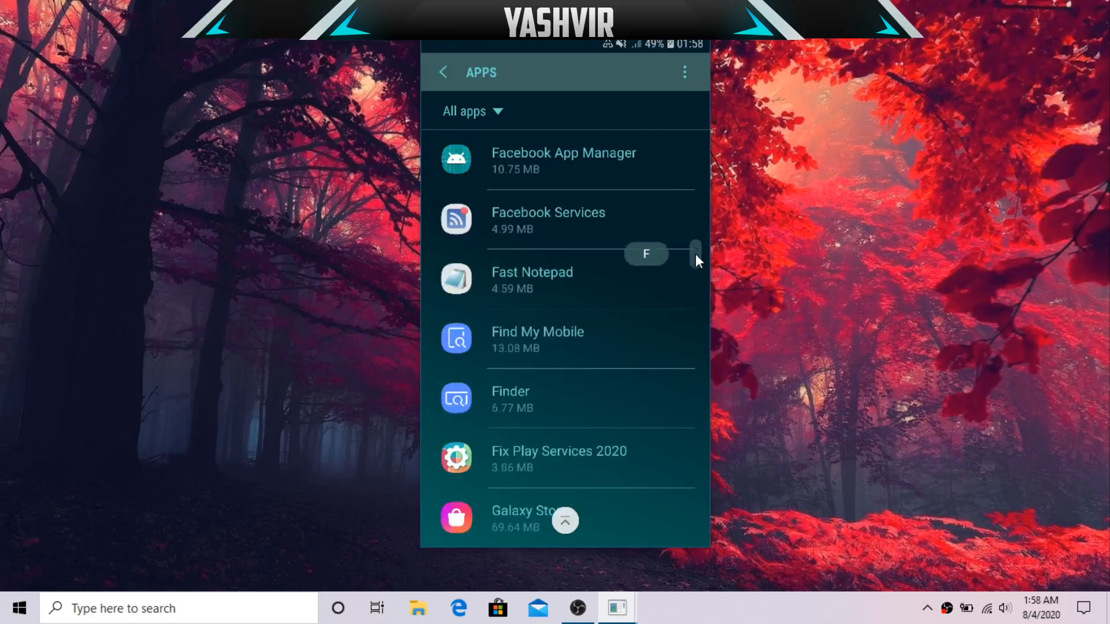
{"action": "scroll", "scroll_direction": "down", "scroll_amount": 3}
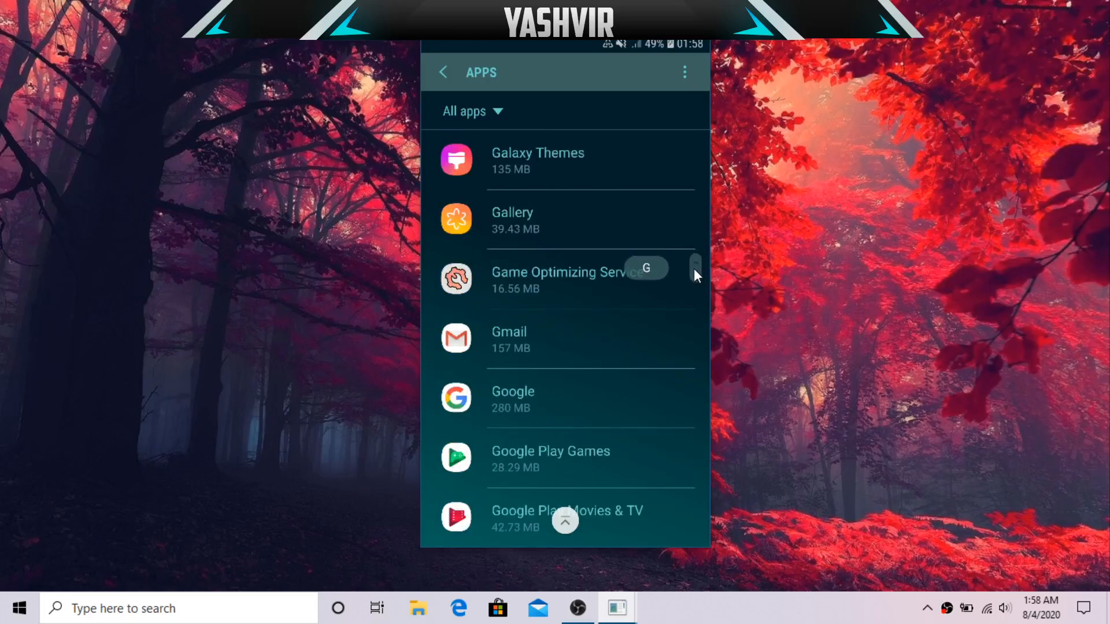
{"action": "scroll", "scroll_direction": "down", "scroll_amount": 3}
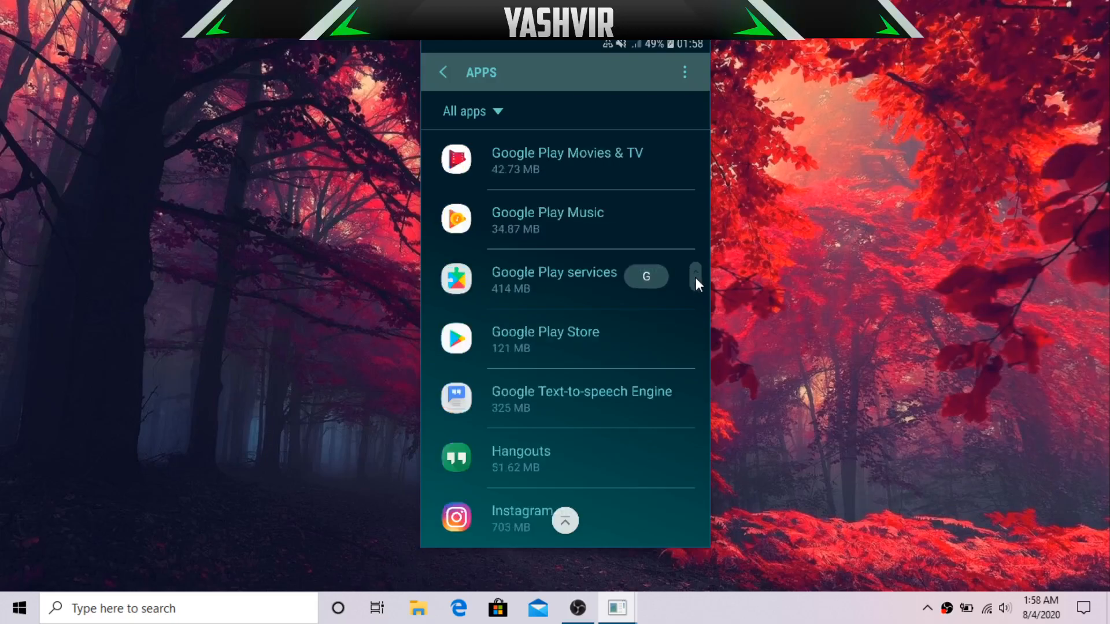
Step: Clear Google Play services' 7.37 MB cache from its Storage page and return to the apps list
{"action": "left_click", "coordinate": [581, 291]}
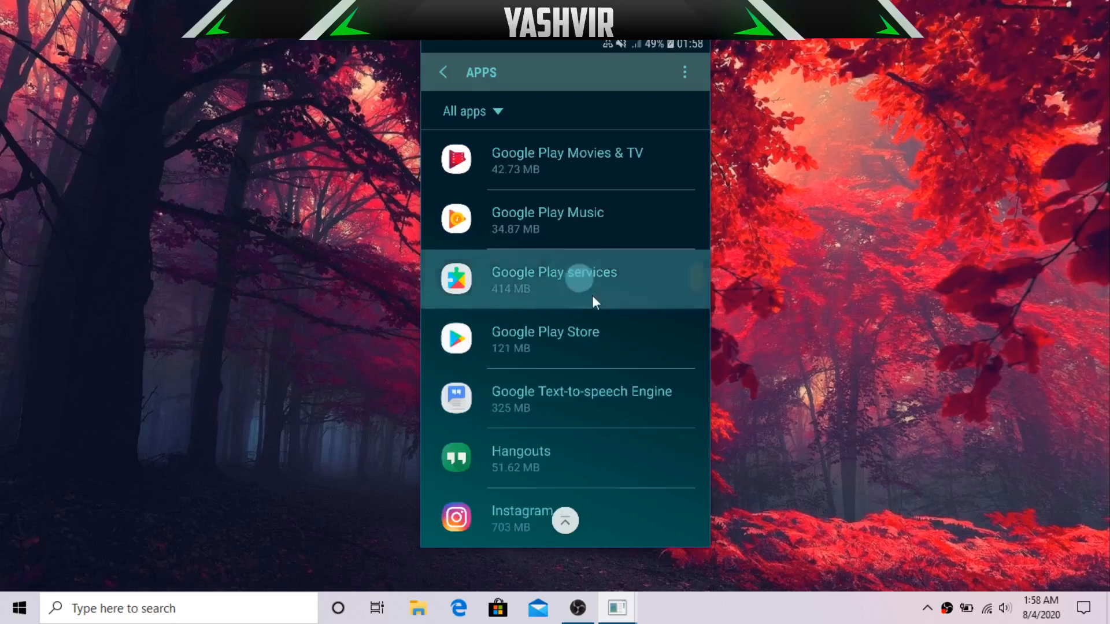
{"action": "left_click", "coordinate": [580, 280]}
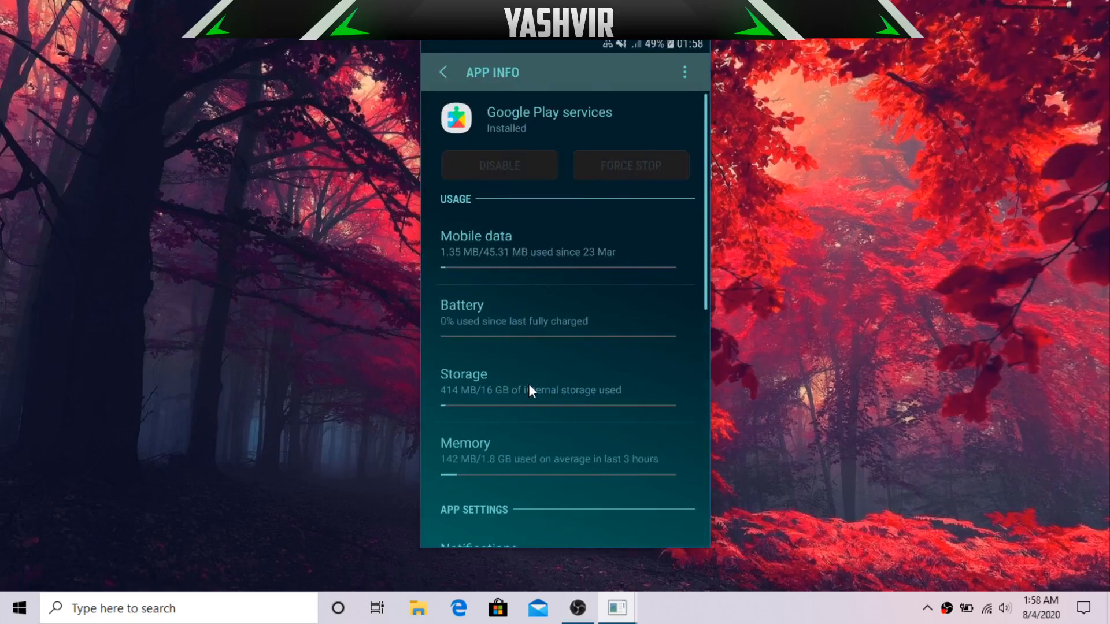
{"action": "left_click", "coordinate": [464, 375]}
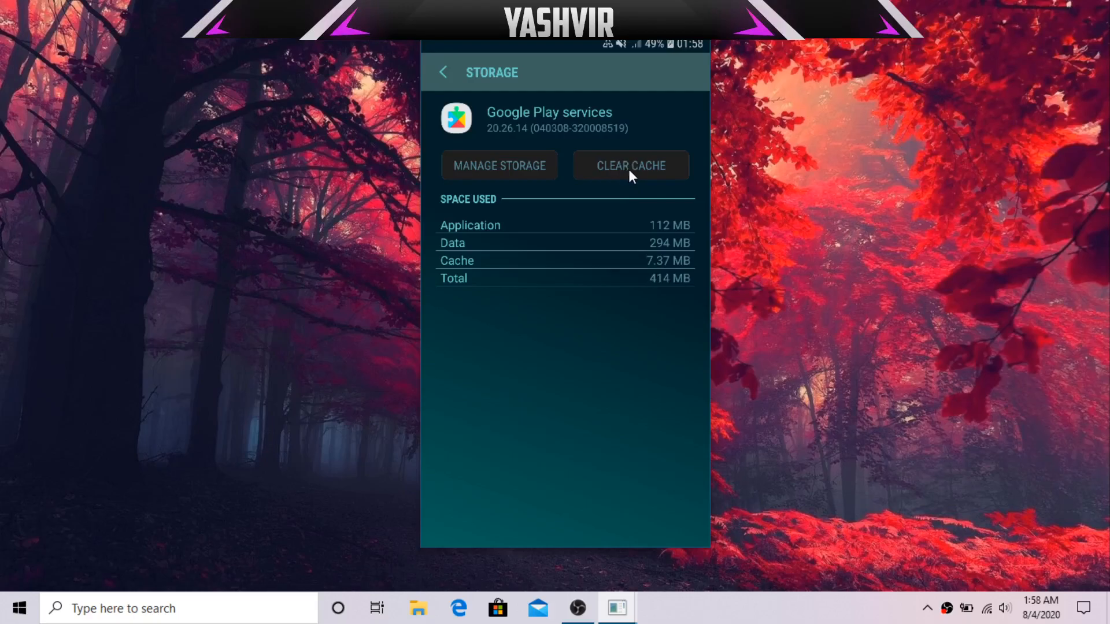
{"action": "left_click", "coordinate": [631, 165]}
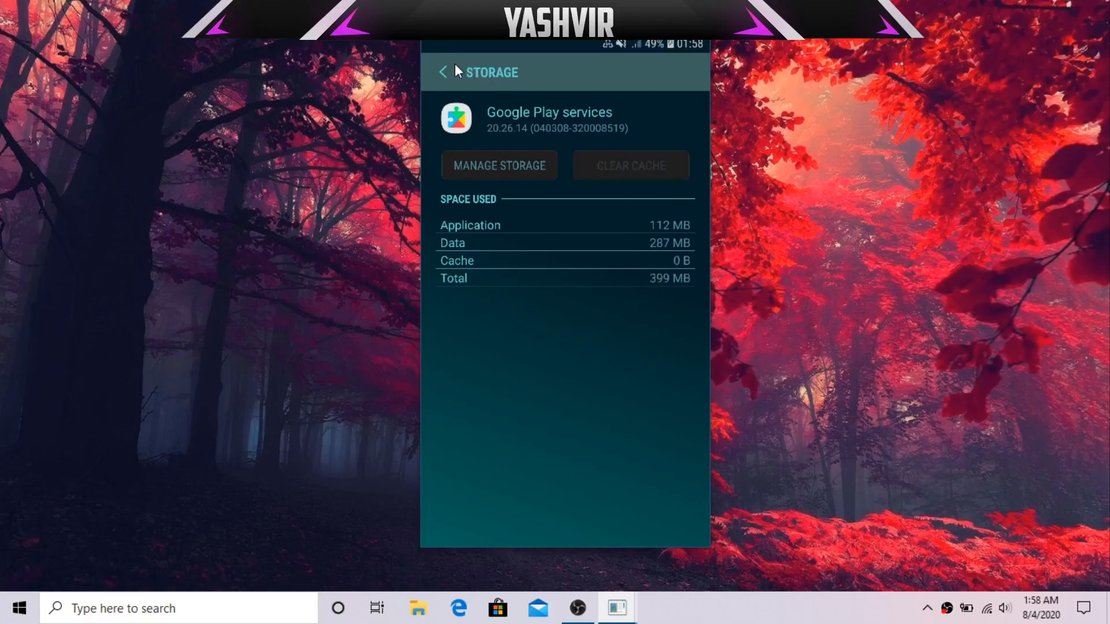
{"action": "left_click", "coordinate": [444, 71]}
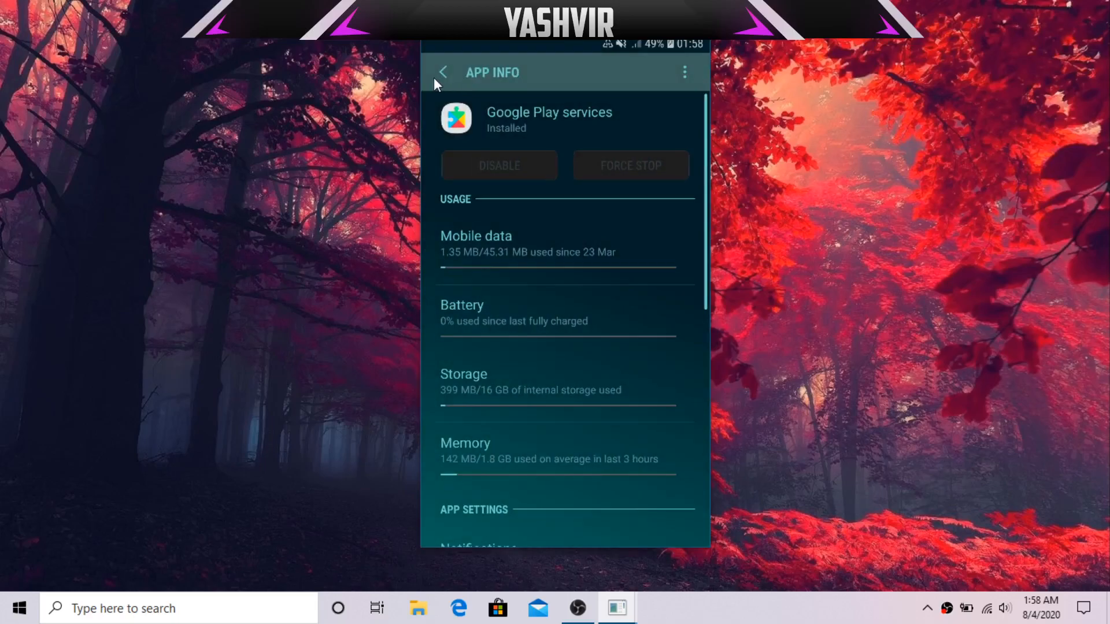
{"action": "left_click", "coordinate": [444, 72]}
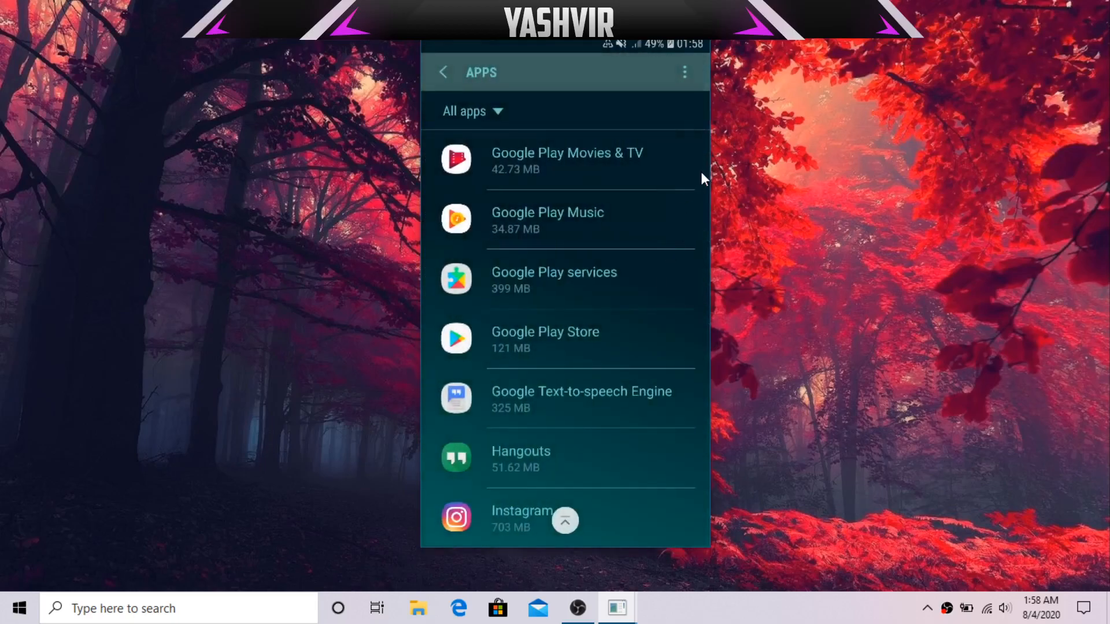
Step: Clear Netflix's 14.44 MB cache from its Storage page, bringing its total to 83.96 MB
{"action": "scroll", "scroll_direction": "up", "scroll_amount": 3}
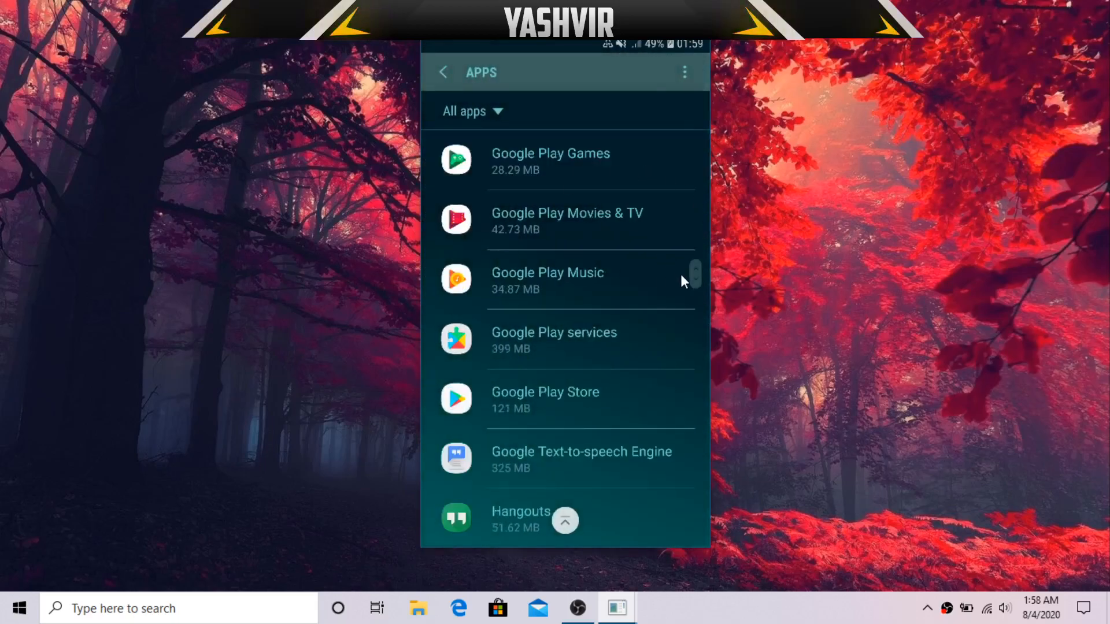
{"action": "scroll", "scroll_direction": "down", "scroll_amount": 3}
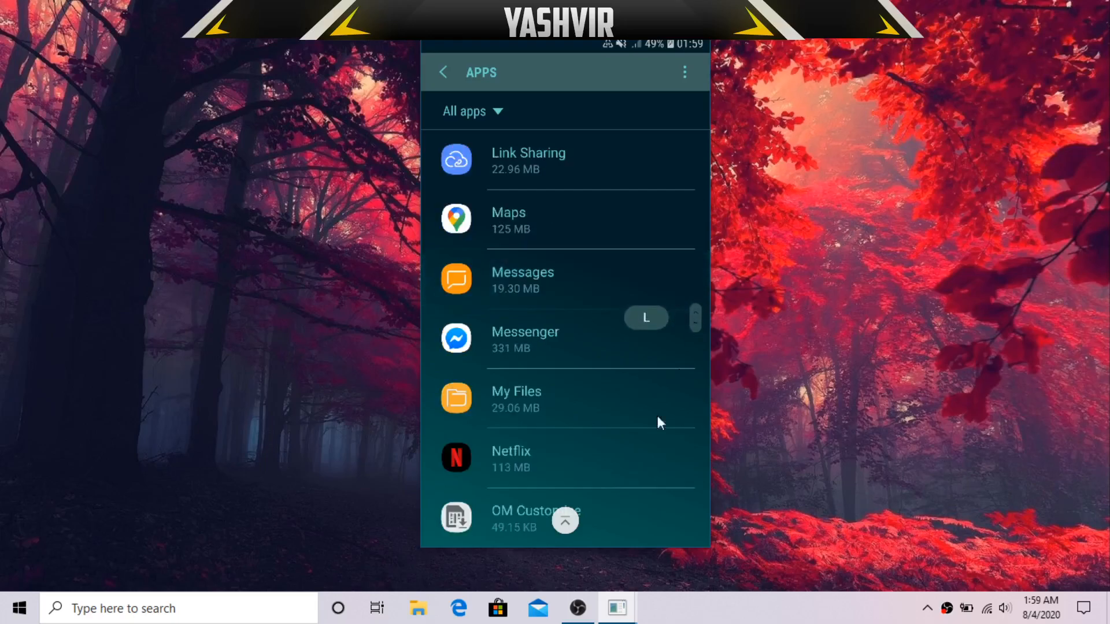
{"action": "left_click", "coordinate": [511, 457]}
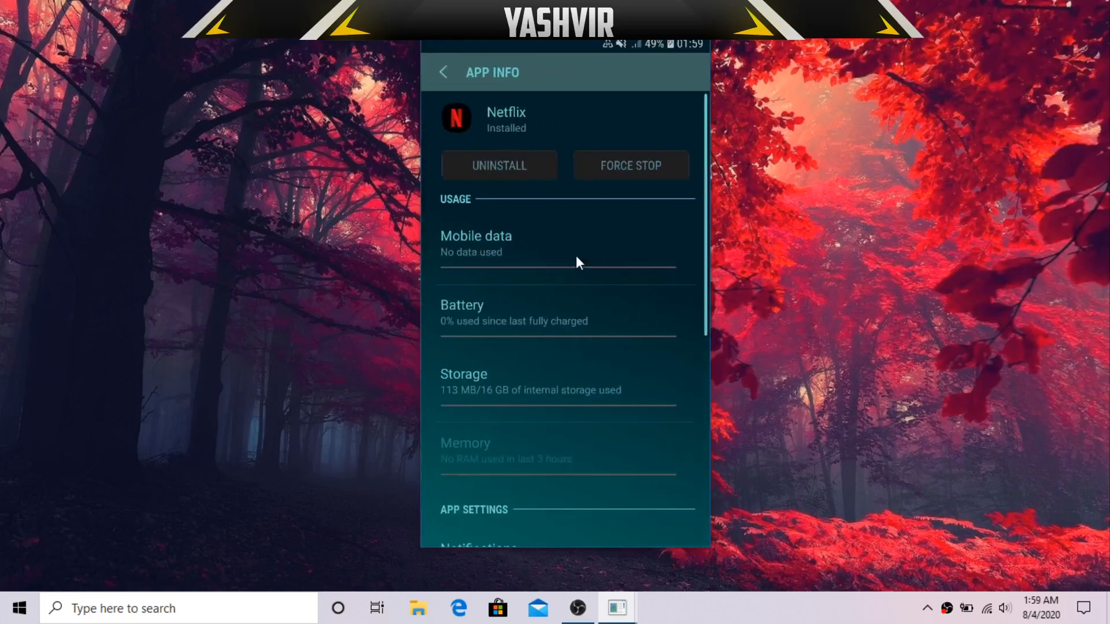
{"action": "left_click", "coordinate": [464, 374]}
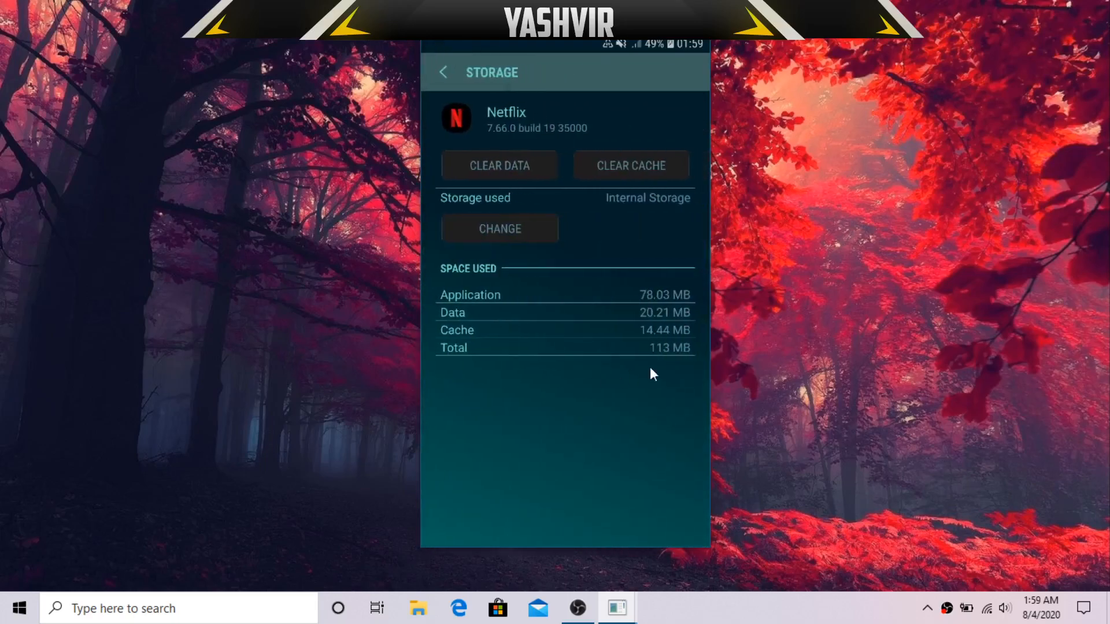
{"action": "left_click", "coordinate": [631, 167]}
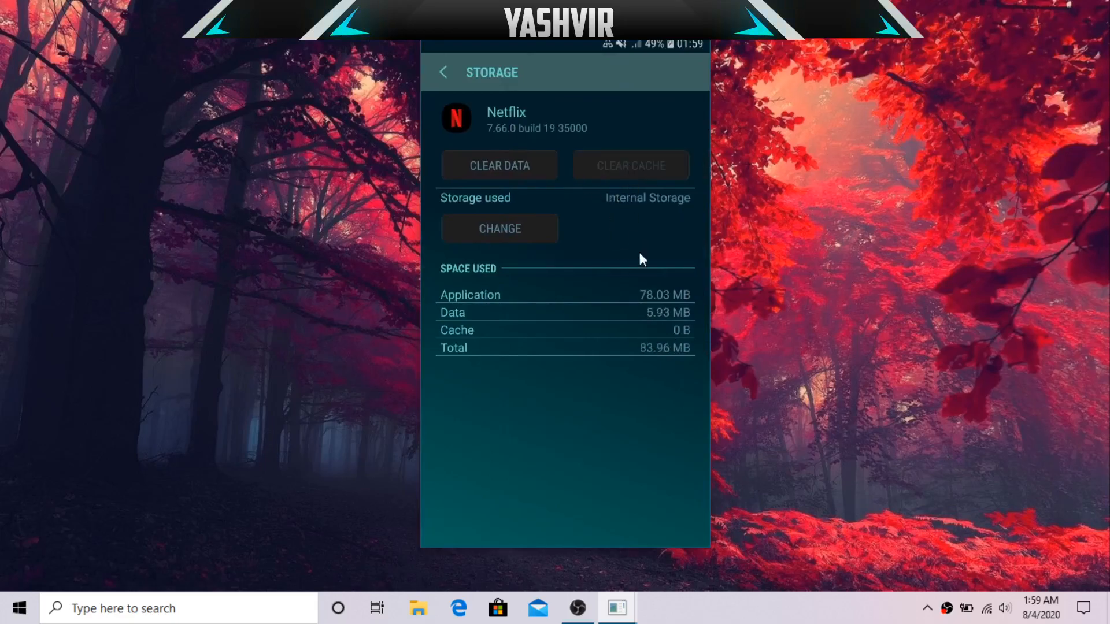
{"action": "mouse_move", "coordinate": [445, 210]}
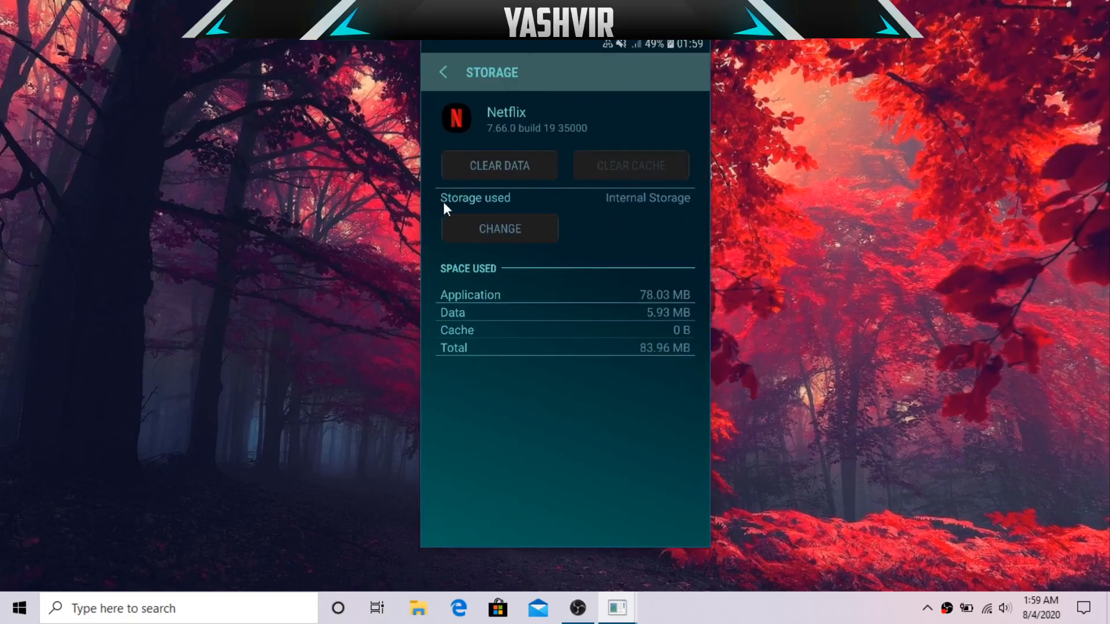
{"action": "mouse_move", "coordinate": [589, 218]}
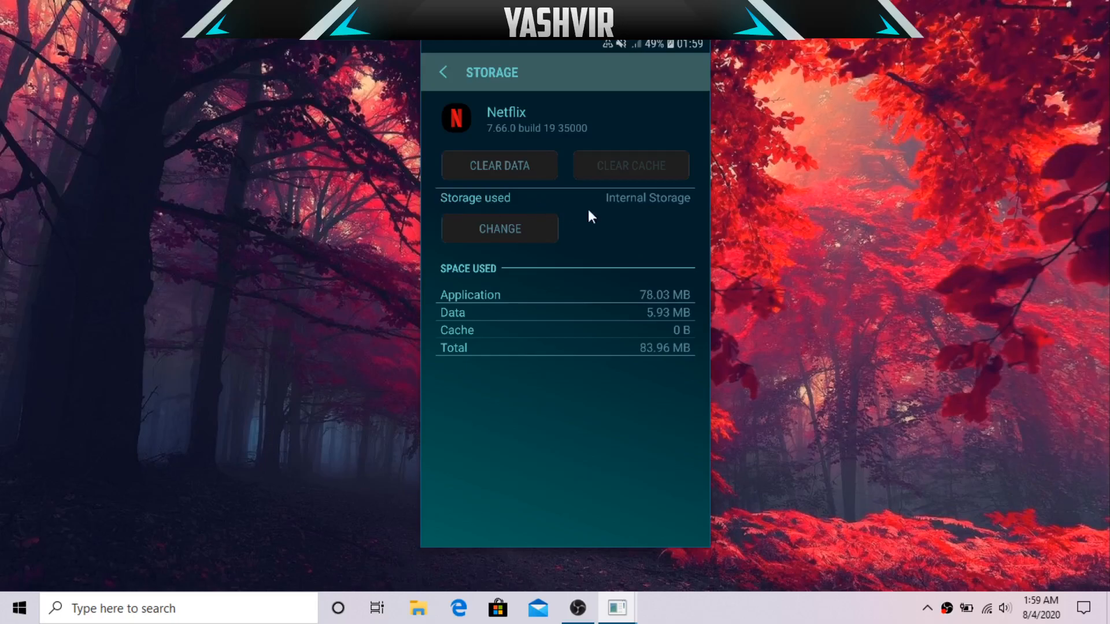
{"action": "mouse_move", "coordinate": [644, 209]}
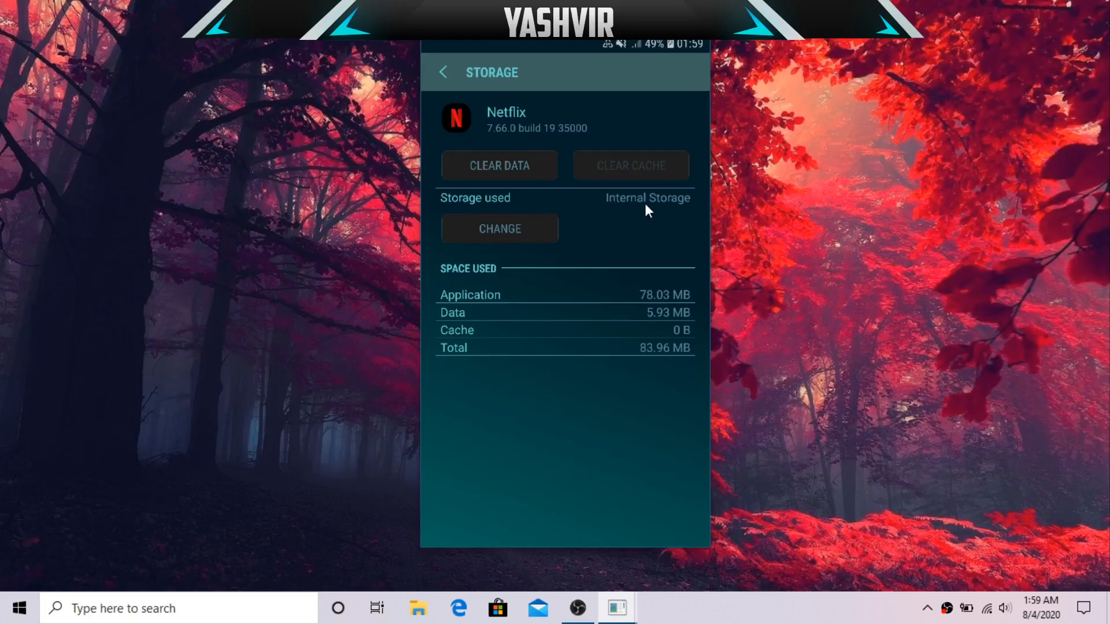
{"action": "mouse_move", "coordinate": [659, 318]}
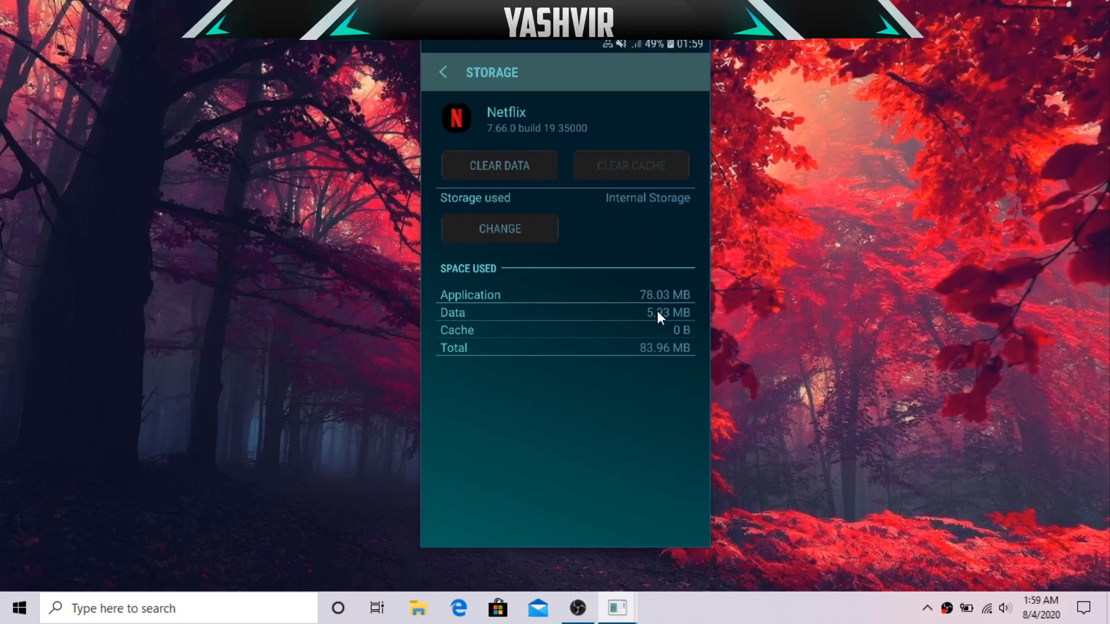
{"action": "mouse_move", "coordinate": [657, 355]}
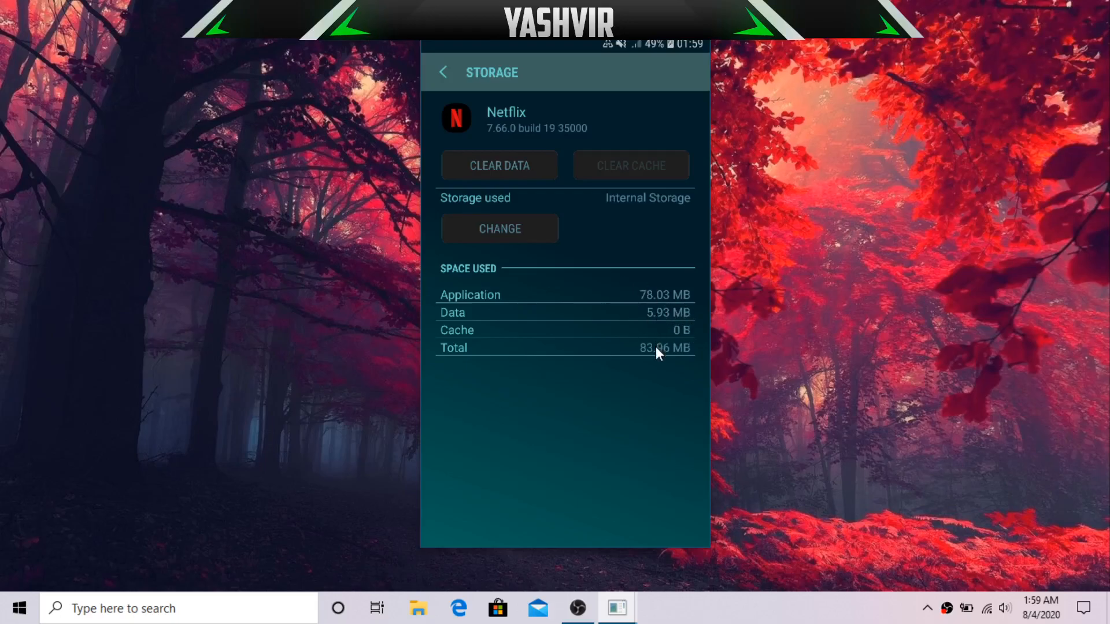
{"action": "mouse_move", "coordinate": [653, 361]}
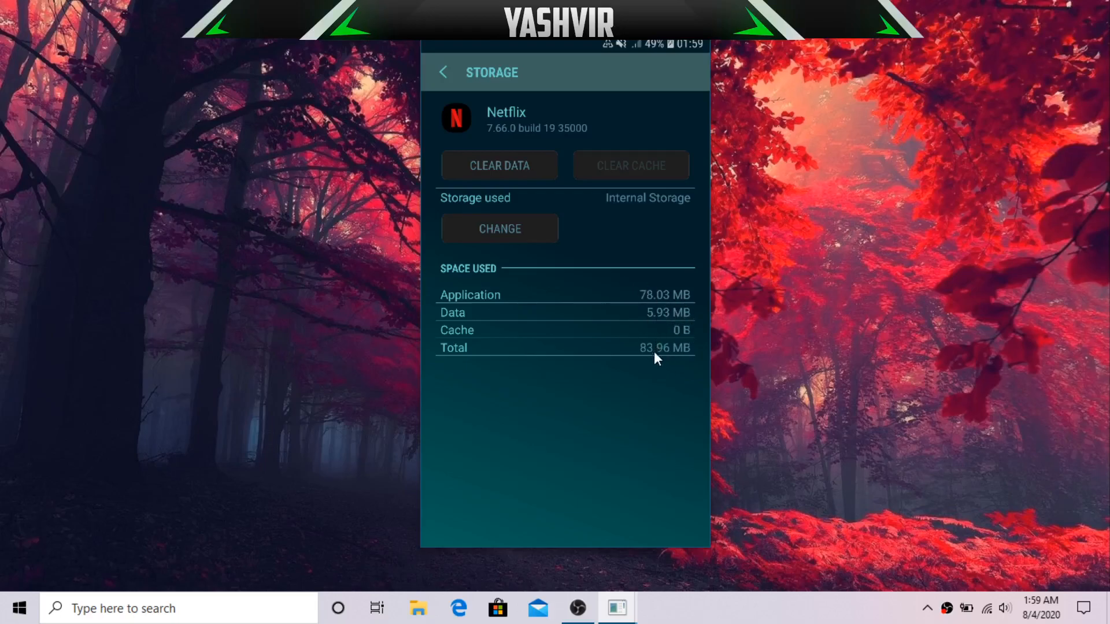
{"action": "mouse_move", "coordinate": [664, 364]}
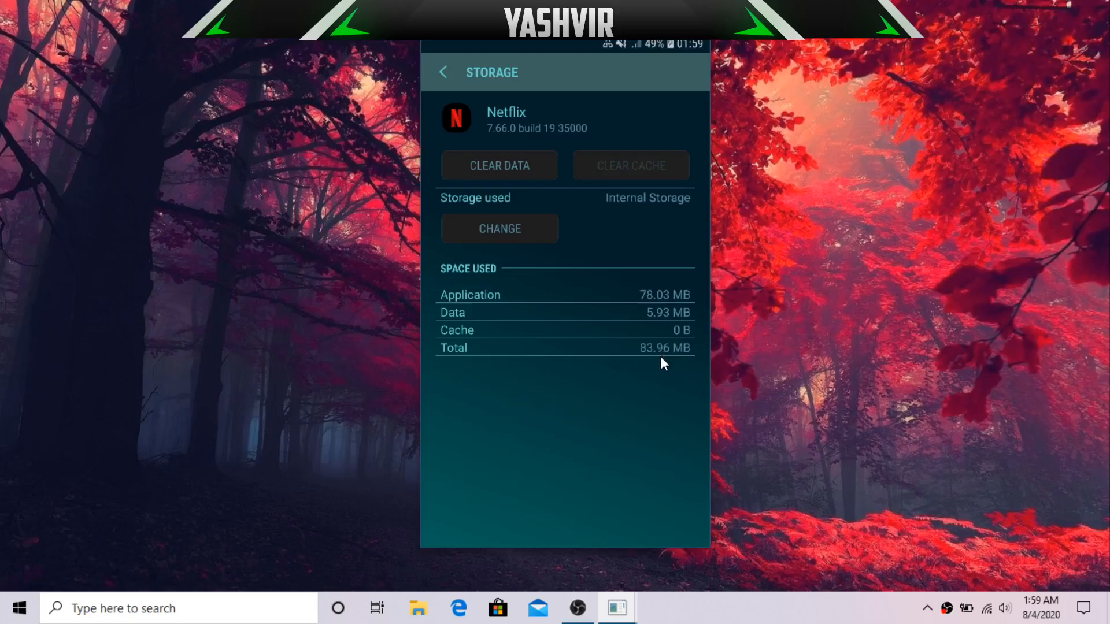
{"action": "mouse_move", "coordinate": [653, 333]}
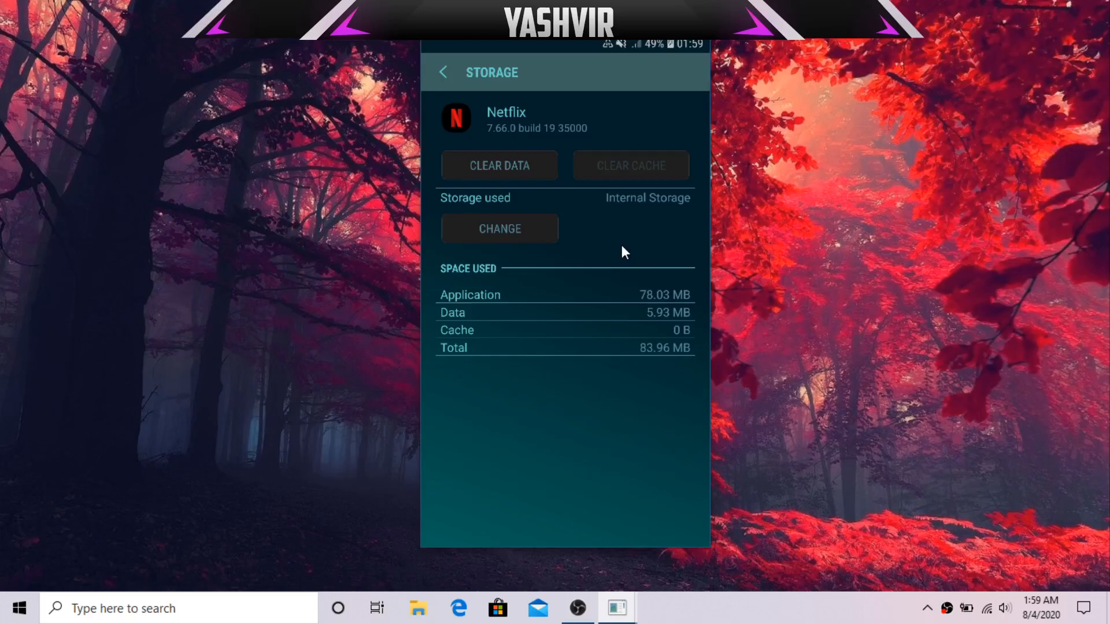
Step: Bring up Netflix's storage location choice offering Internal Storage or SD card
{"action": "left_click", "coordinate": [500, 227]}
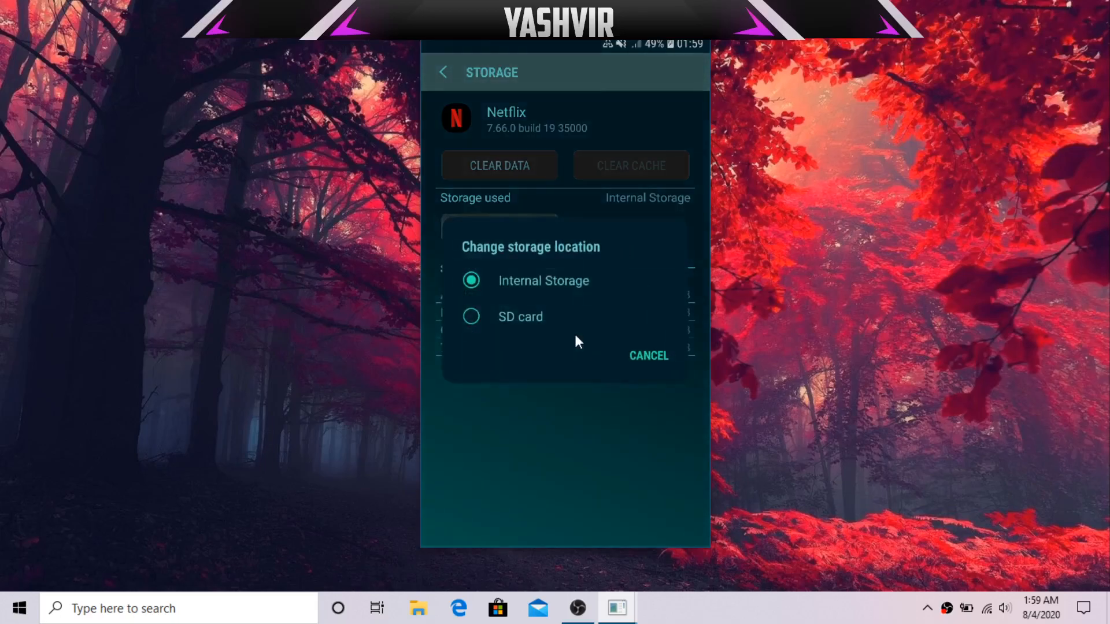
{"action": "mouse_move", "coordinate": [519, 254]}
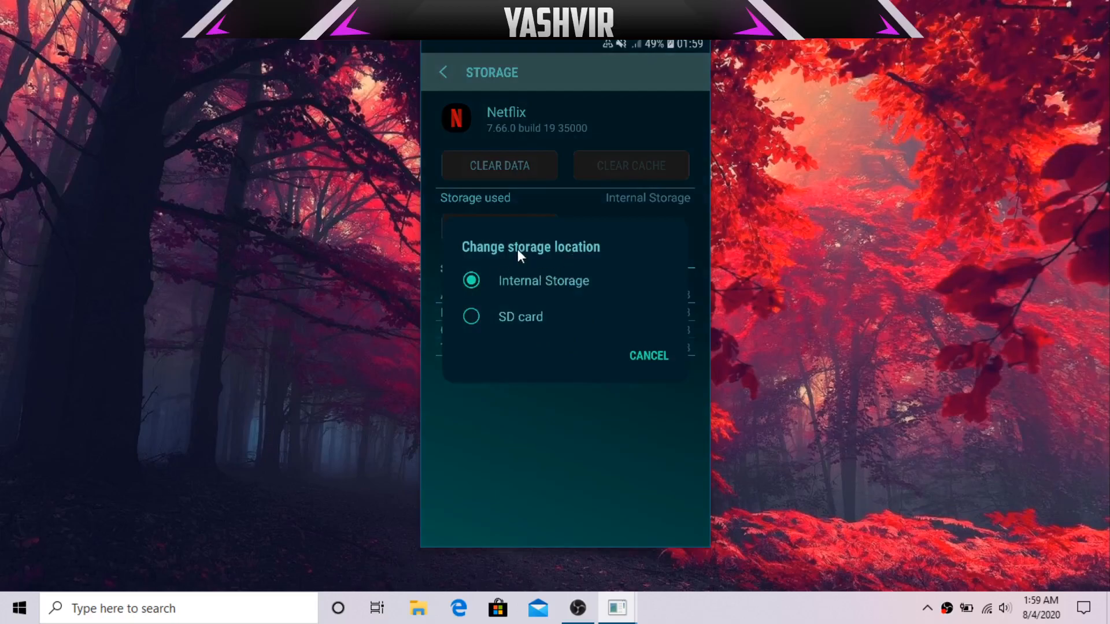
{"action": "mouse_move", "coordinate": [553, 295]}
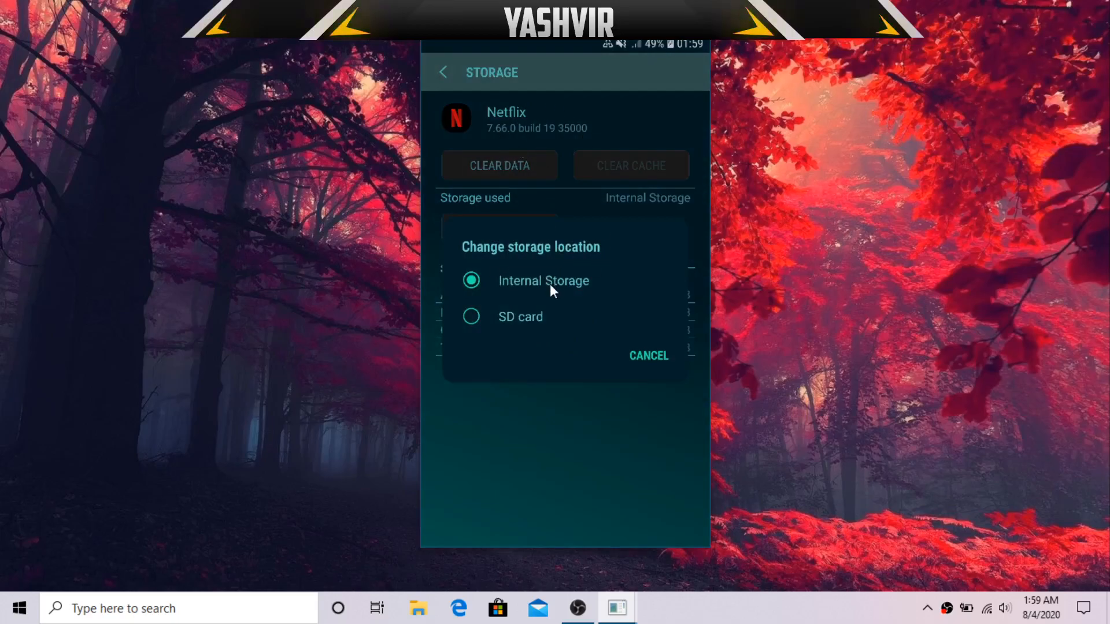
{"action": "mouse_move", "coordinate": [549, 303]}
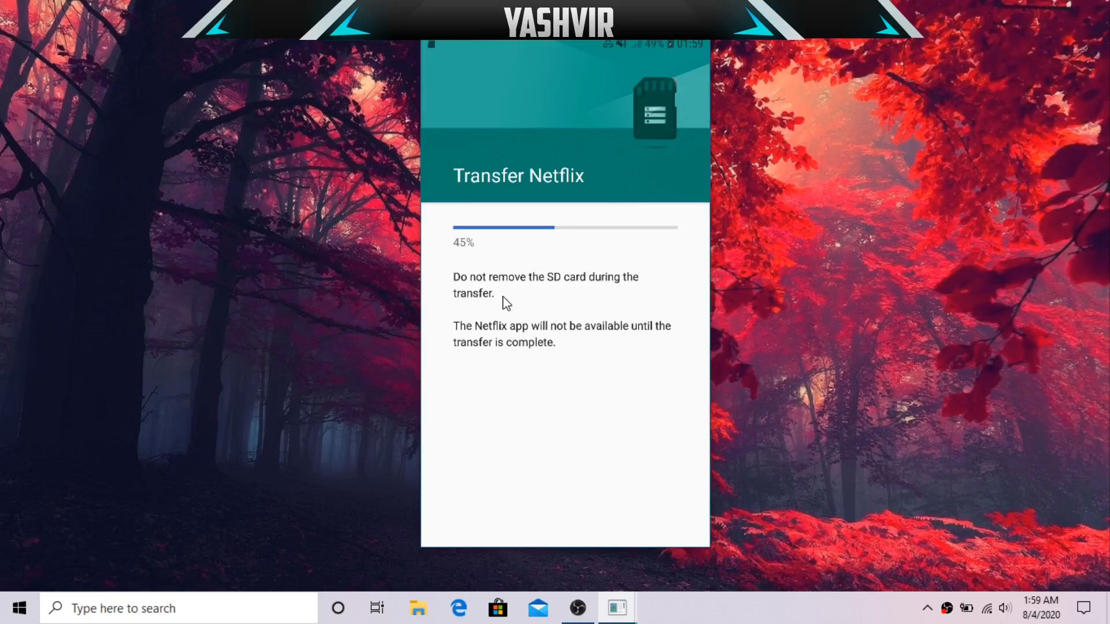
{"action": "mouse_move", "coordinate": [542, 68]}
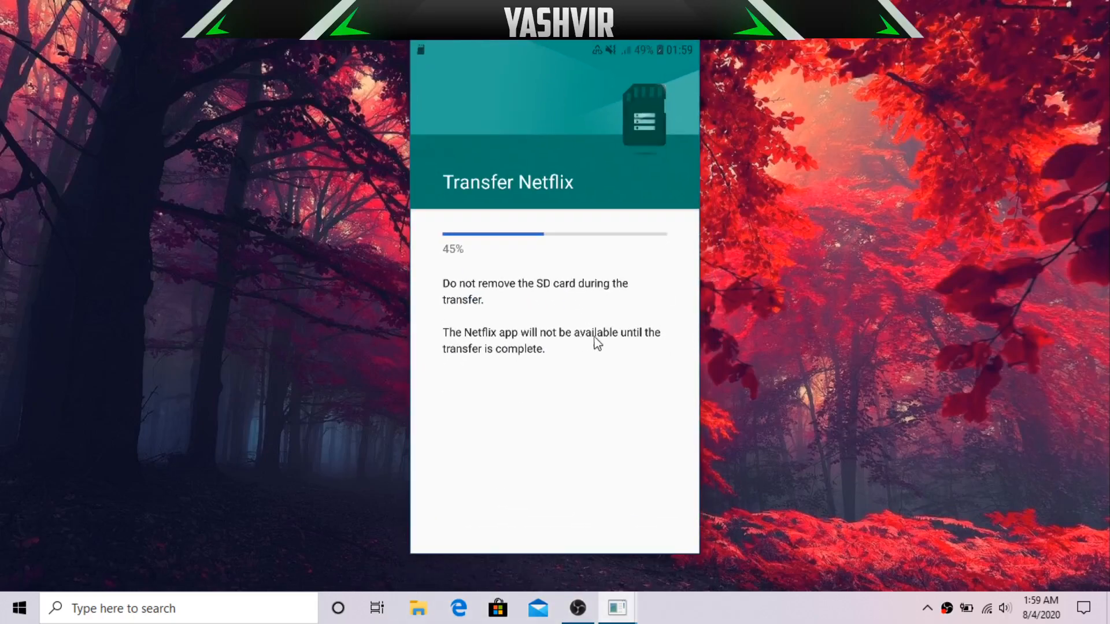
{"action": "mouse_move", "coordinate": [609, 376]}
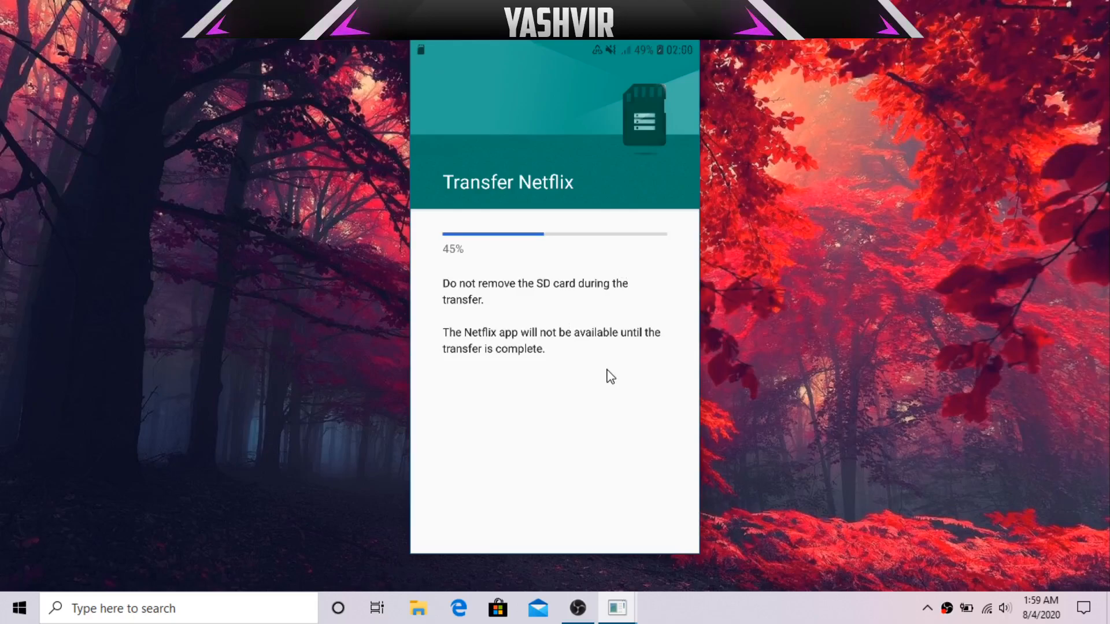
{"action": "mouse_move", "coordinate": [552, 406]}
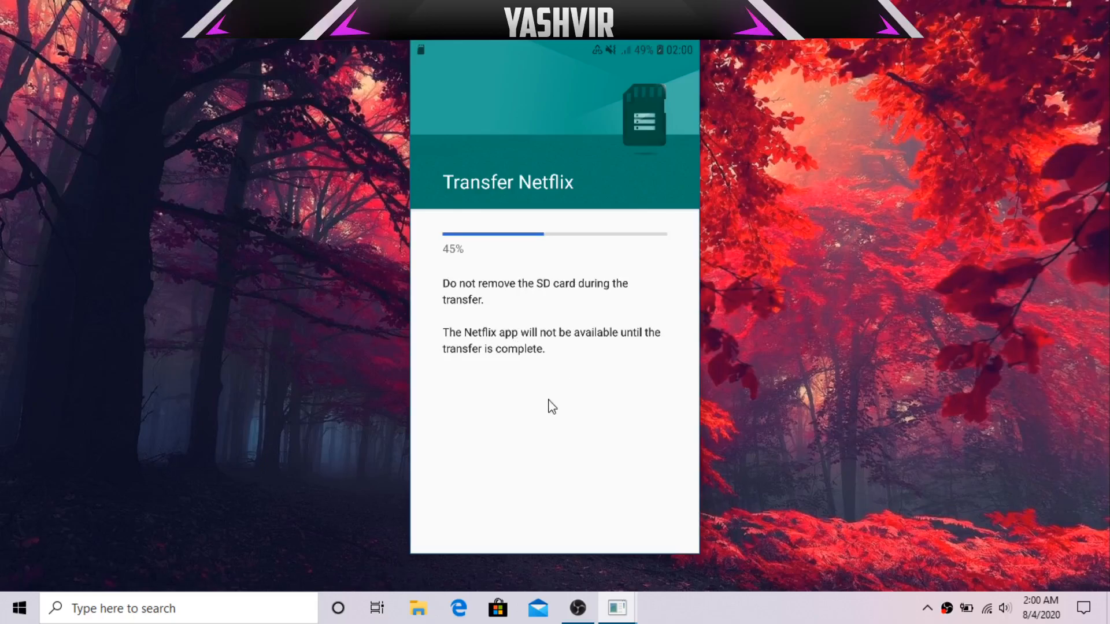
{"action": "mouse_move", "coordinate": [509, 332]}
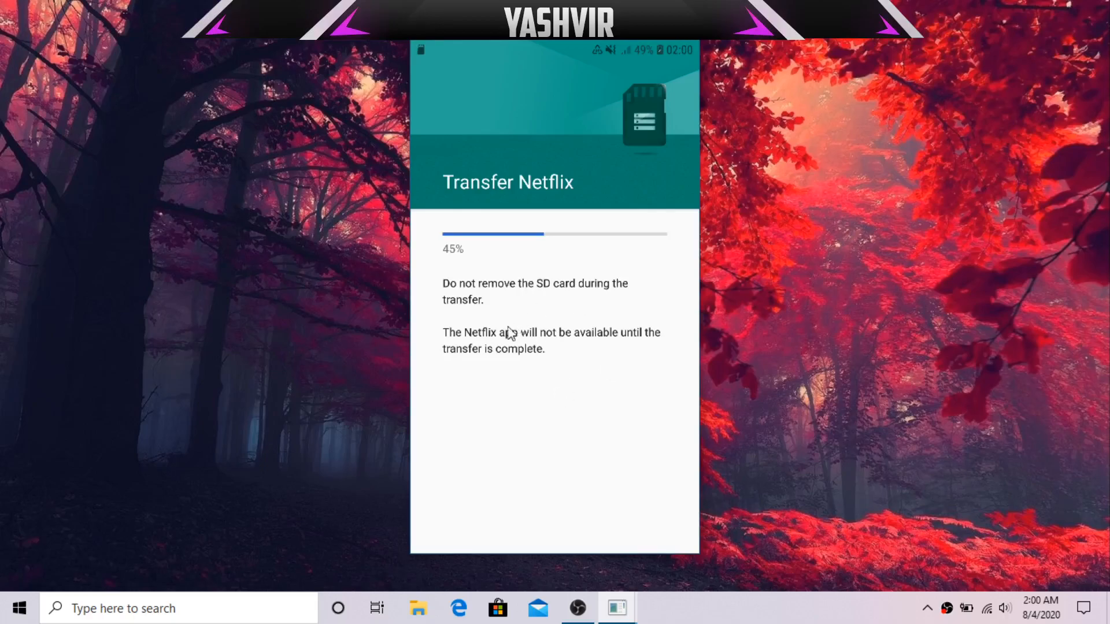
{"action": "mouse_move", "coordinate": [736, 620]}
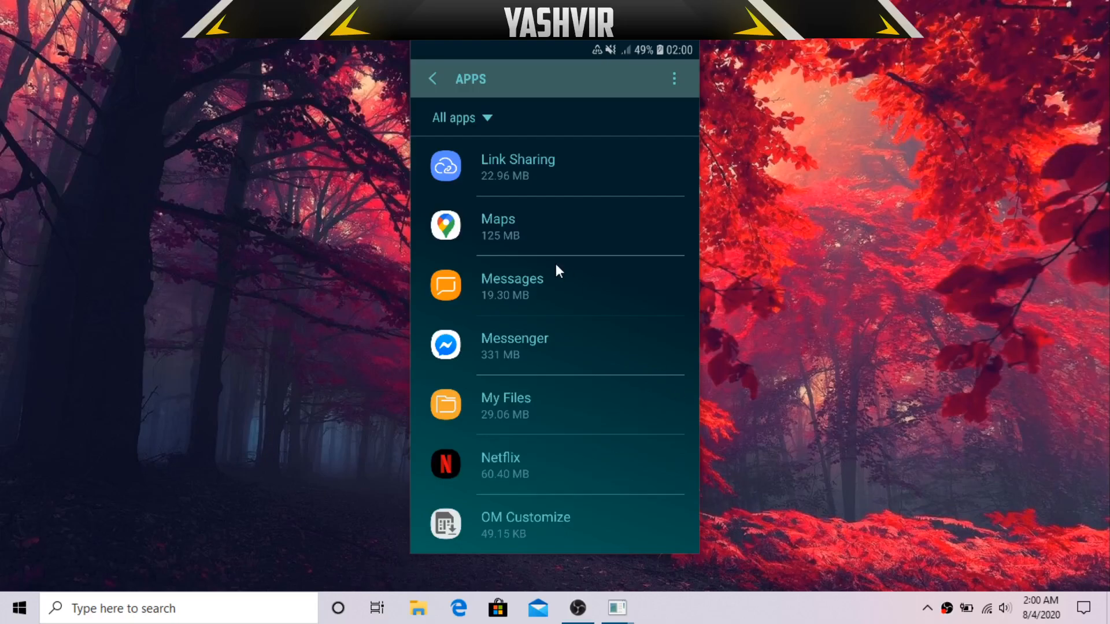
{"action": "mouse_move", "coordinate": [605, 204]}
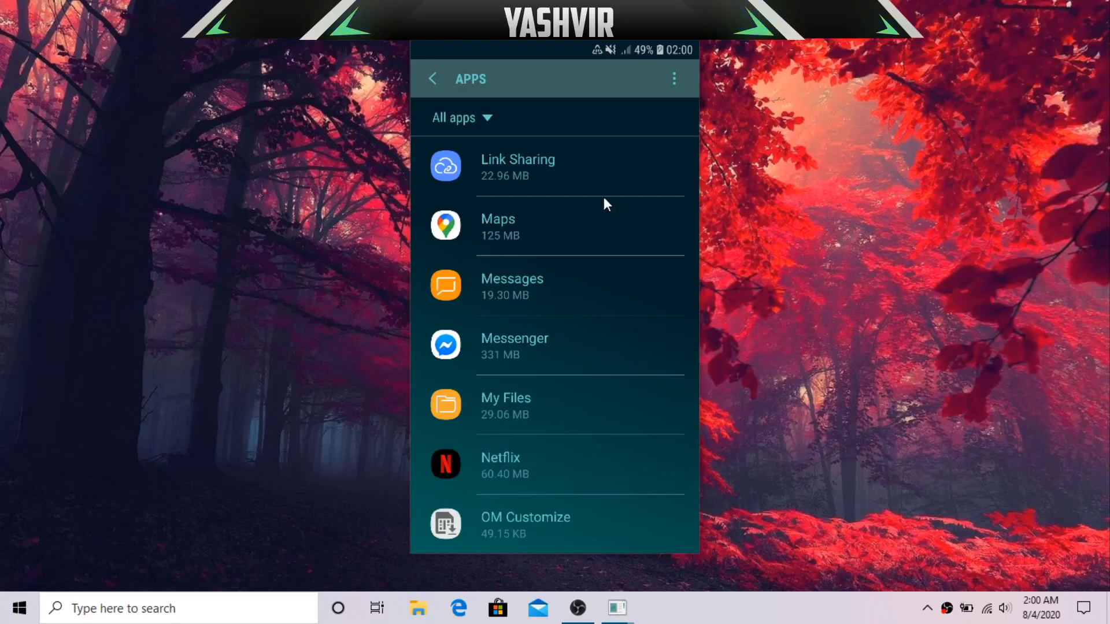
Step: Scroll down the All apps list until Twitter comes into view
{"action": "scroll", "scroll_direction": "down", "scroll_amount": 3}
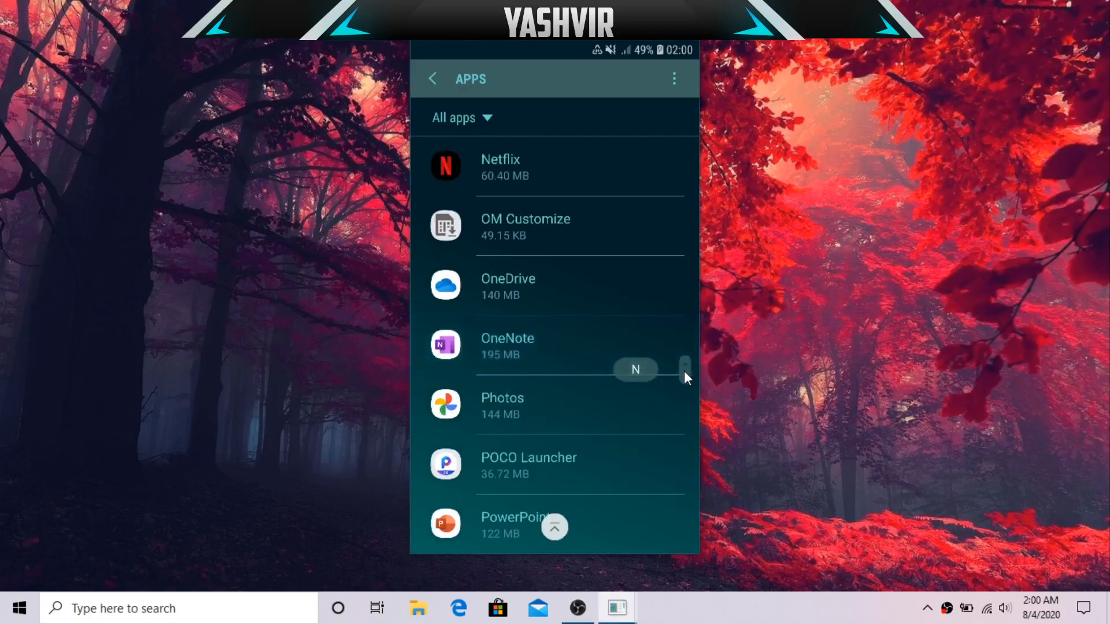
{"action": "scroll", "scroll_direction": "down", "scroll_amount": 3}
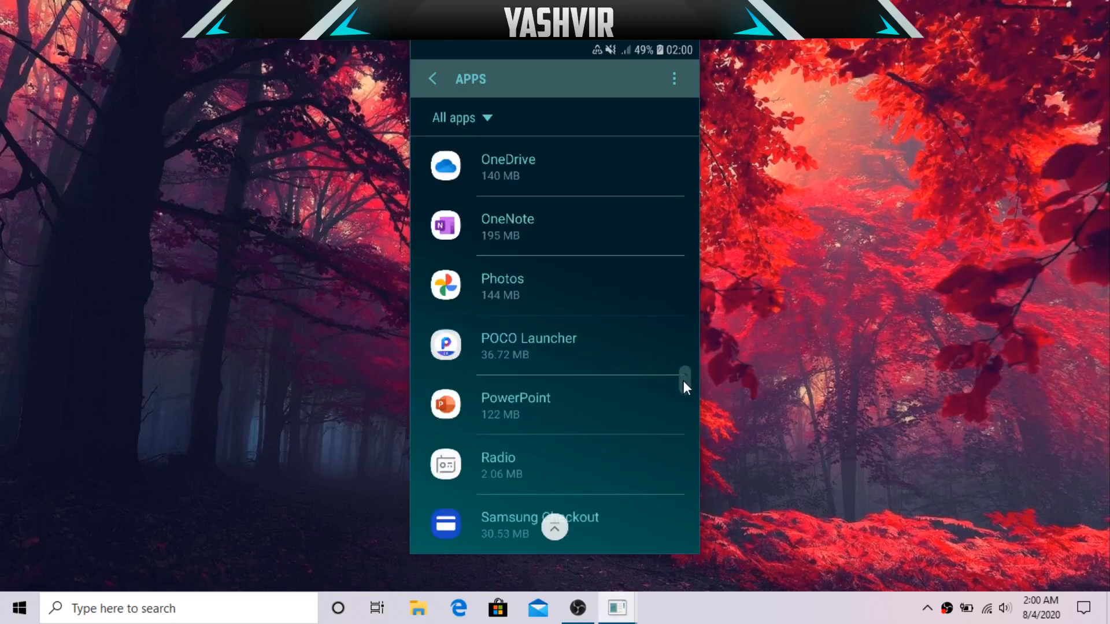
{"action": "scroll", "scroll_direction": "down", "scroll_amount": 3}
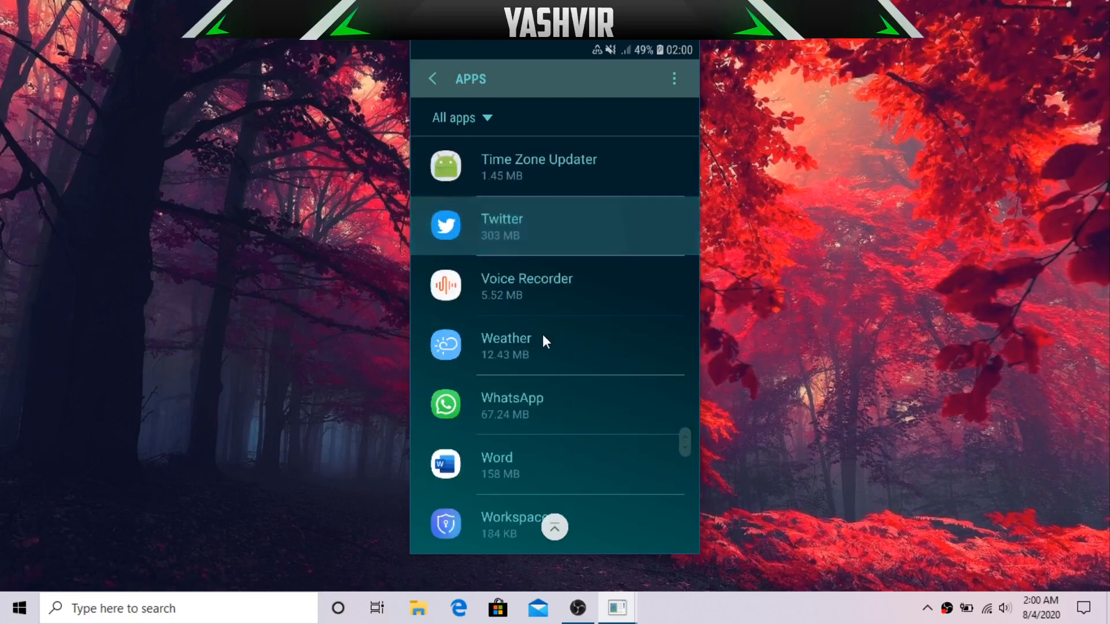
Step: Clear Twitter's 99.43 MB cache from its Storage page, leaving 104 MB total
{"action": "left_click", "coordinate": [502, 227]}
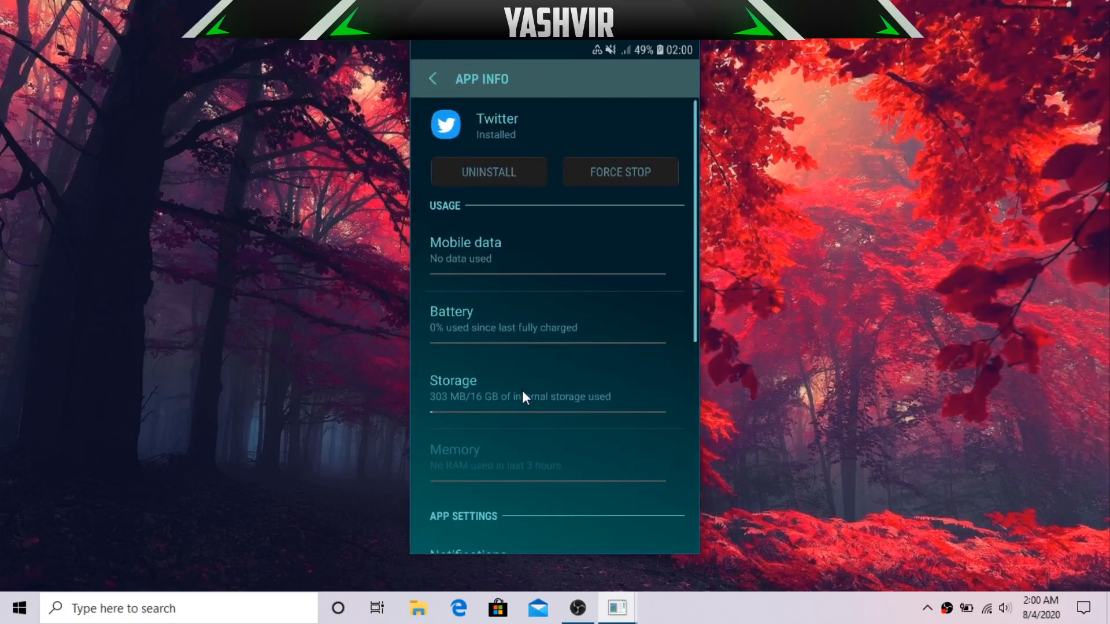
{"action": "left_click", "coordinate": [453, 389]}
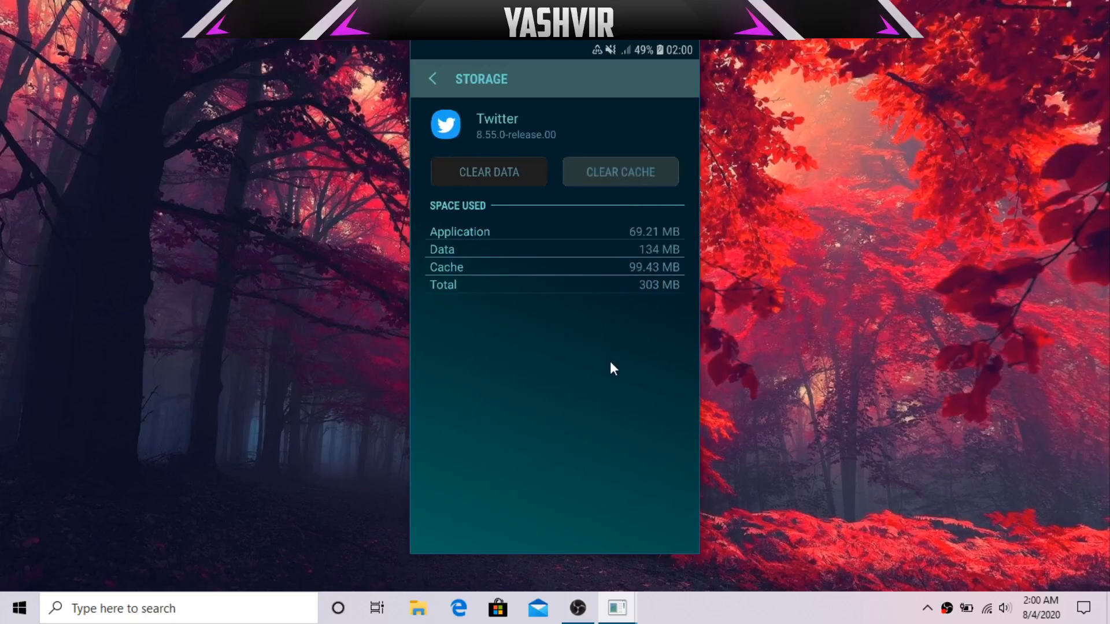
{"action": "left_click", "coordinate": [619, 171]}
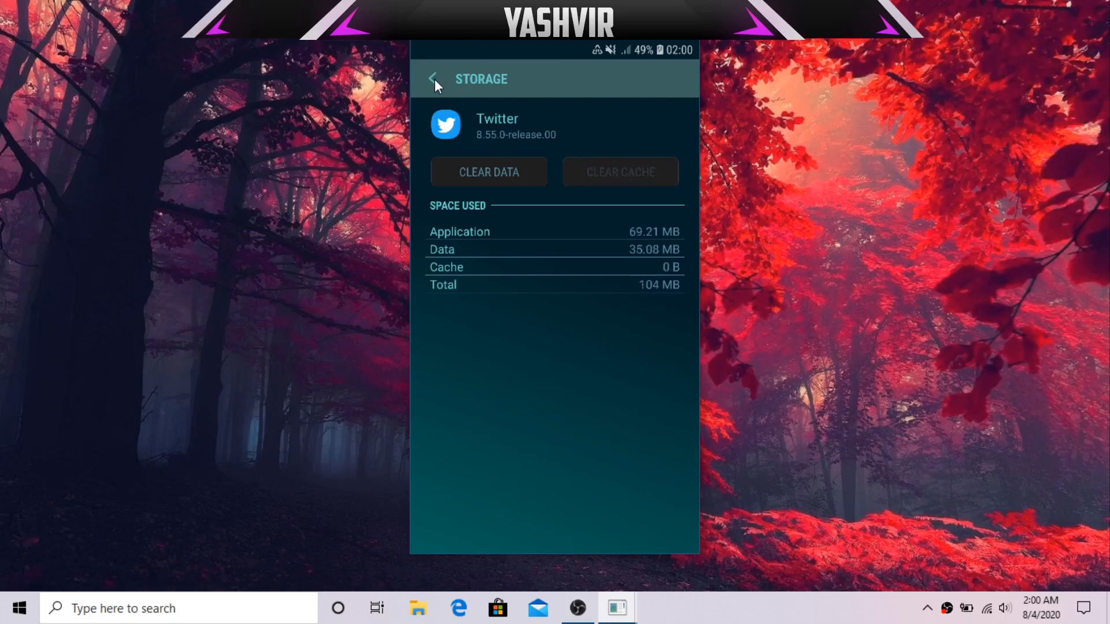
{"action": "left_click", "coordinate": [435, 78]}
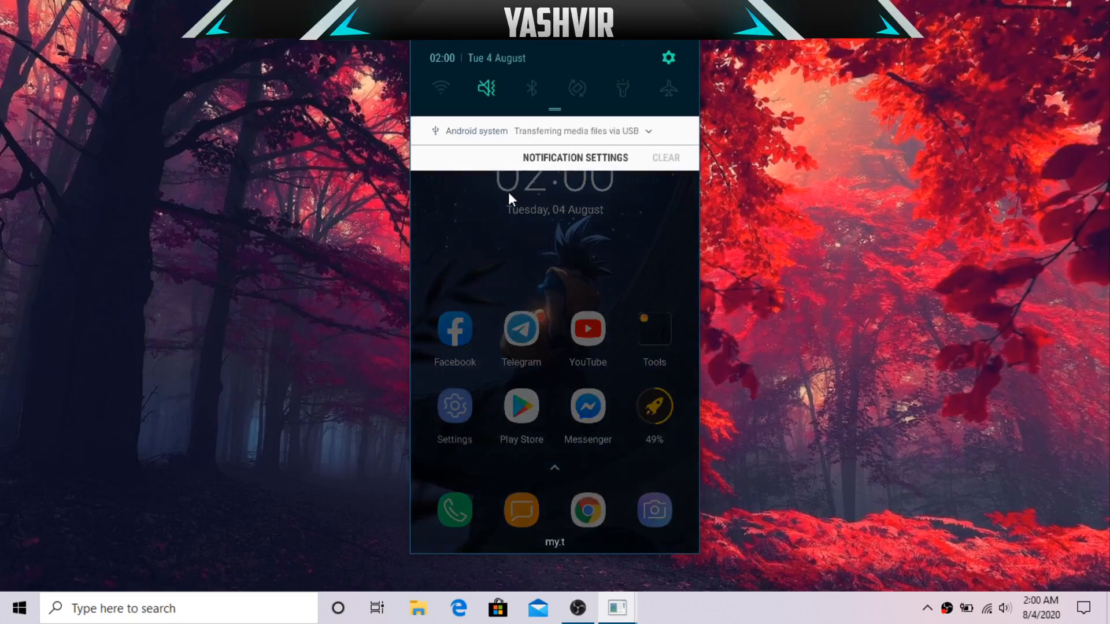
{"action": "mouse_move", "coordinate": [502, 238]}
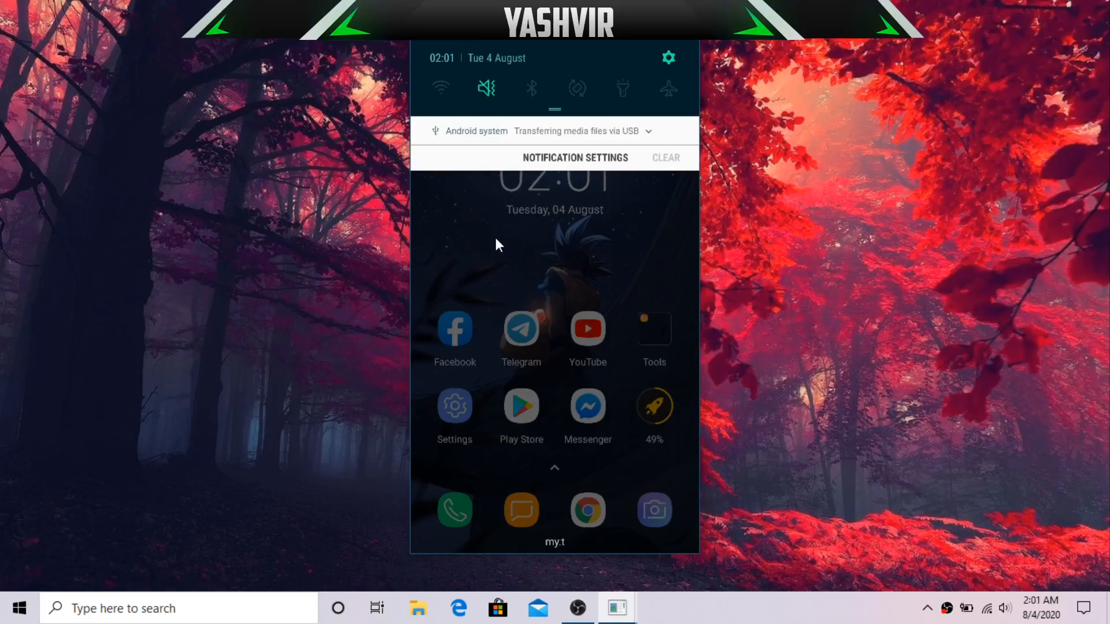
Step: Pull down the notification shade showing only the USB file-transfer notice
{"action": "left_click", "coordinate": [441, 88]}
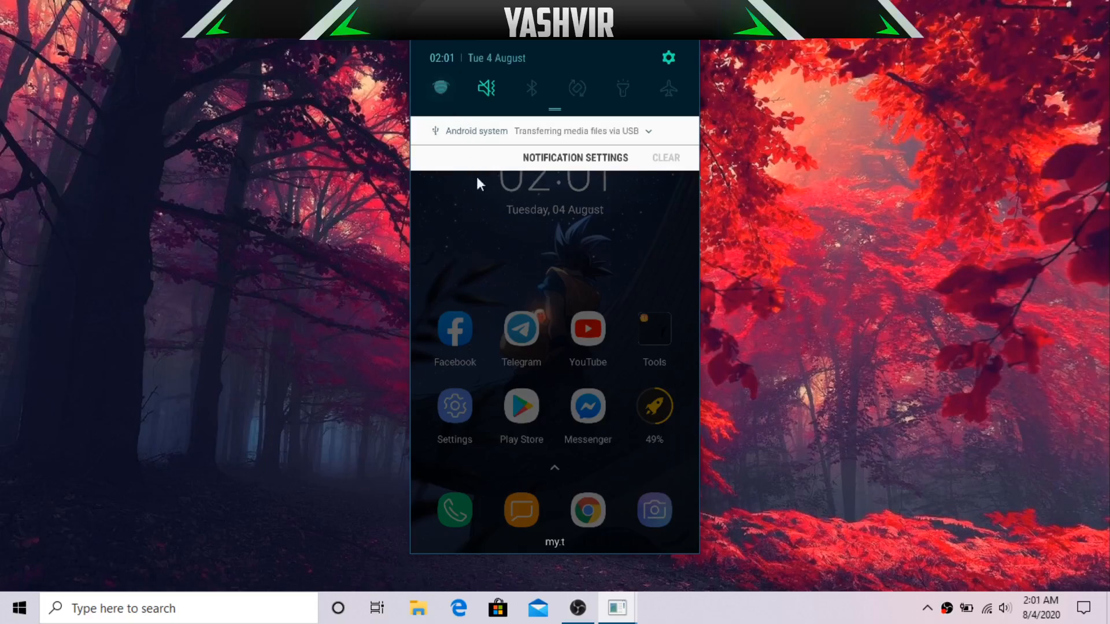